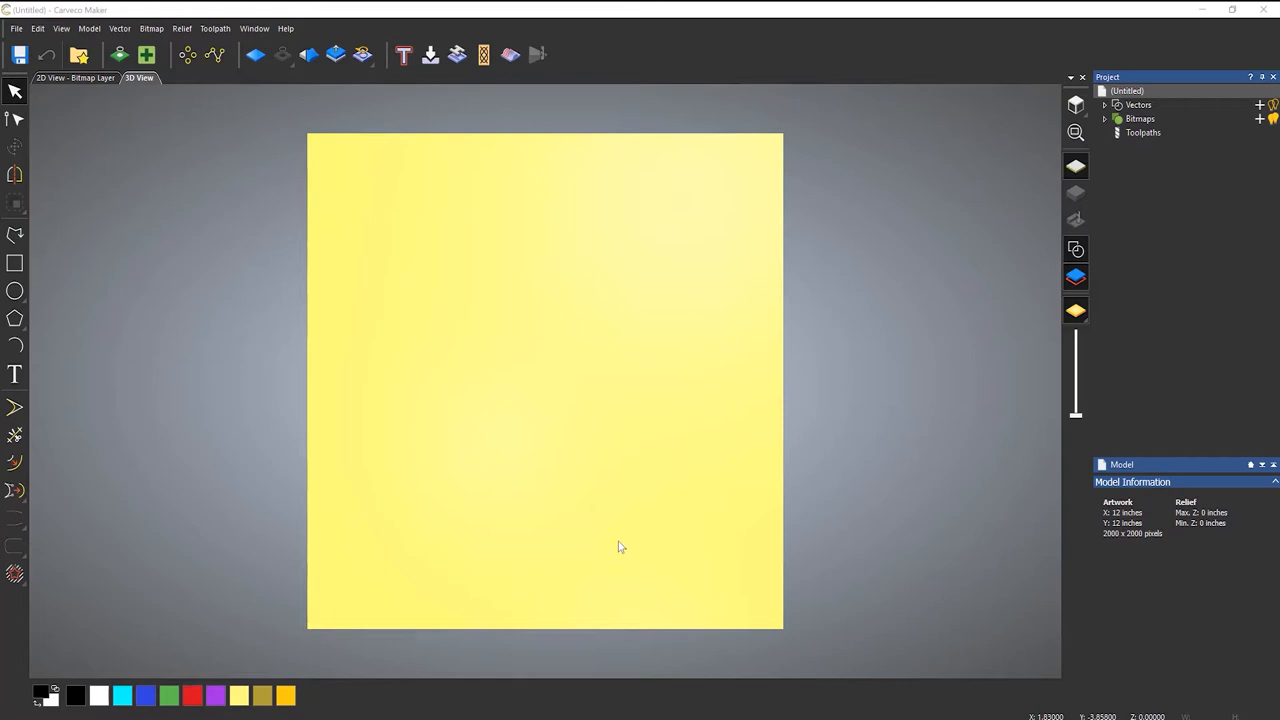
pyautogui.moveTo(410, 320)
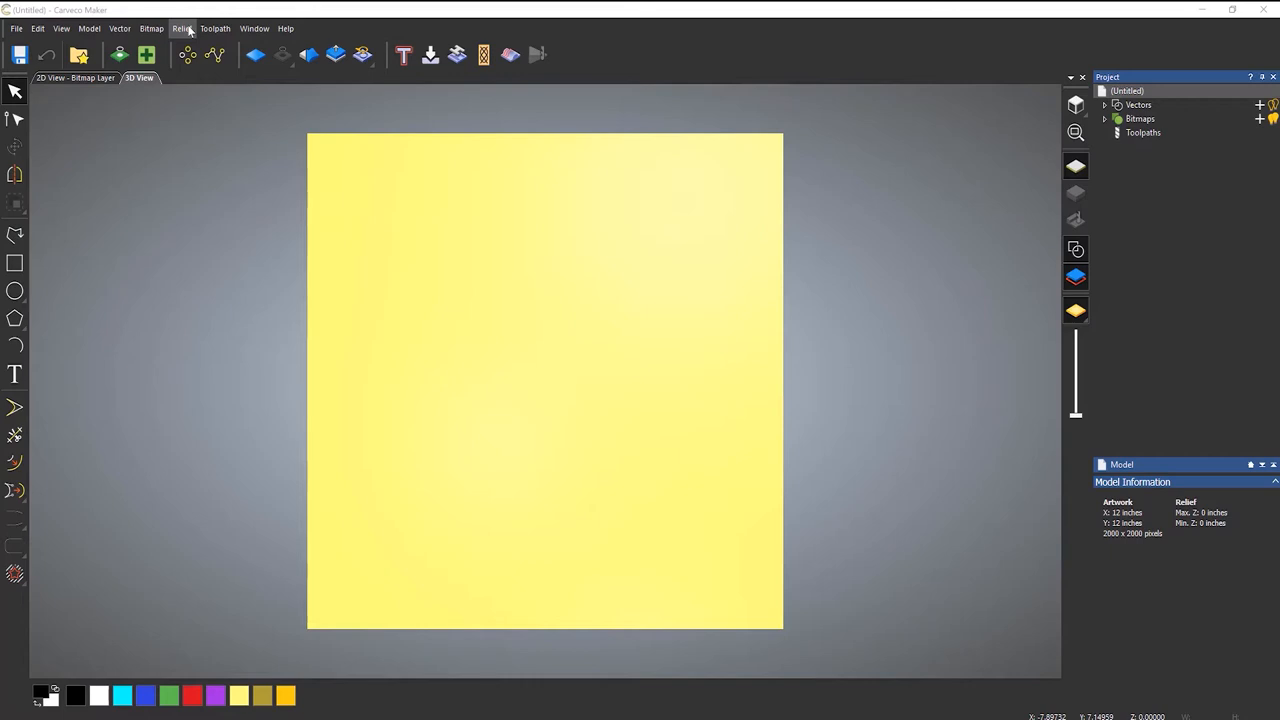
# - Start a relief import and scroll the Desktop list toward the friends-PCVQB56 photo
pyautogui.click(181, 28)
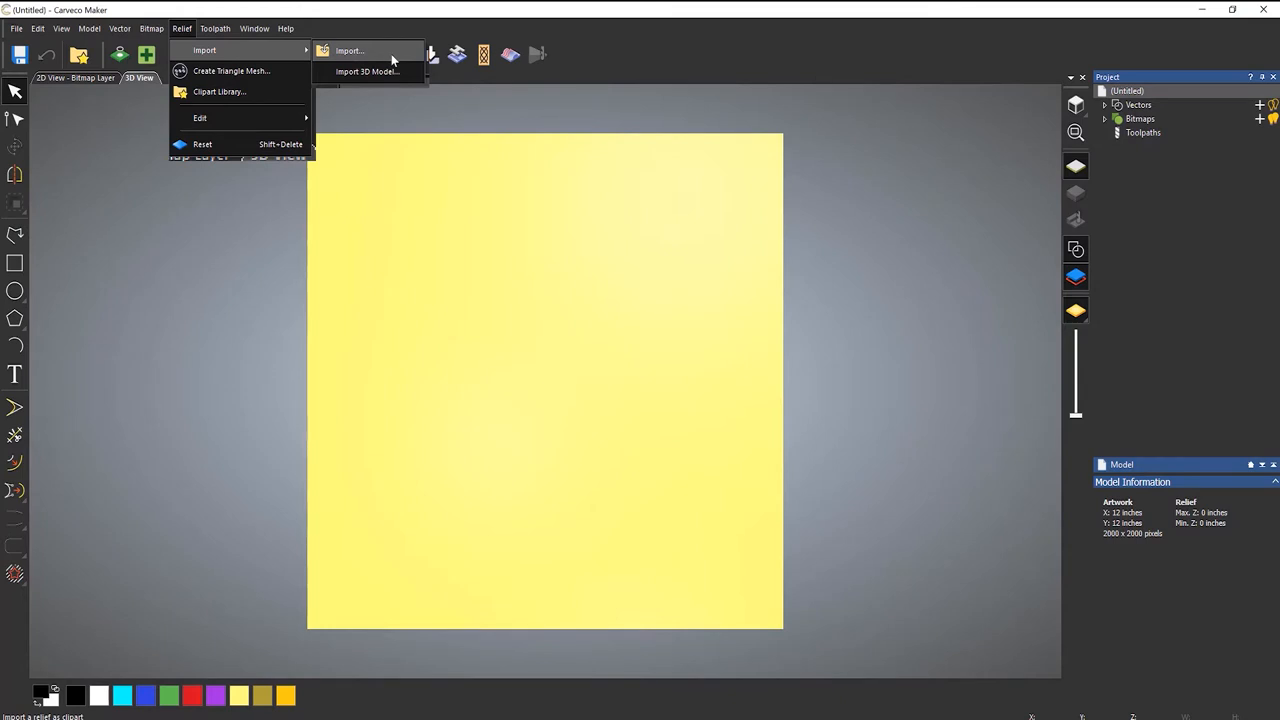
pyautogui.click(349, 50)
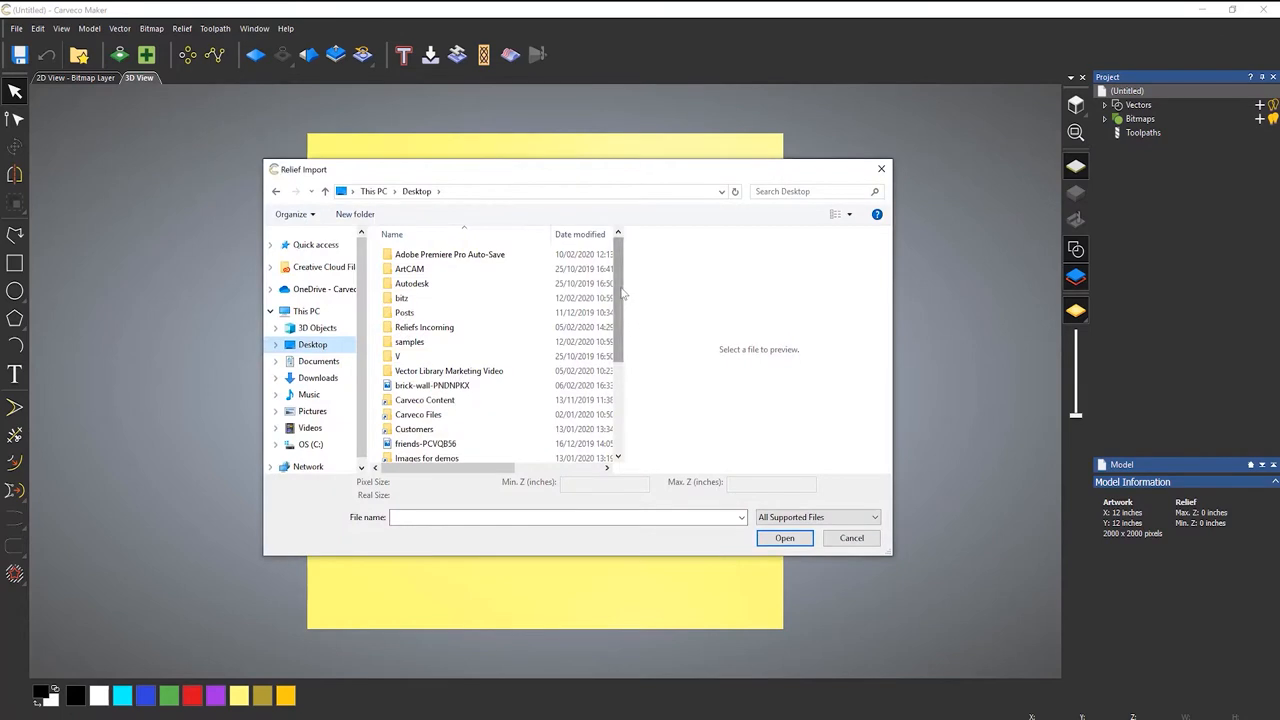
pyautogui.scroll(-3)
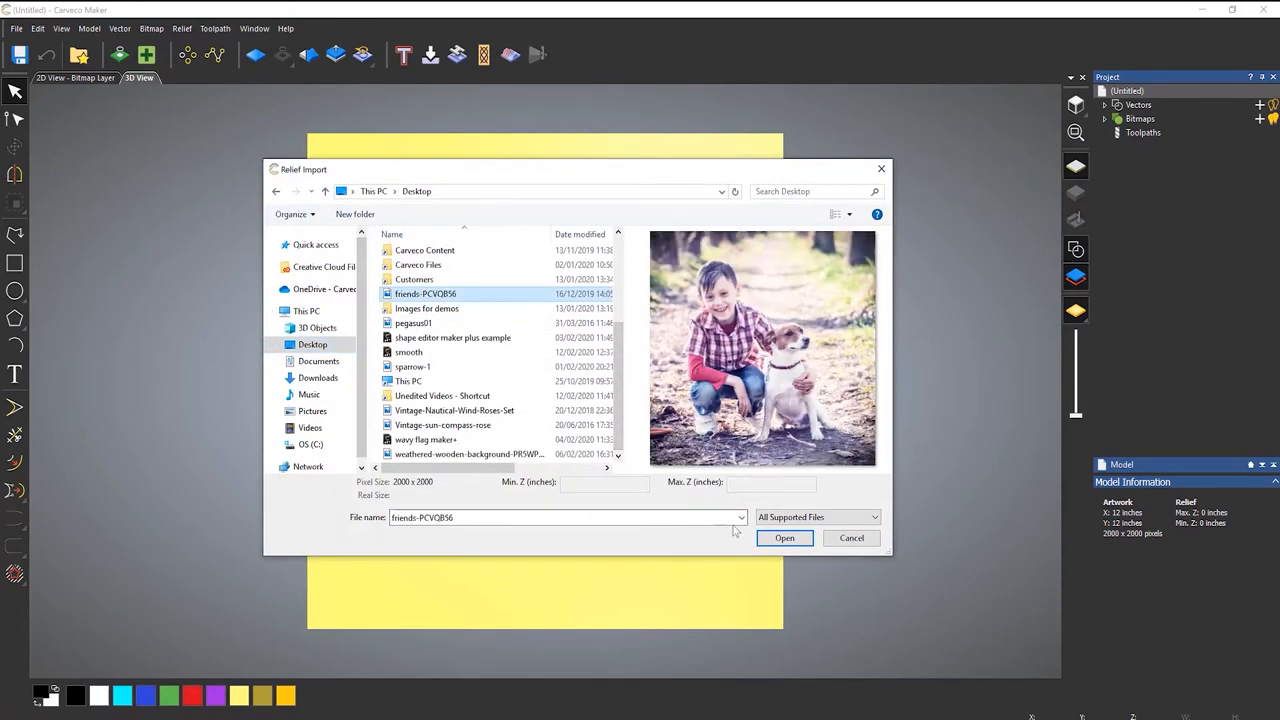
pyautogui.moveTo(803, 282)
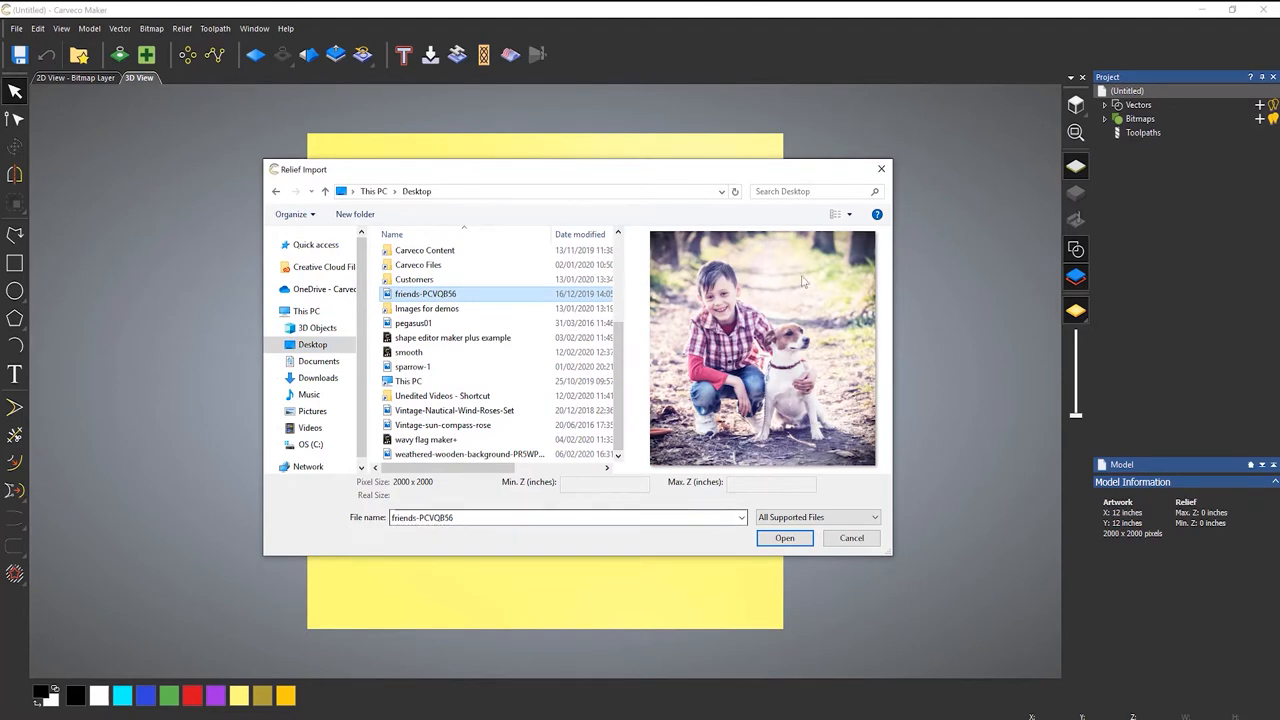
pyautogui.moveTo(840, 312)
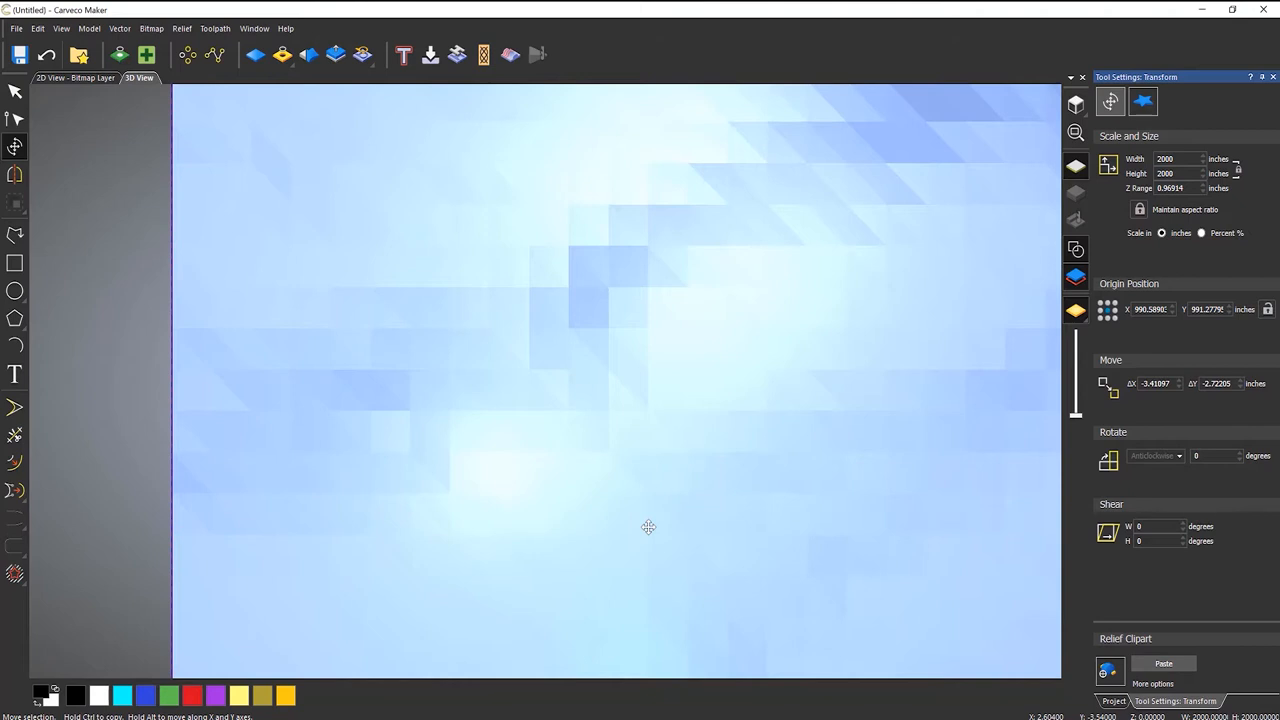
pyautogui.moveTo(1168, 205)
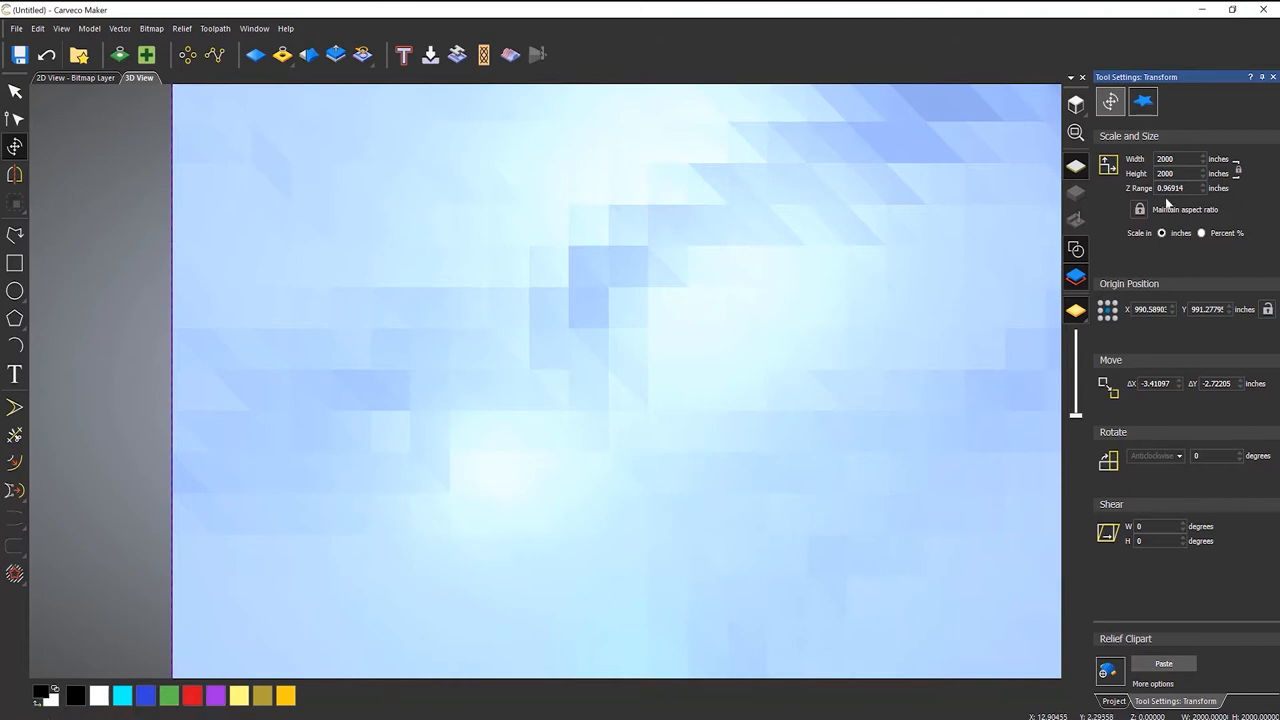
# - Resize the boy-and-dog relief to 9 × 9 inches with the aspect ratio locked
pyautogui.tripleClick(1178, 159)
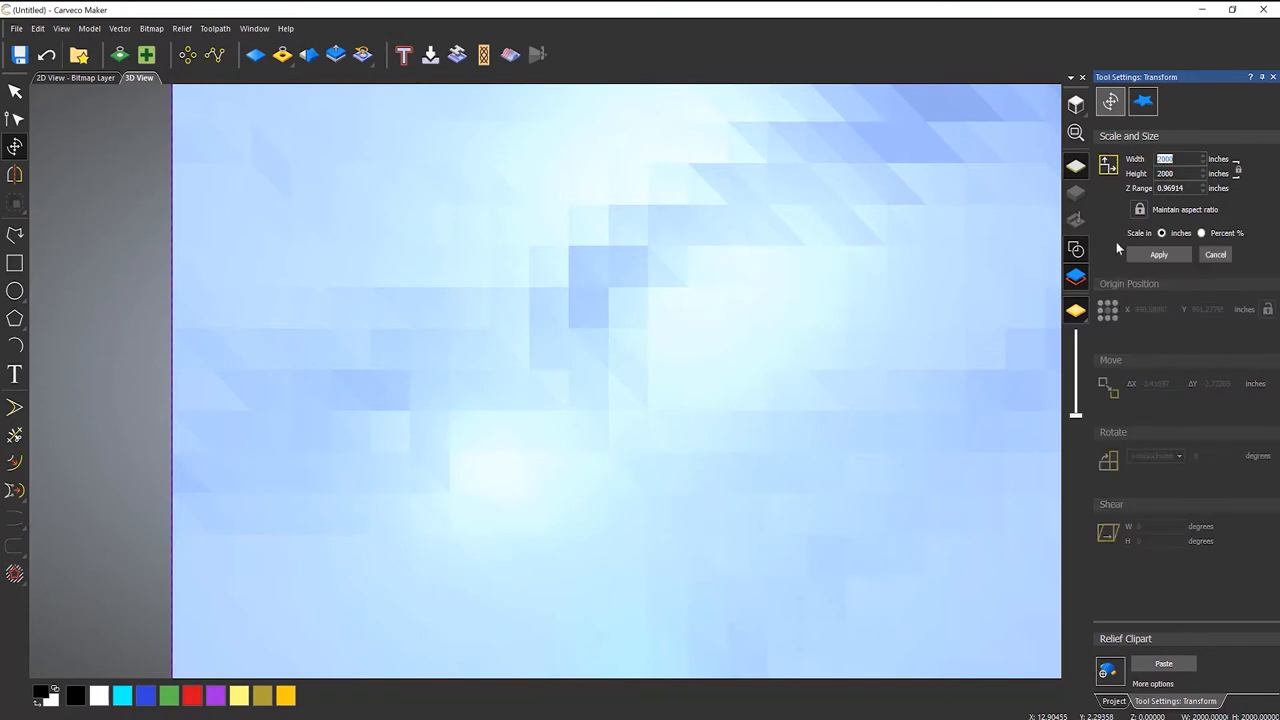
pyautogui.write('9')
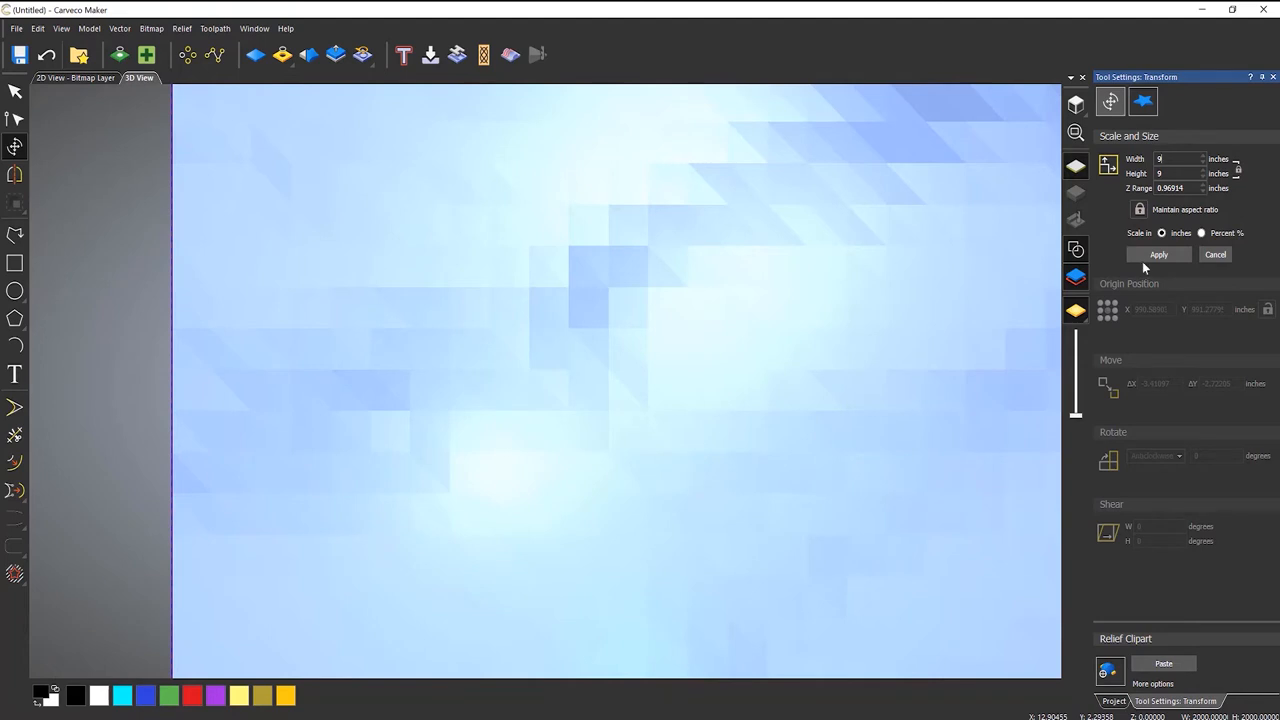
pyautogui.click(1158, 254)
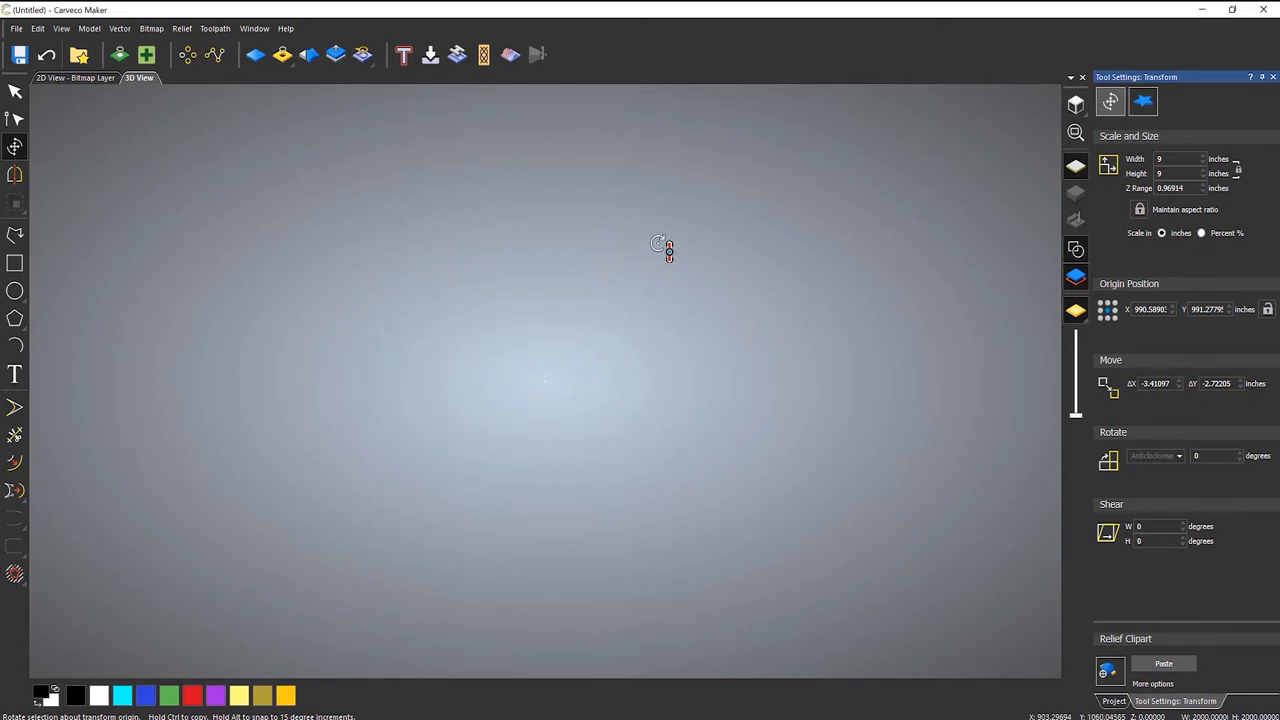
pyautogui.moveTo(537, 378)
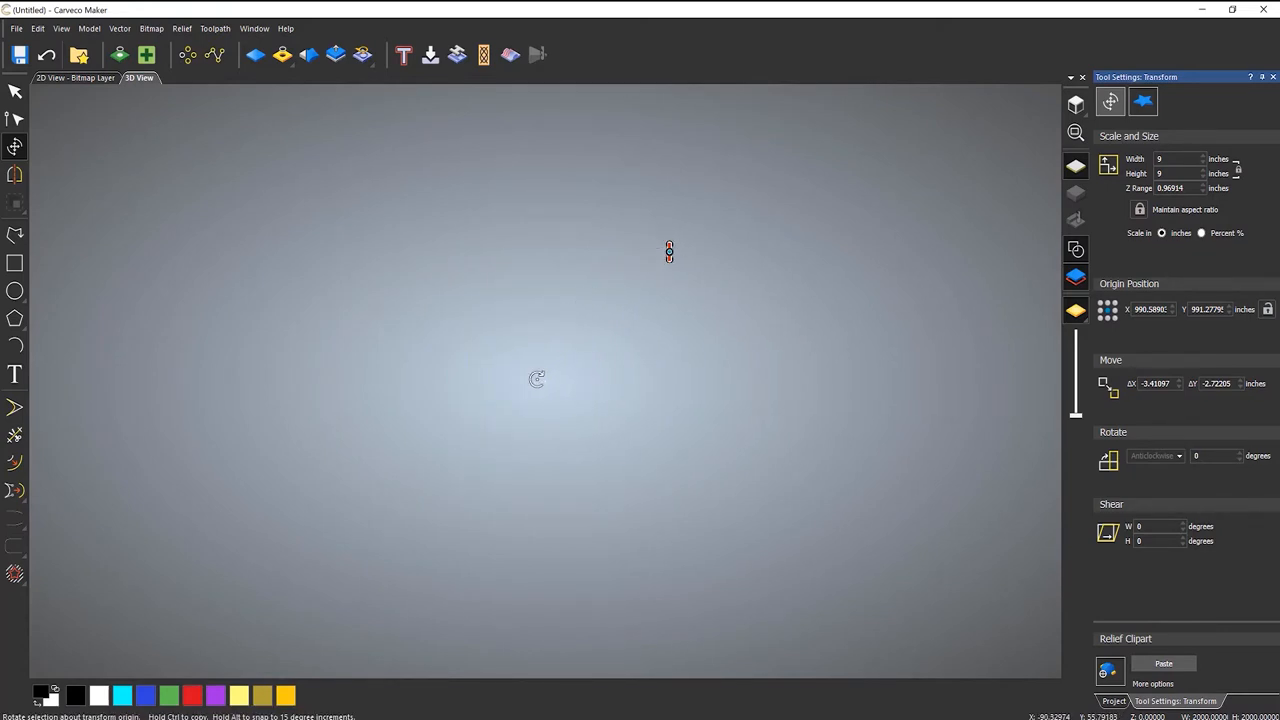
pyautogui.moveTo(700, 402)
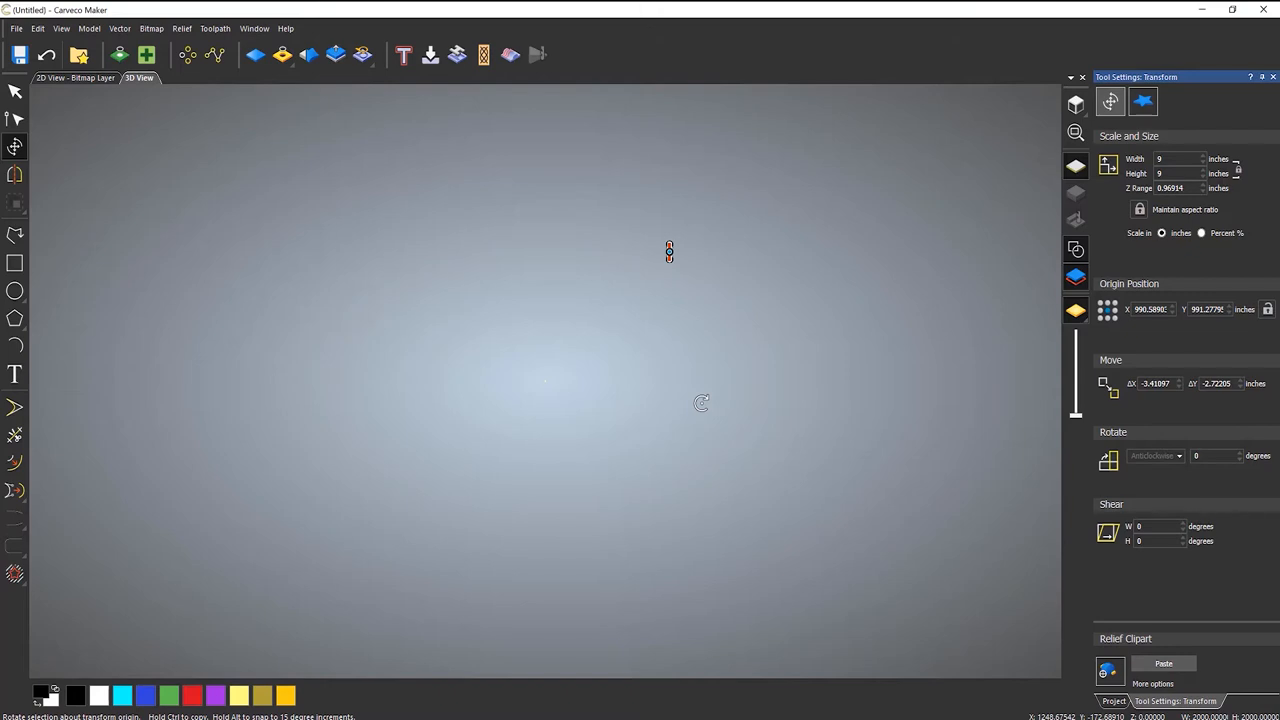
pyautogui.click(1150, 309)
pyautogui.write('0')
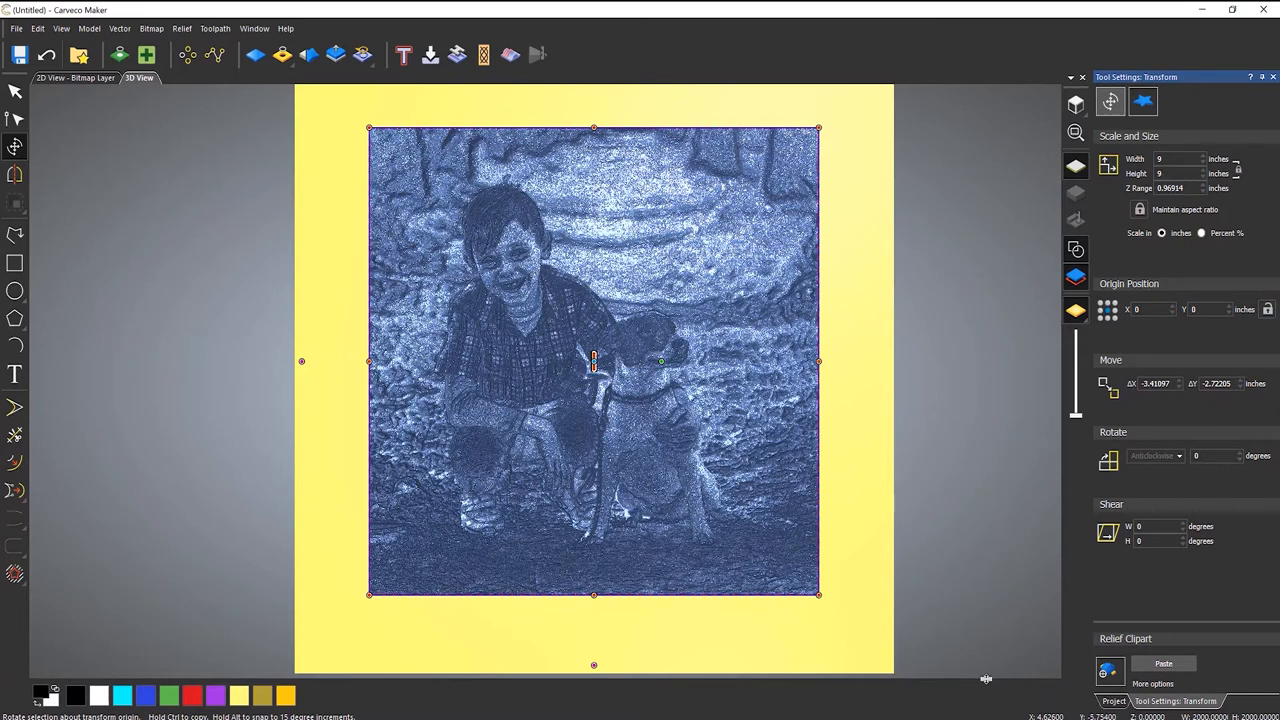
pyautogui.moveTo(775, 500)
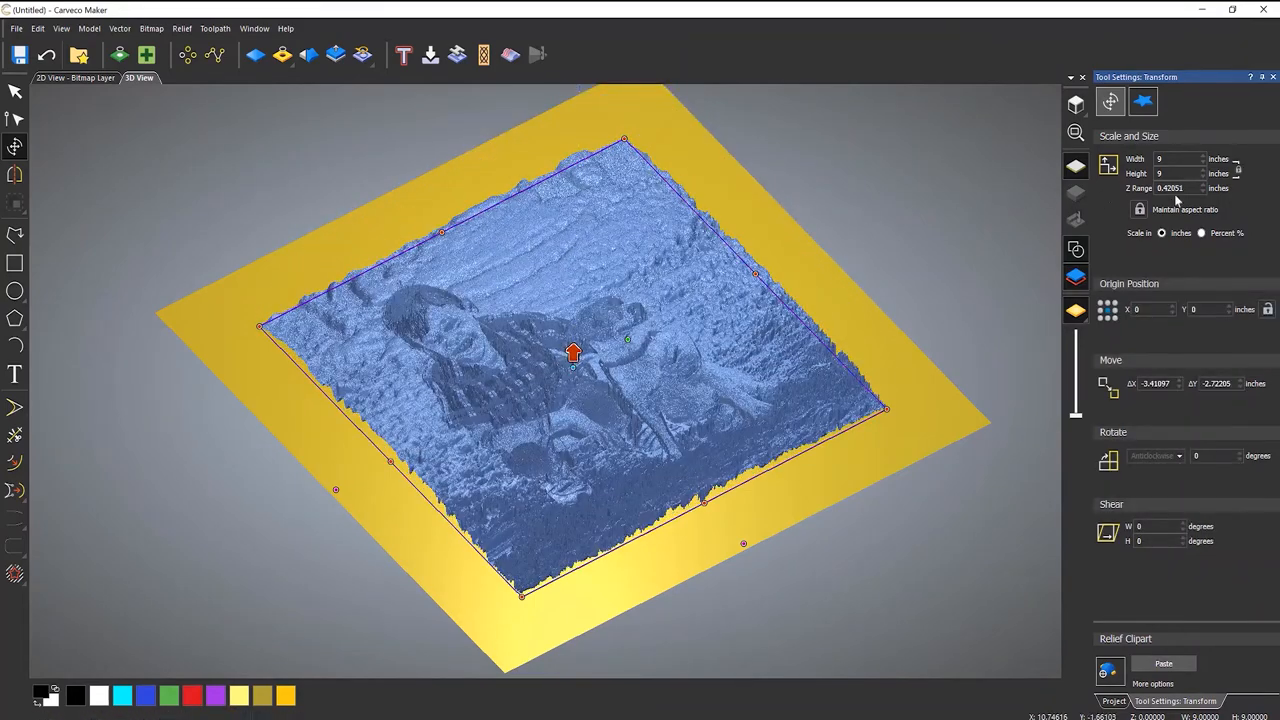
# - Set the relief Z range to 0.25 inches and drag it into place on the model
pyautogui.tripleClick(1170, 188)
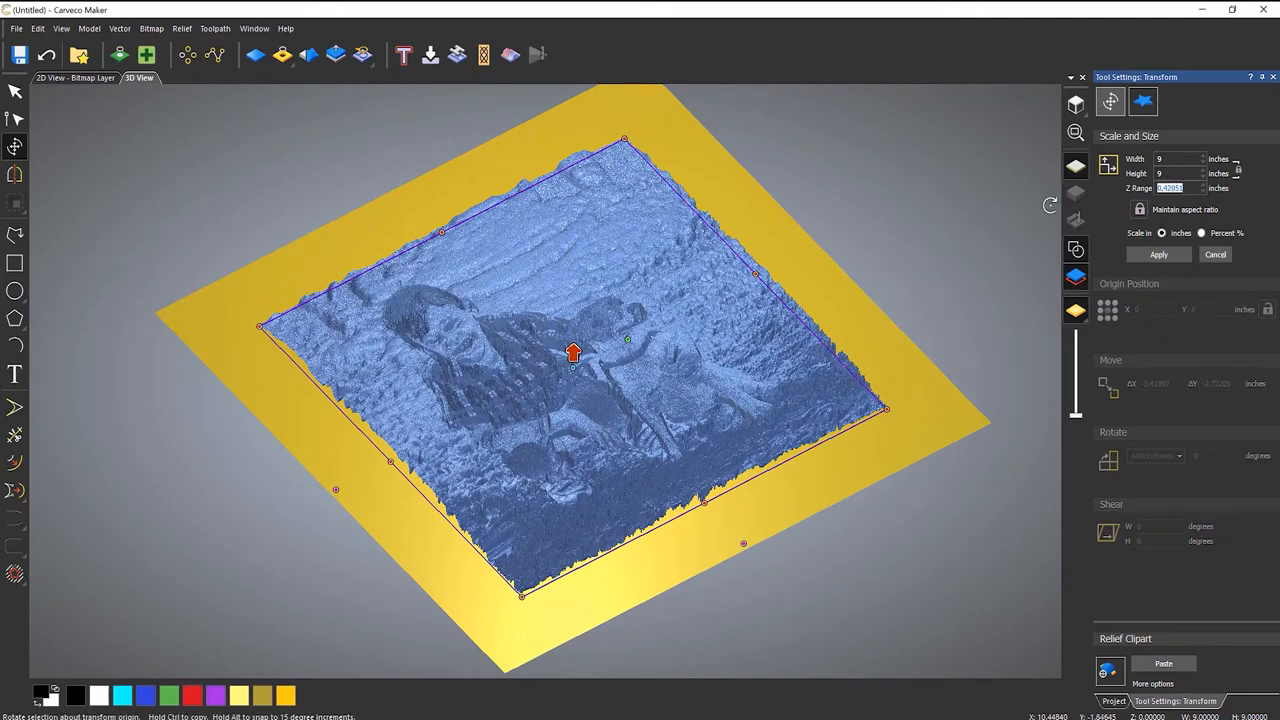
pyautogui.write('0.25')
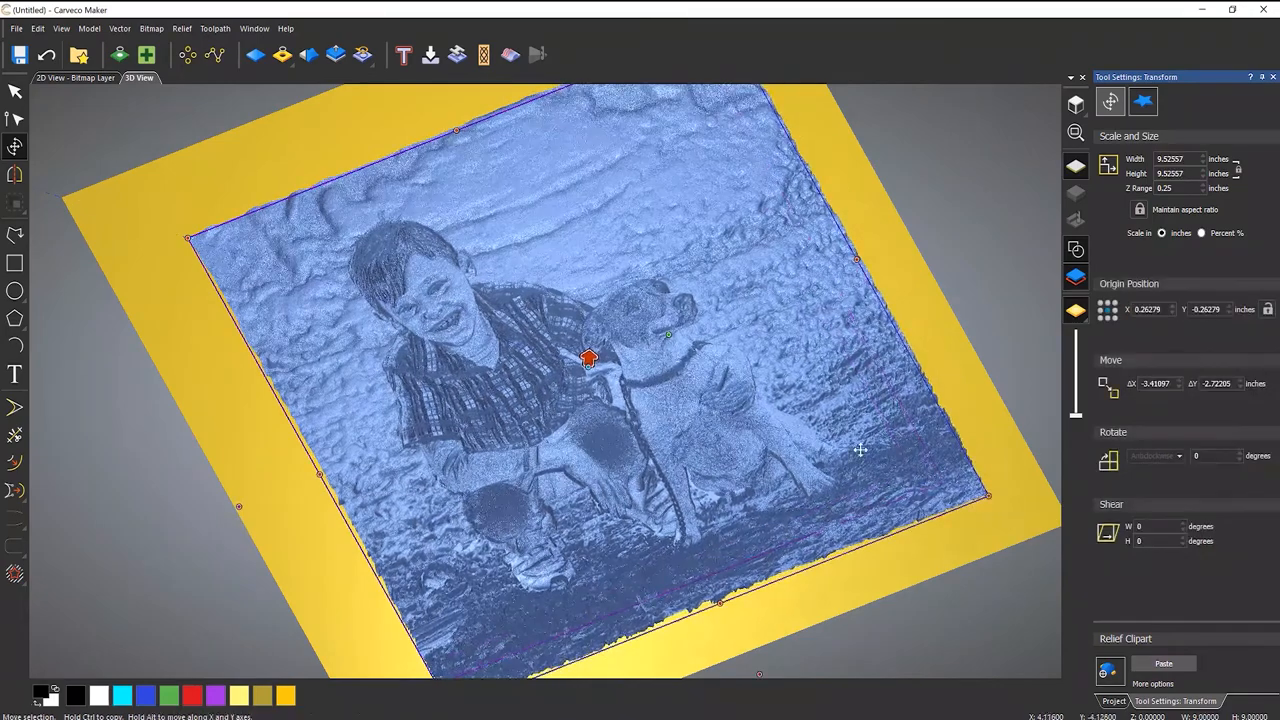
pyautogui.moveTo(588, 358); pyautogui.dragTo(565, 320)
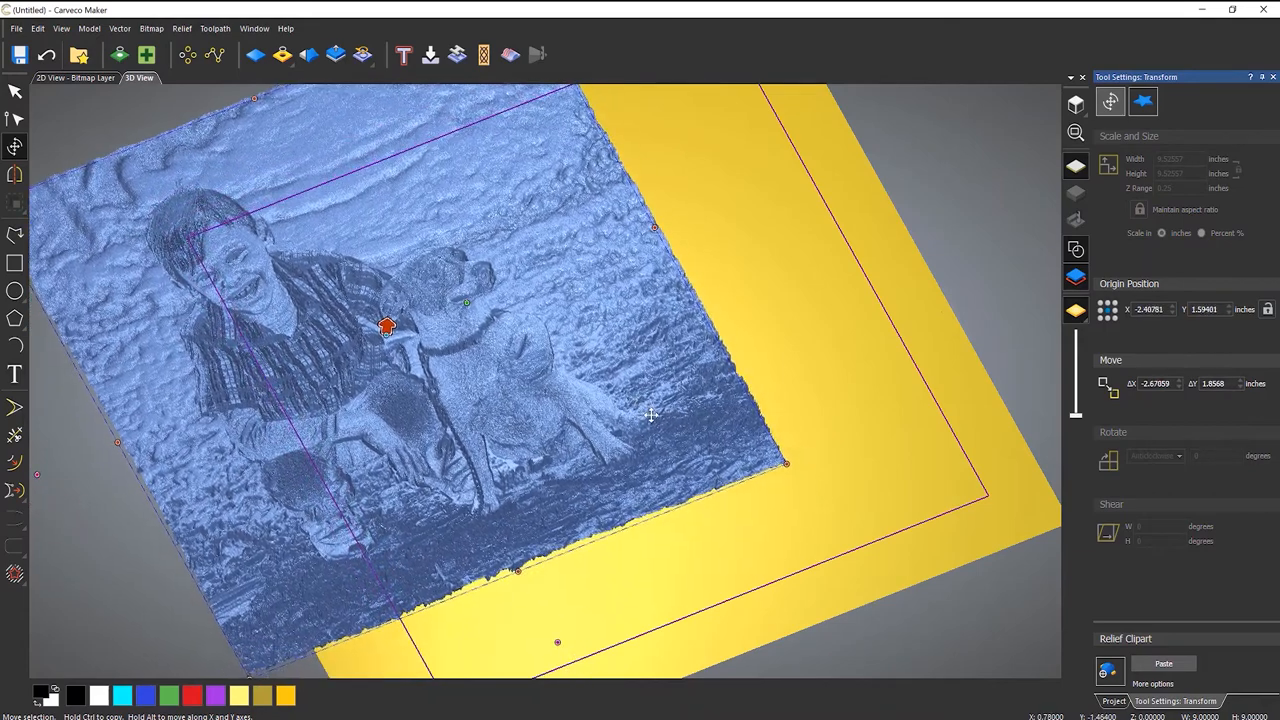
pyautogui.moveTo(387, 327); pyautogui.dragTo(570, 337)
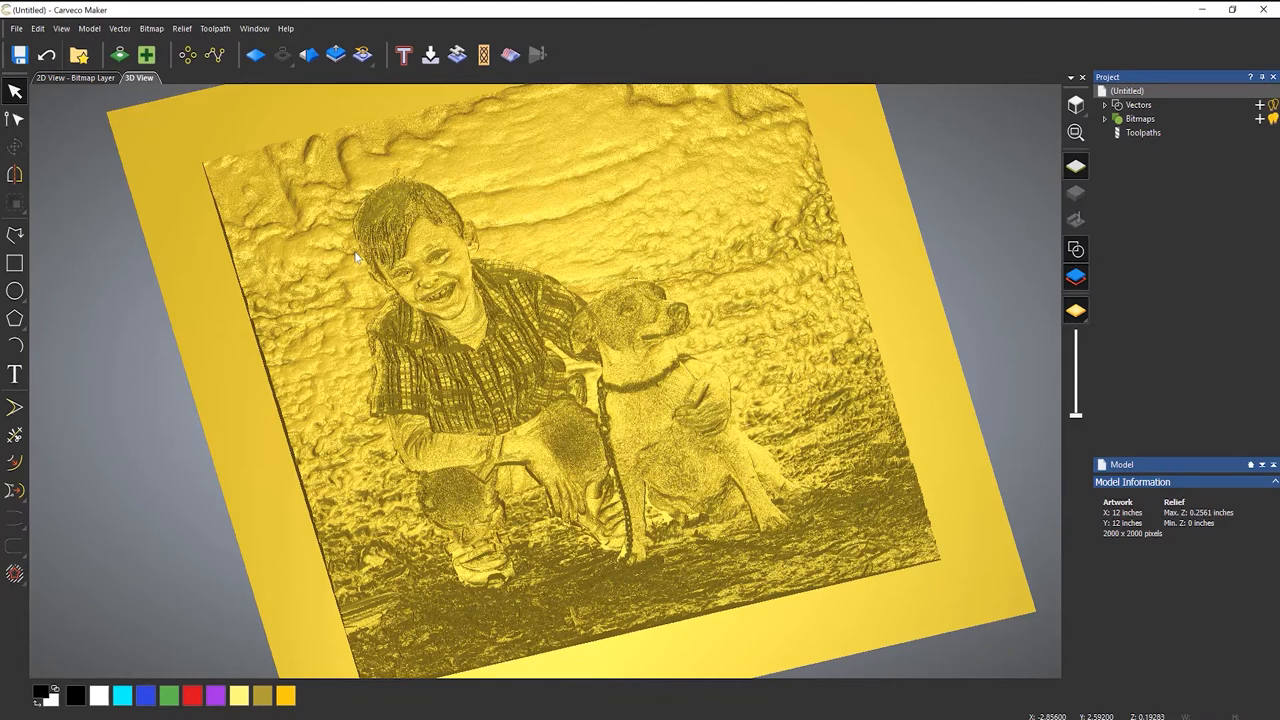
pyautogui.moveTo(683, 212)
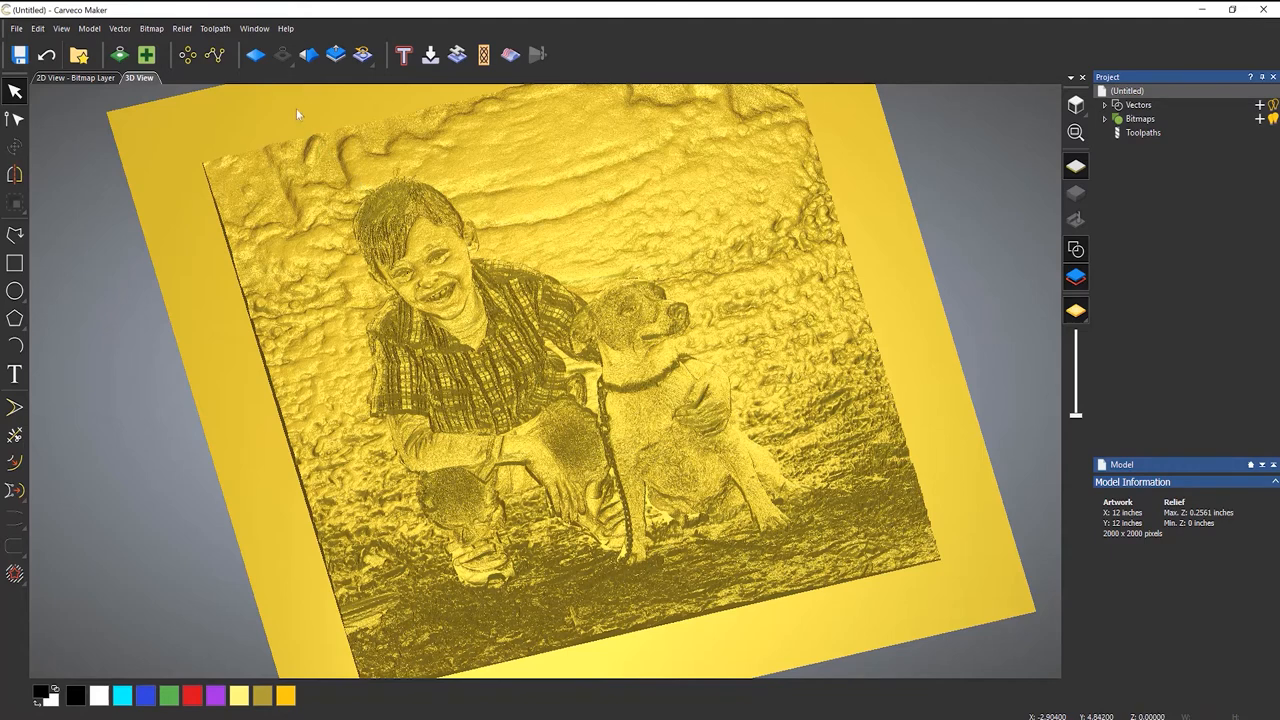
pyautogui.moveTo(255, 55)
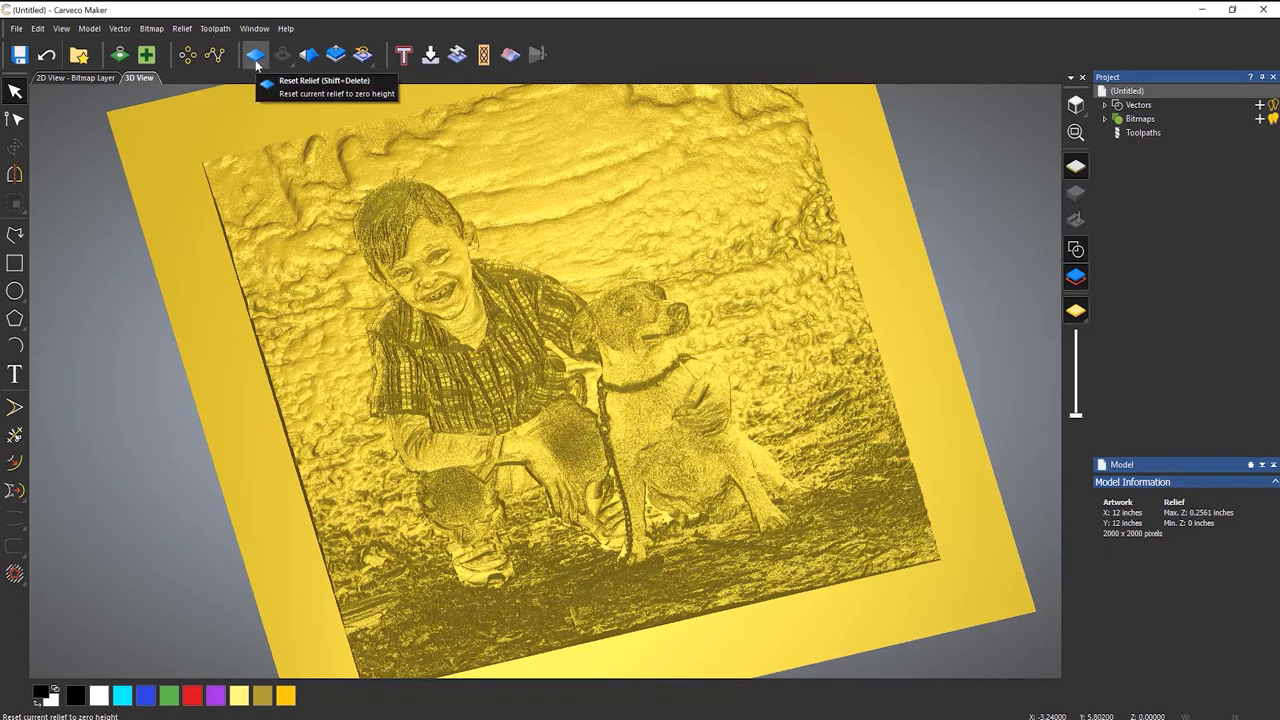
# - Reset the relief to flat and import the pegasus01 greyscale image from the Desktop
pyautogui.click(256, 55)
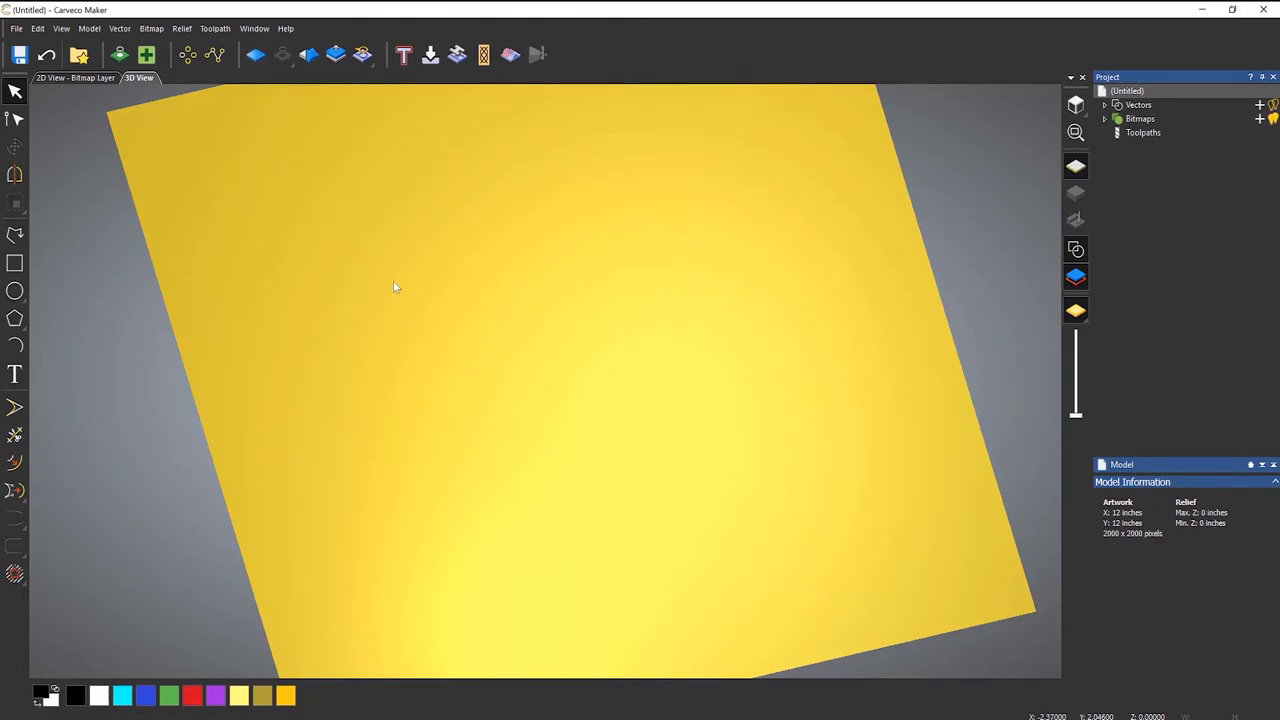
pyautogui.moveTo(406, 291)
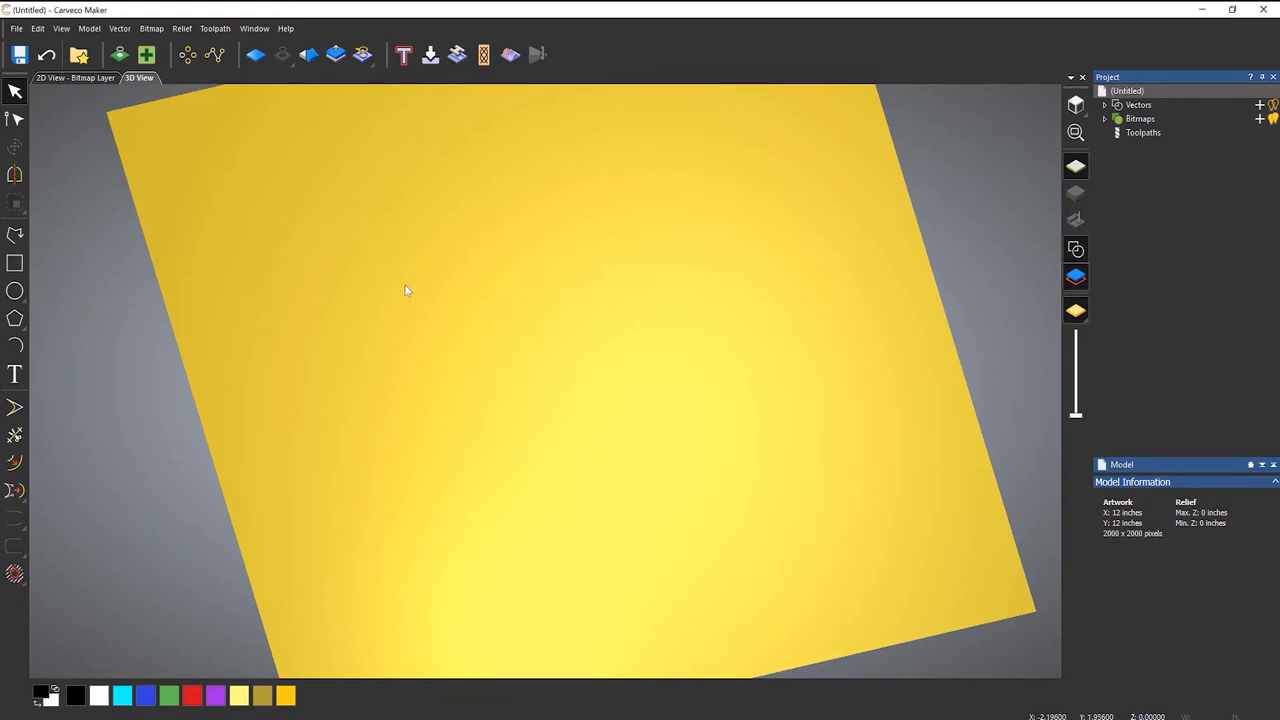
pyautogui.click(182, 28)
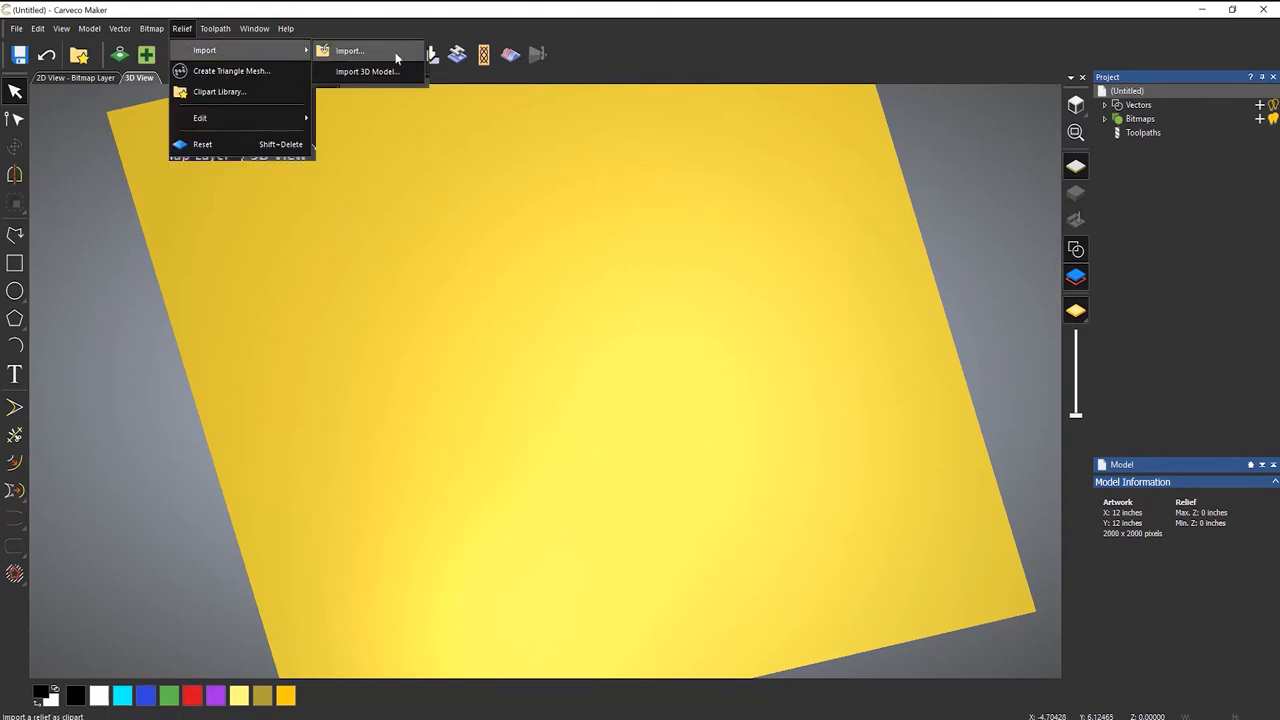
pyautogui.click(349, 51)
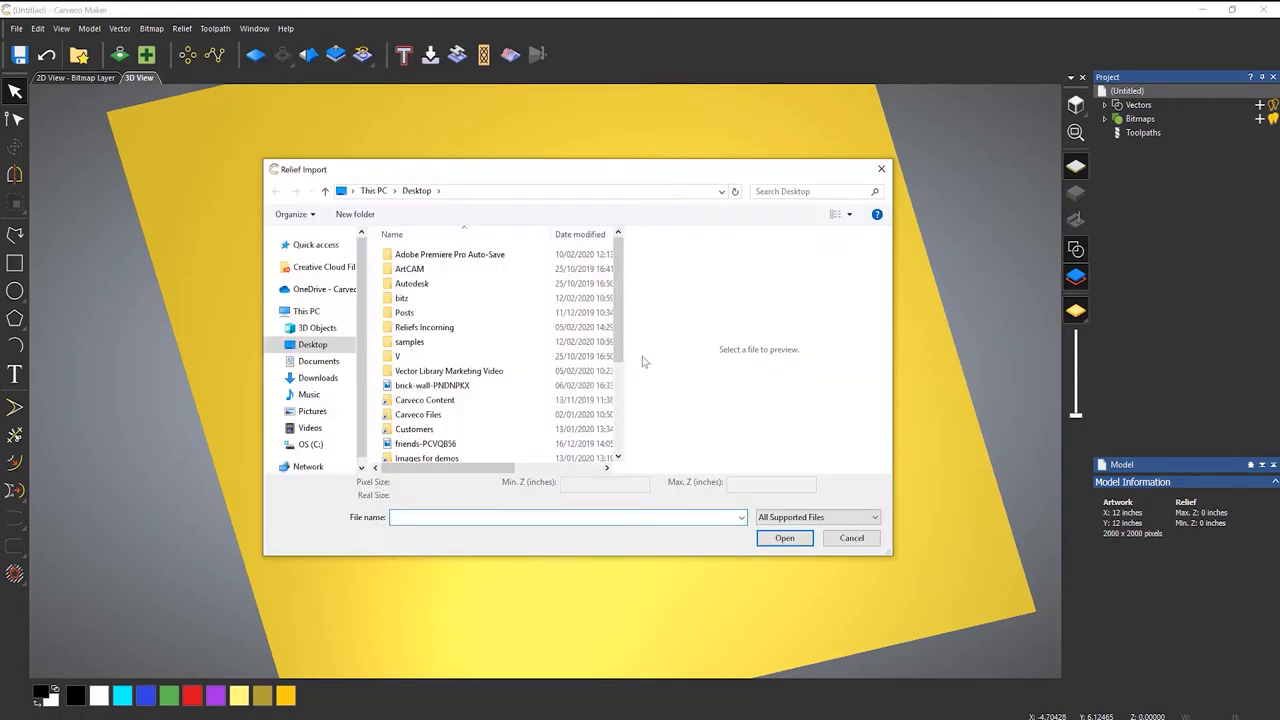
pyautogui.scroll(-3)
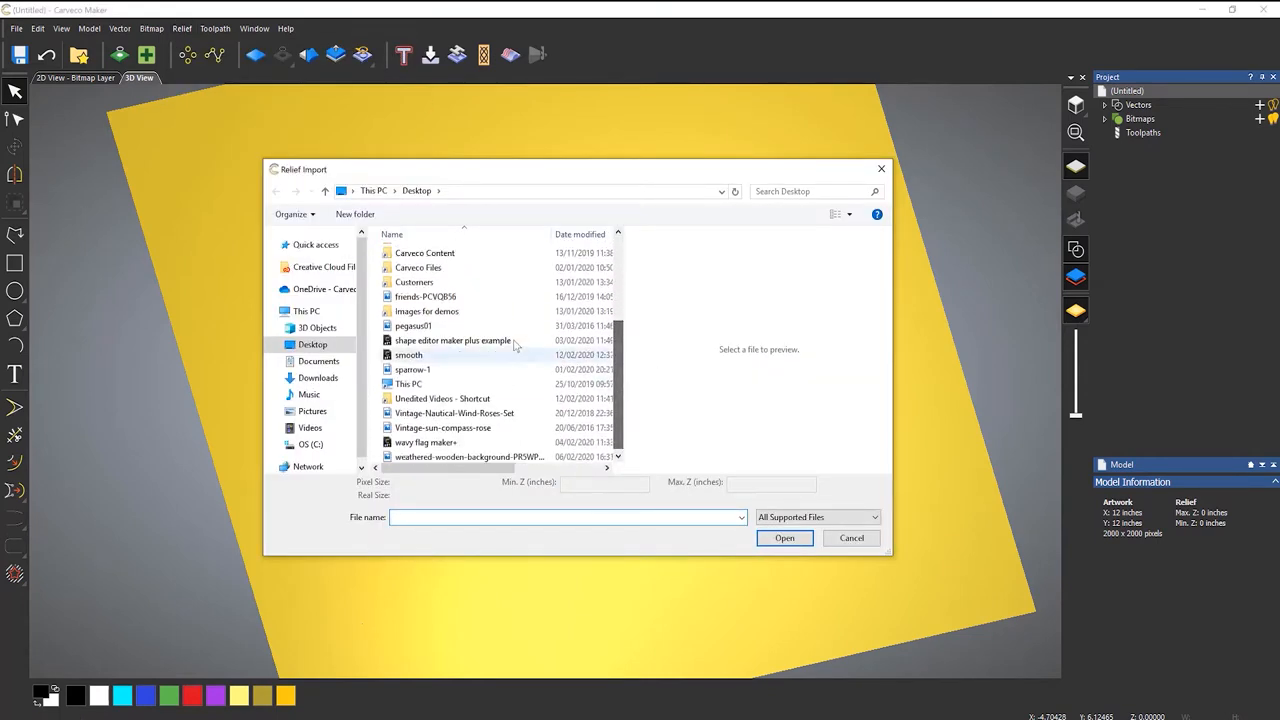
pyautogui.click(413, 325)
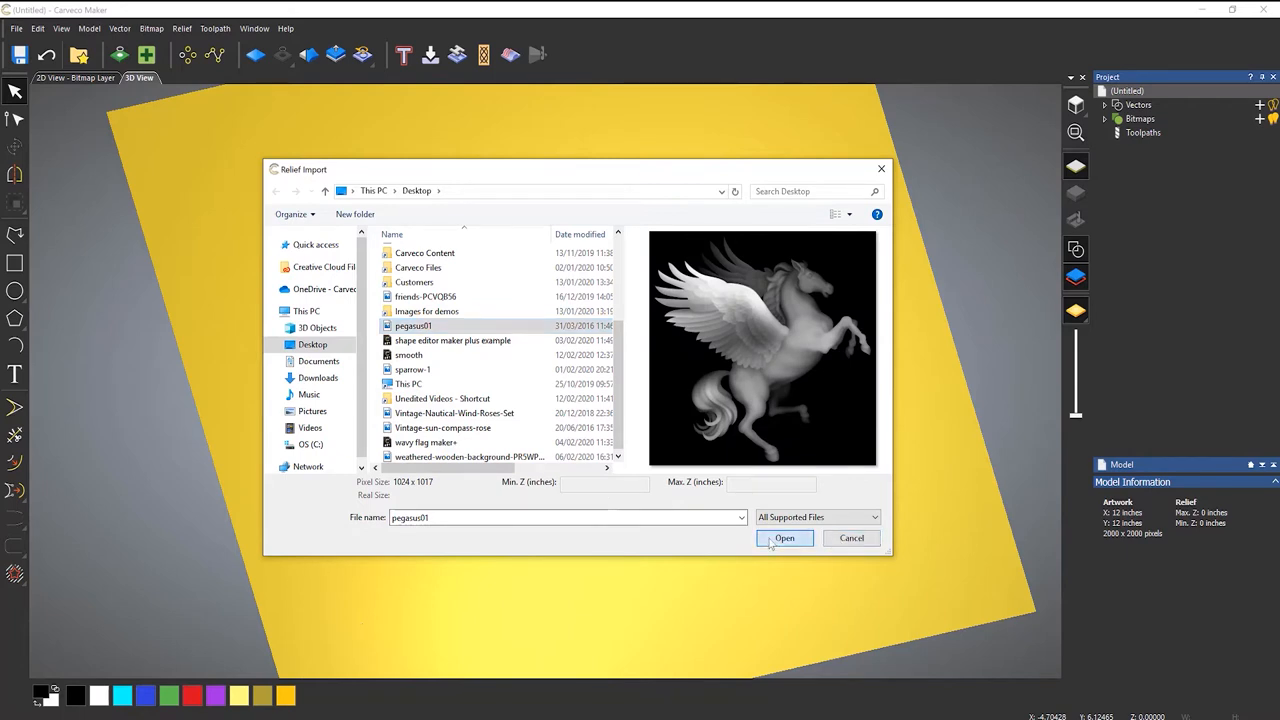
pyautogui.click(785, 538)
pyautogui.write('9')
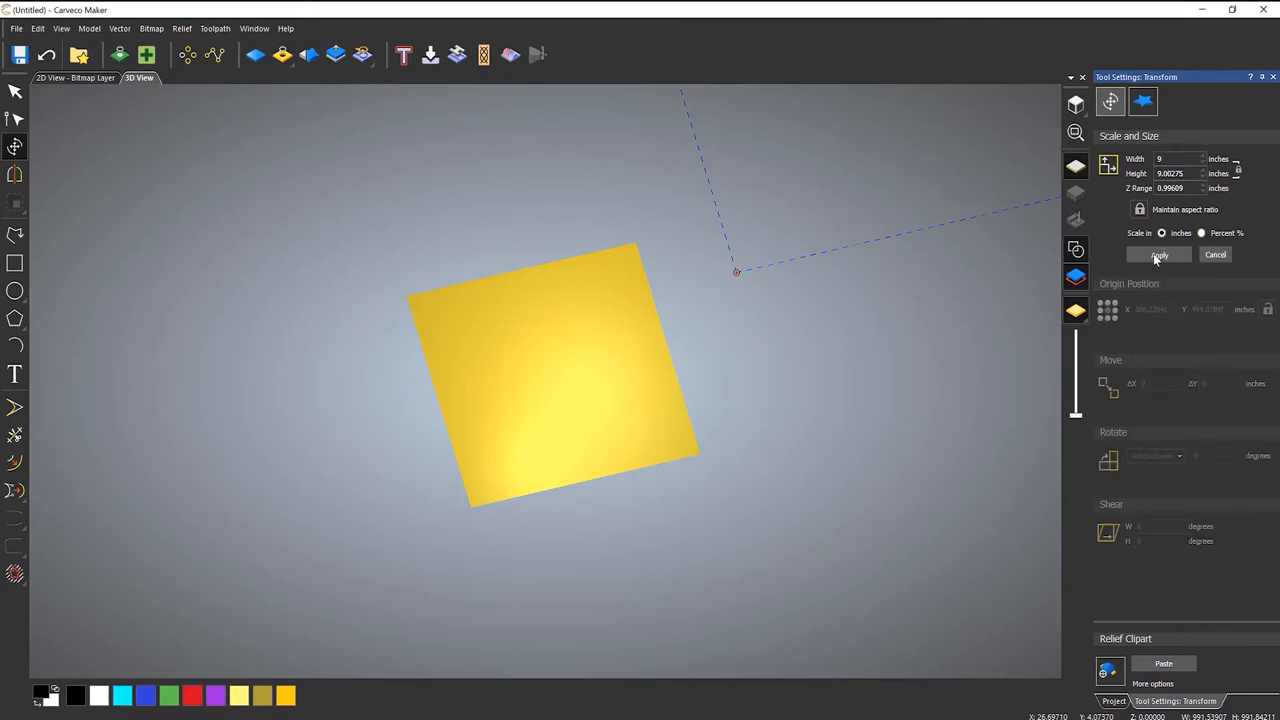
# - Apply the 9-inch width to the pegasus relief
pyautogui.click(1158, 255)
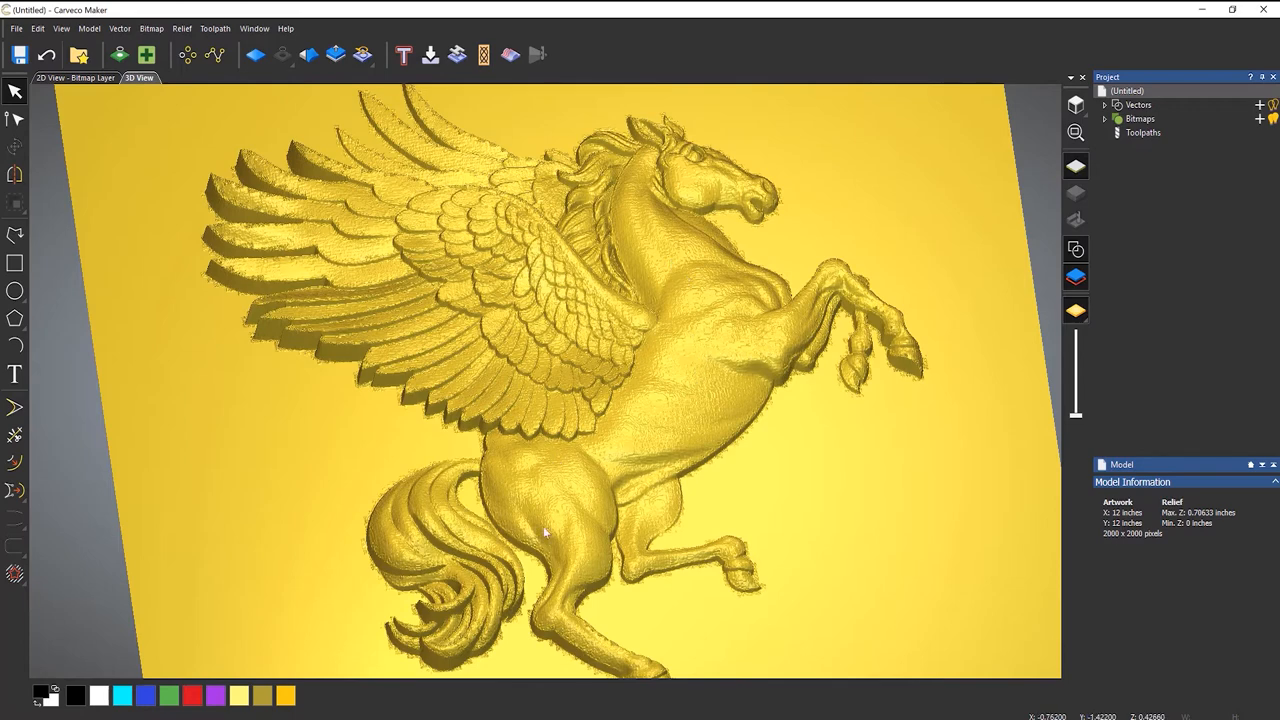
pyautogui.moveTo(780, 398)
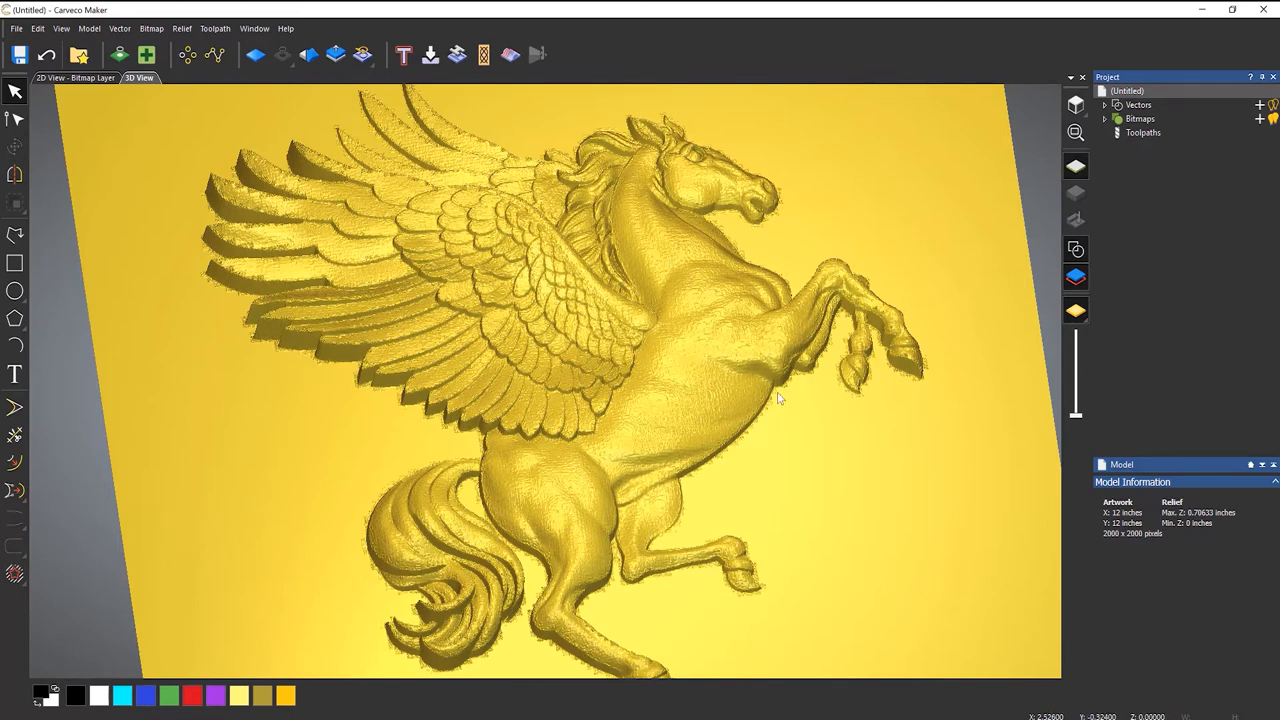
pyautogui.moveTo(779, 408)
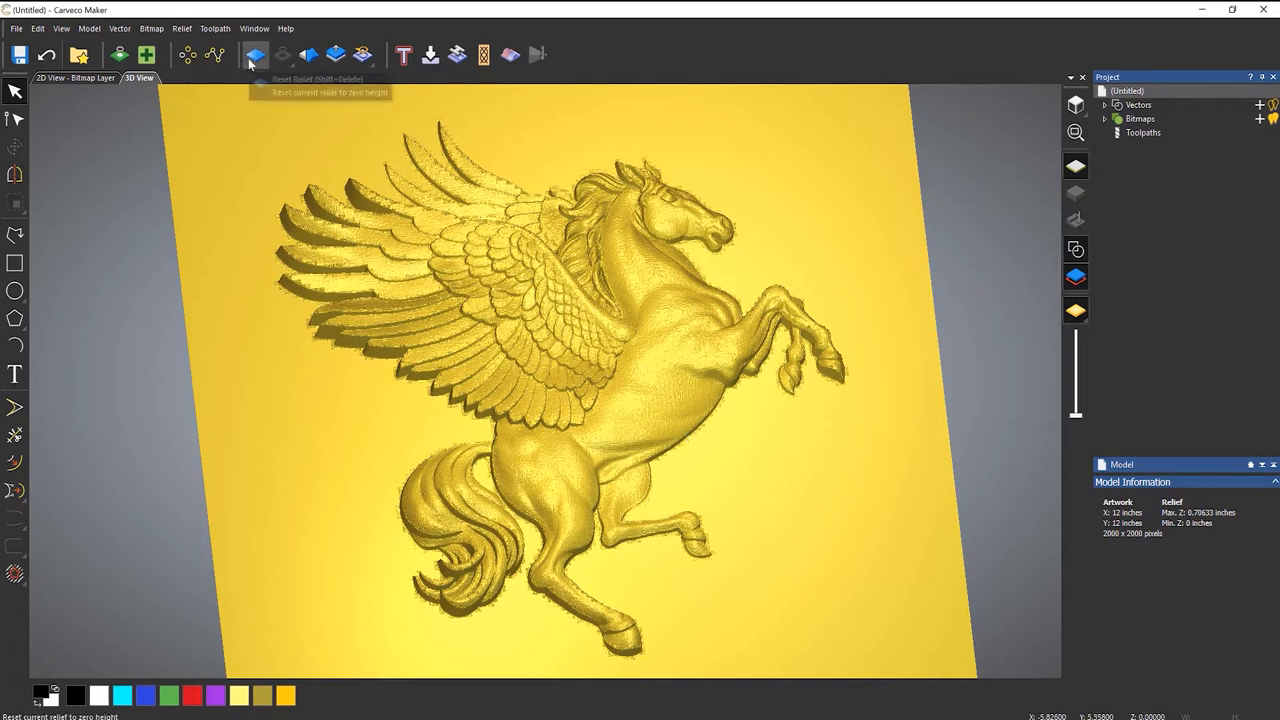
# - Import the brick-wall image as a 12-inch-wide relief and orbit to inspect the texture
pyautogui.click(182, 28)
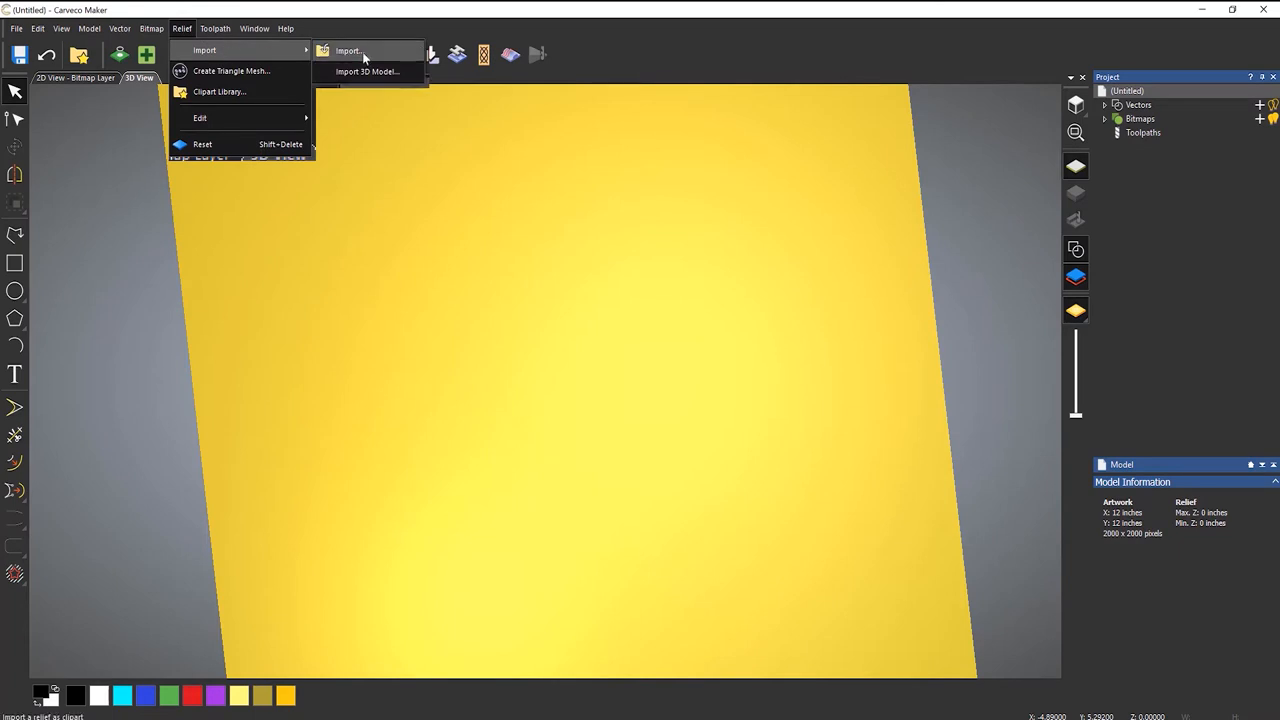
pyautogui.moveTo(397, 58)
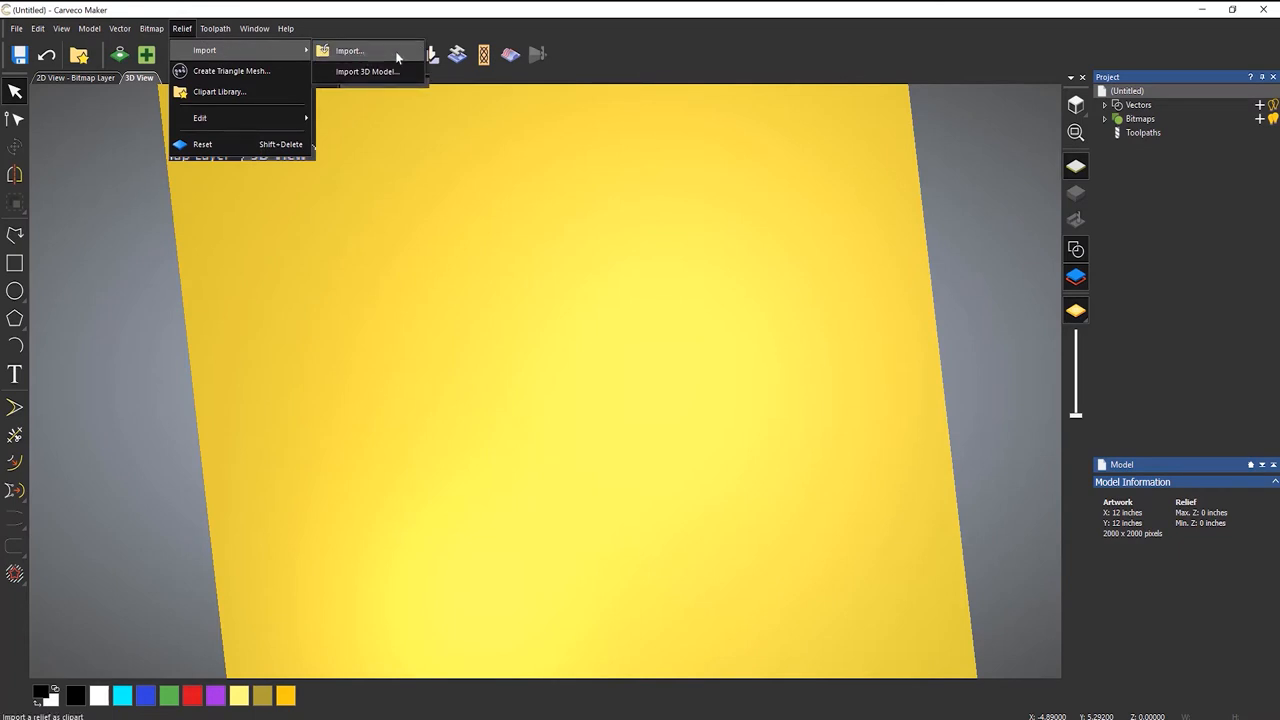
pyautogui.click(349, 50)
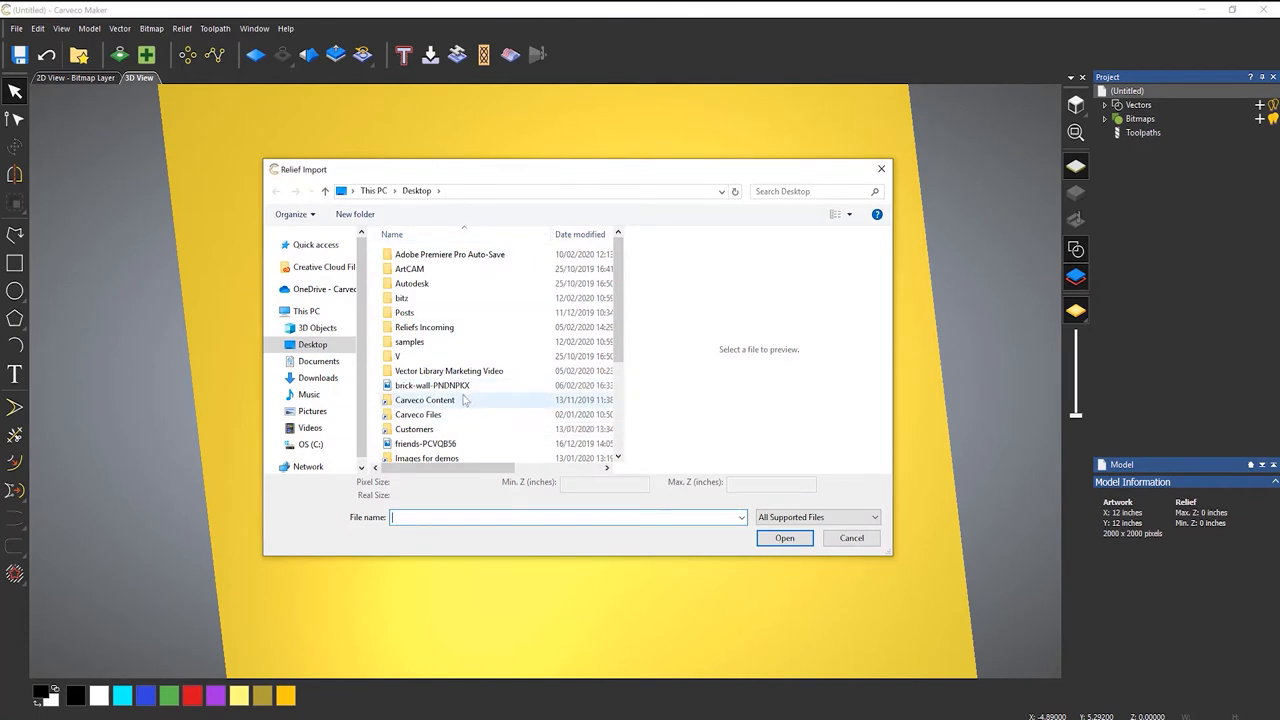
pyautogui.click(431, 385)
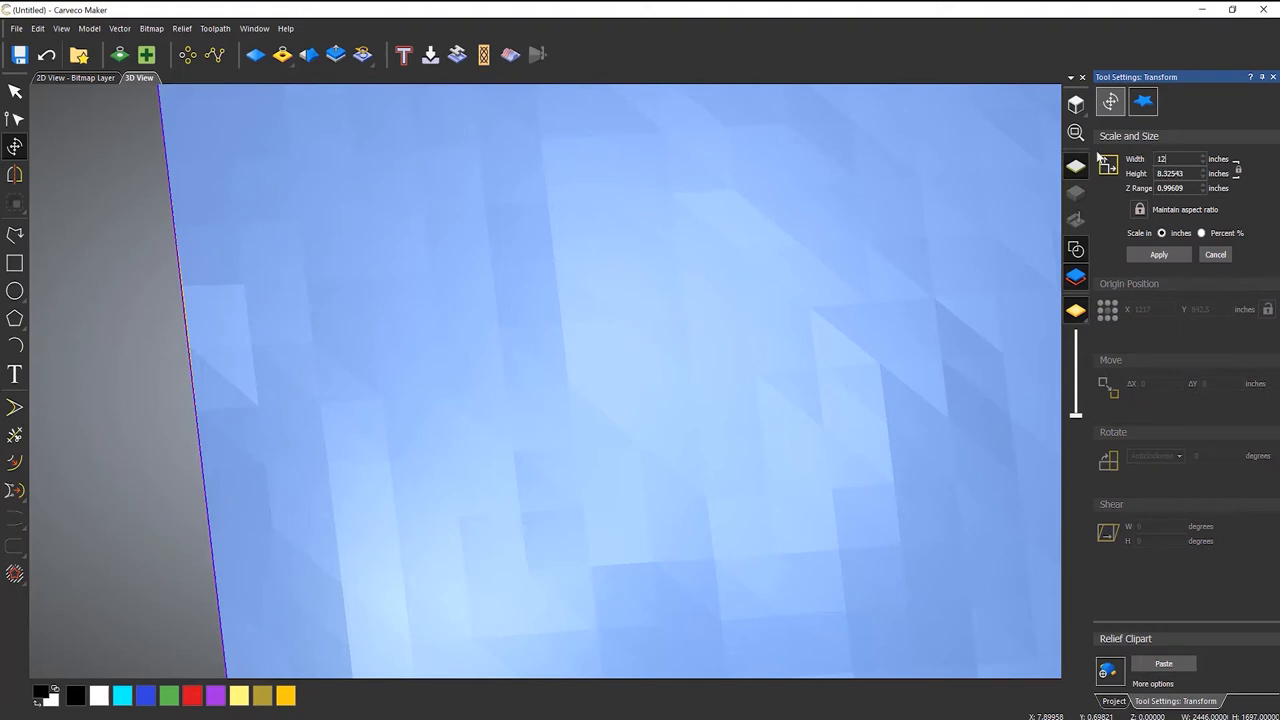
pyautogui.click(1158, 254)
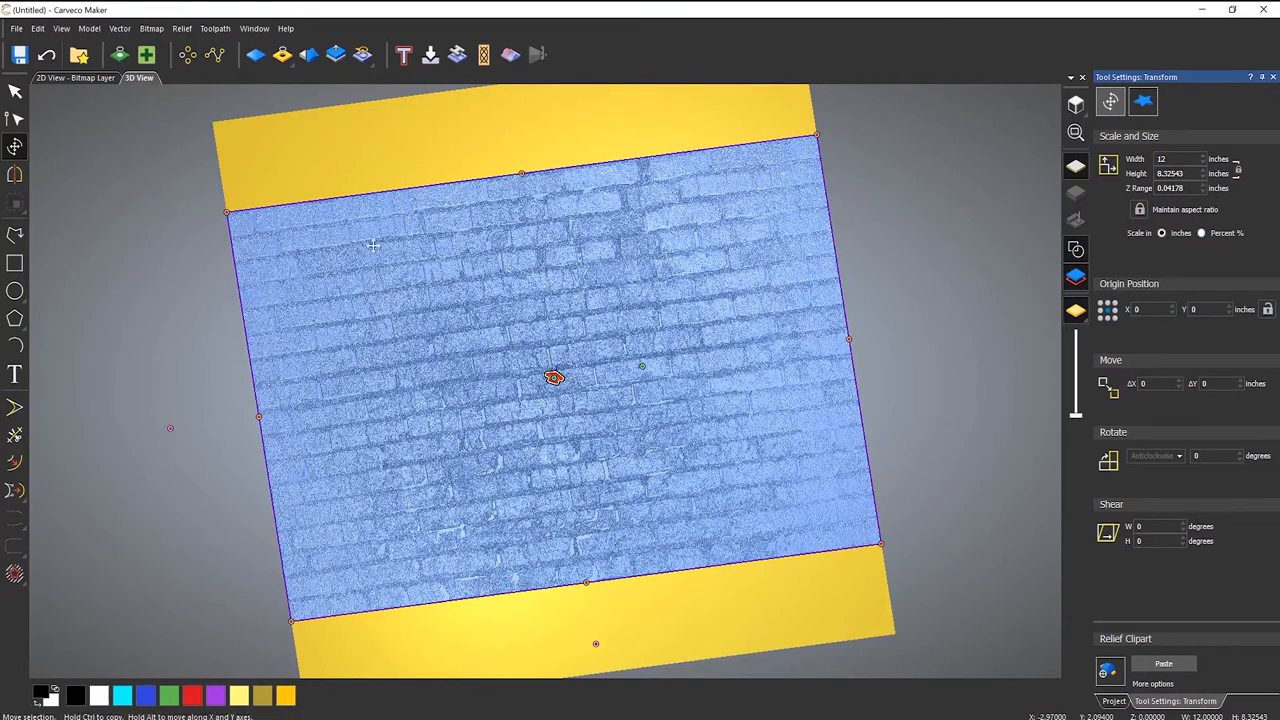
pyautogui.moveTo(447, 445)
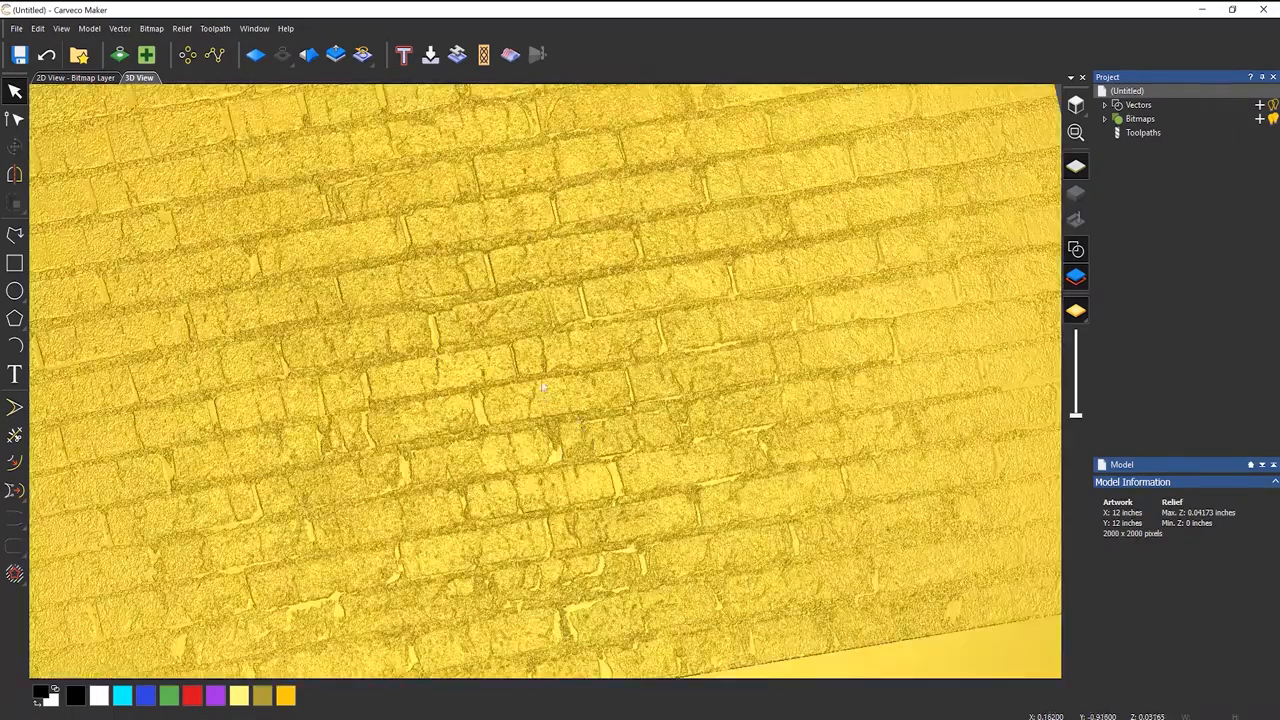
pyautogui.moveTo(540, 385); pyautogui.dragTo(575, 415)
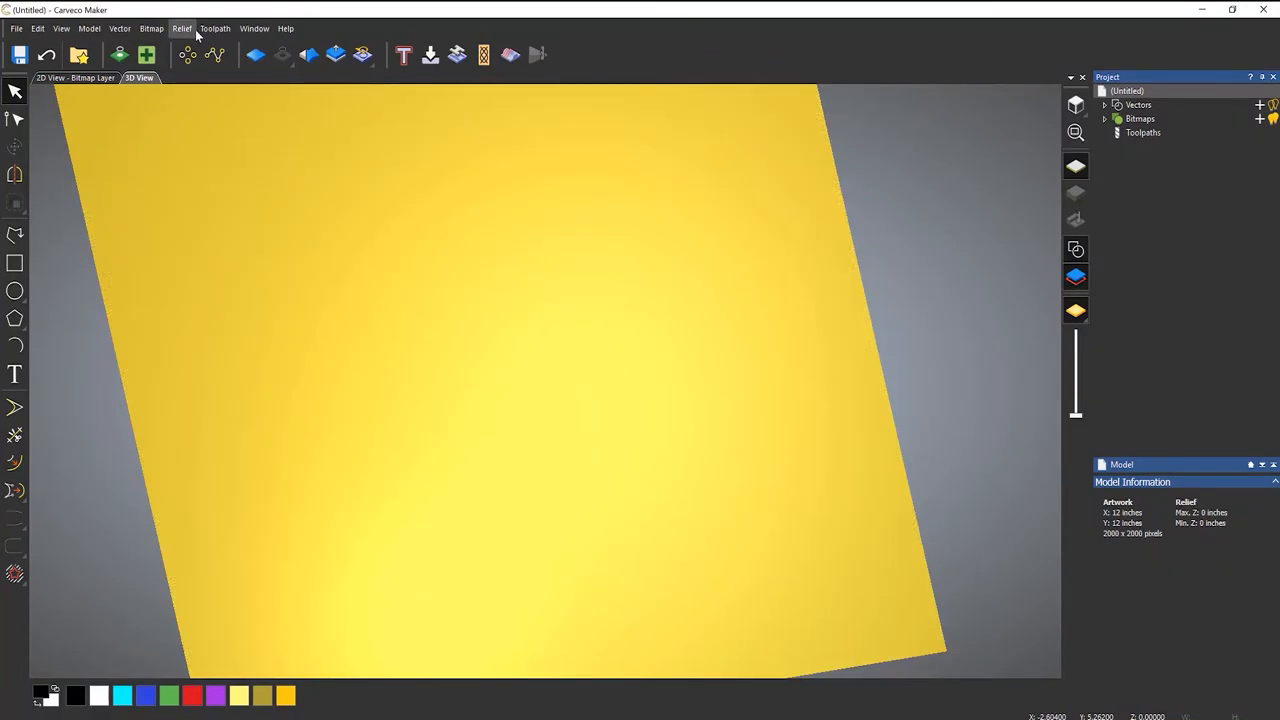
# - Import the wooden plank image as a relief 12 inches wide
pyautogui.click(182, 28)
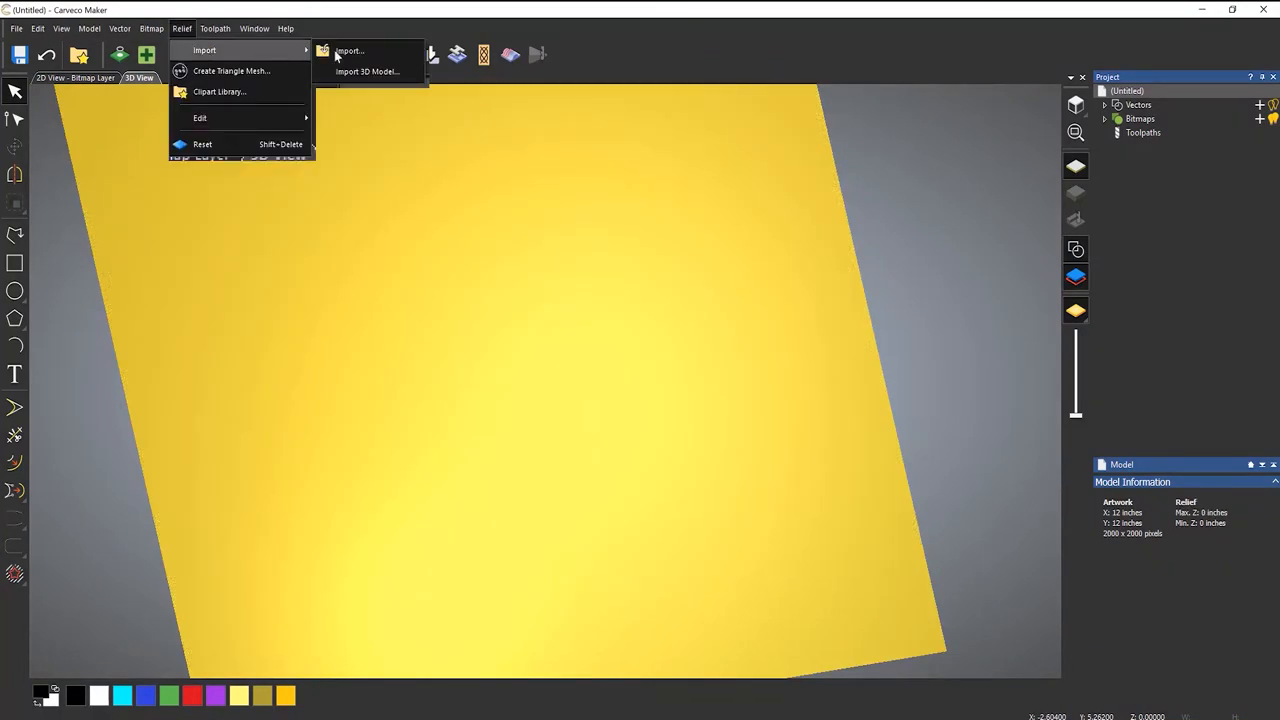
pyautogui.click(349, 51)
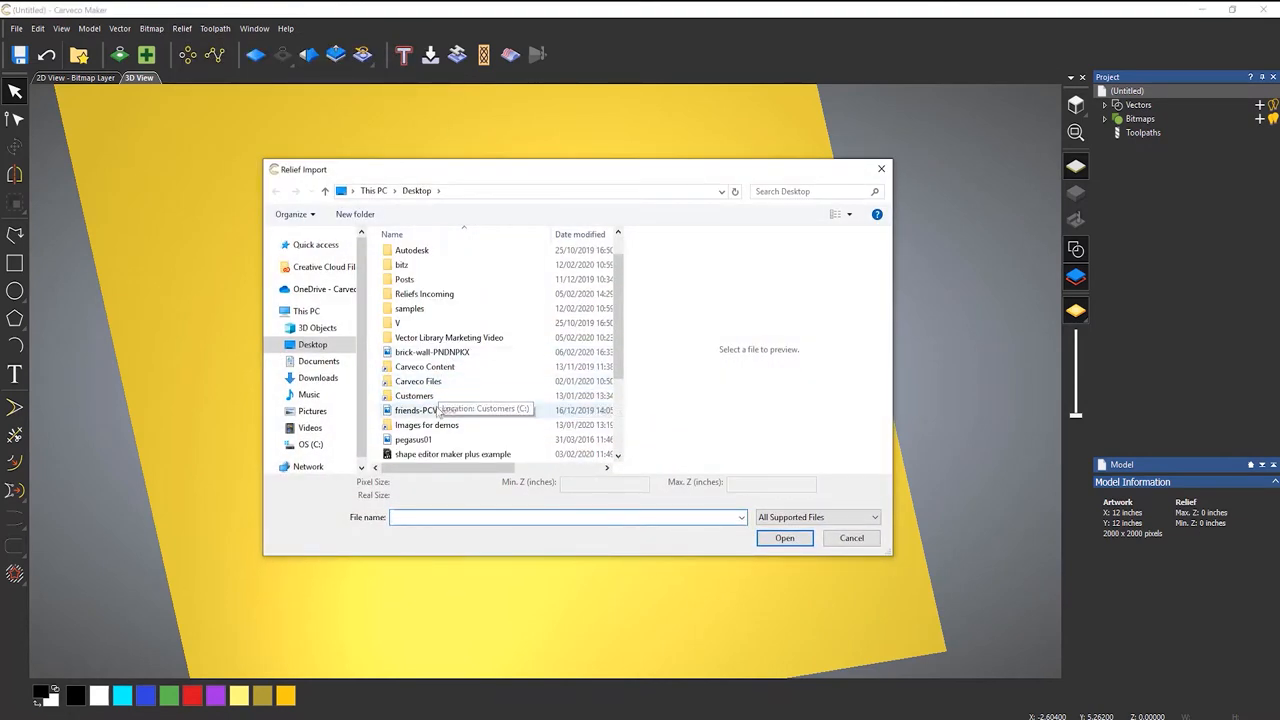
pyautogui.scroll(-3)
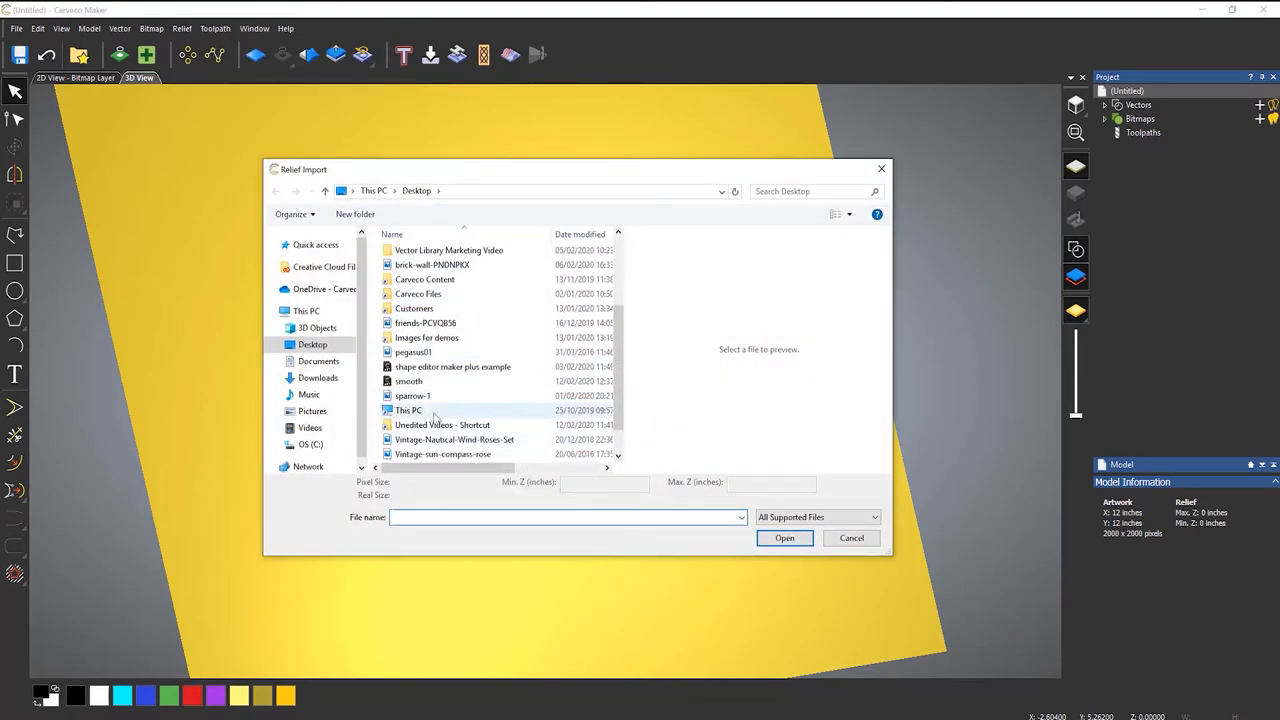
pyautogui.click(470, 454)
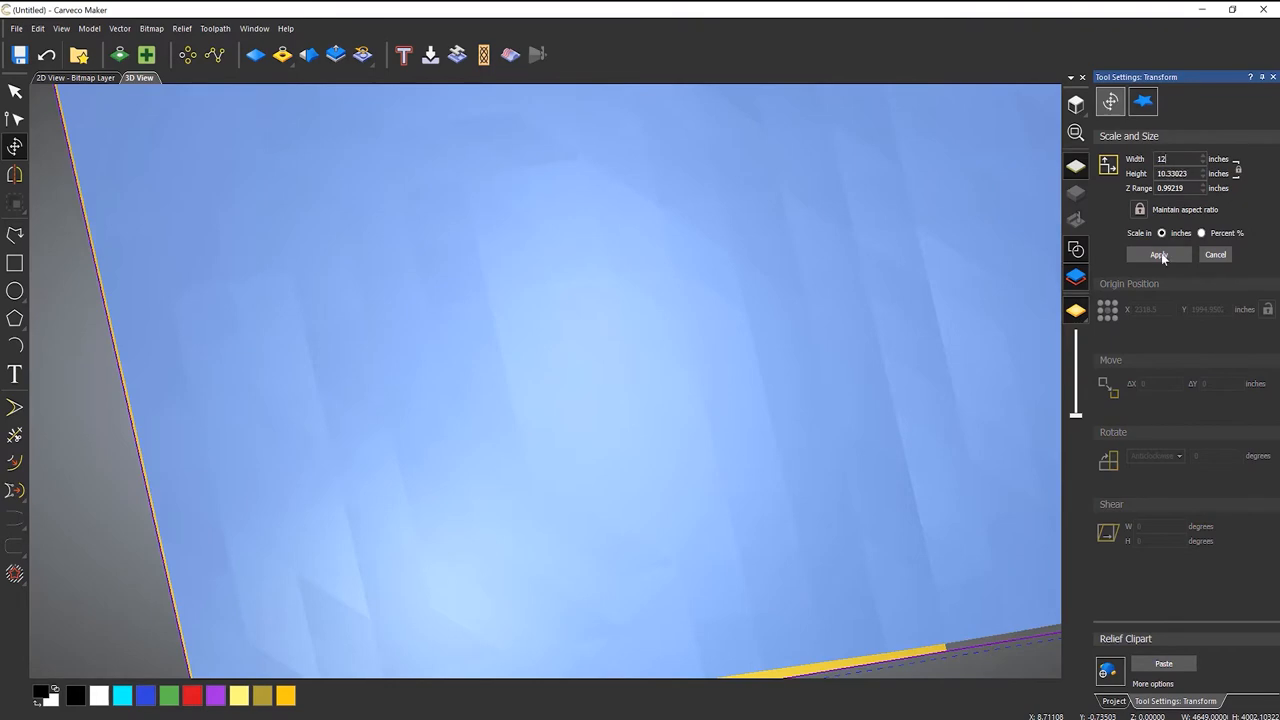
pyautogui.click(1157, 254)
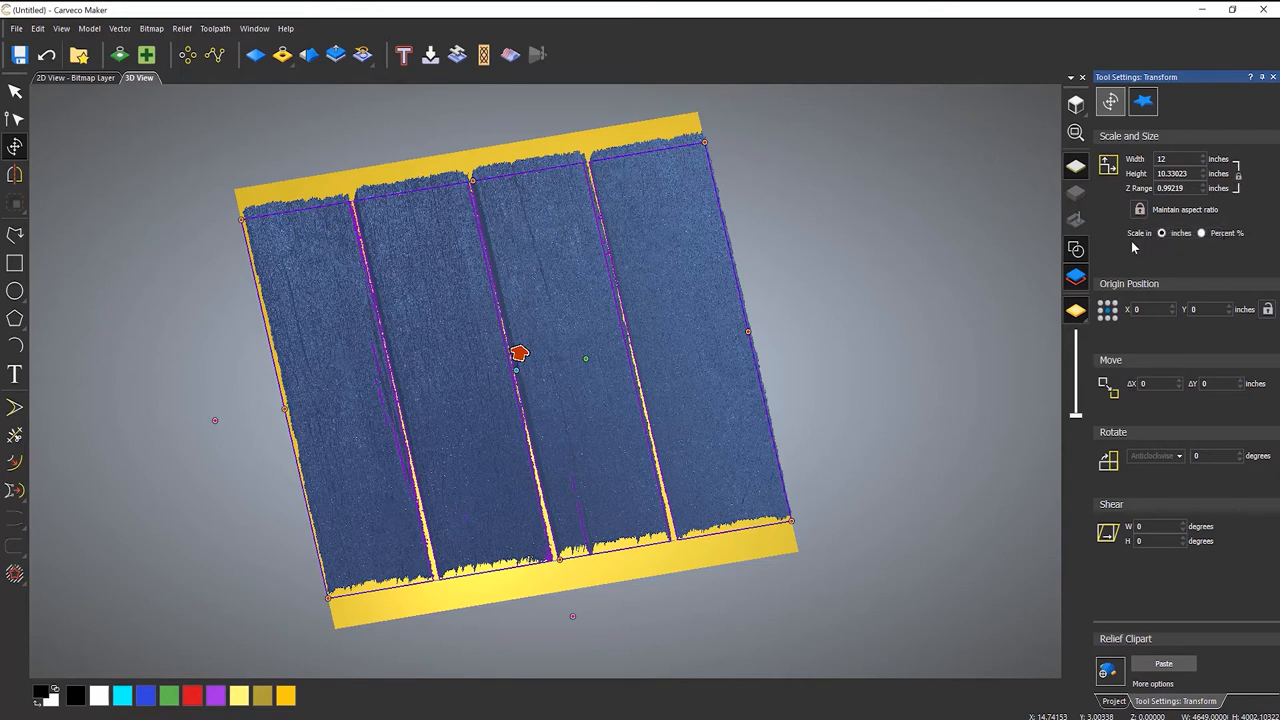
pyautogui.moveTo(1135, 242)
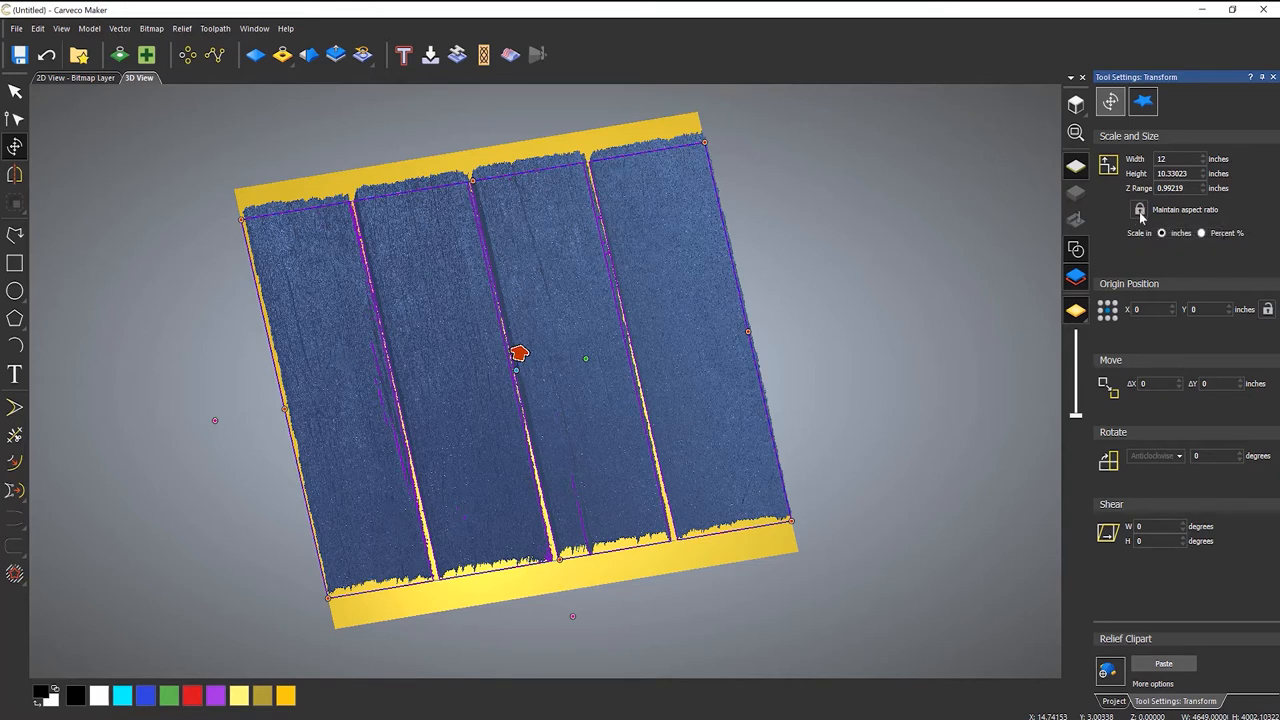
# - Unlock the aspect ratio and stretch the planks to a 12 × 12 inch square
pyautogui.tripleClick(1172, 173)
pyautogui.write('12')
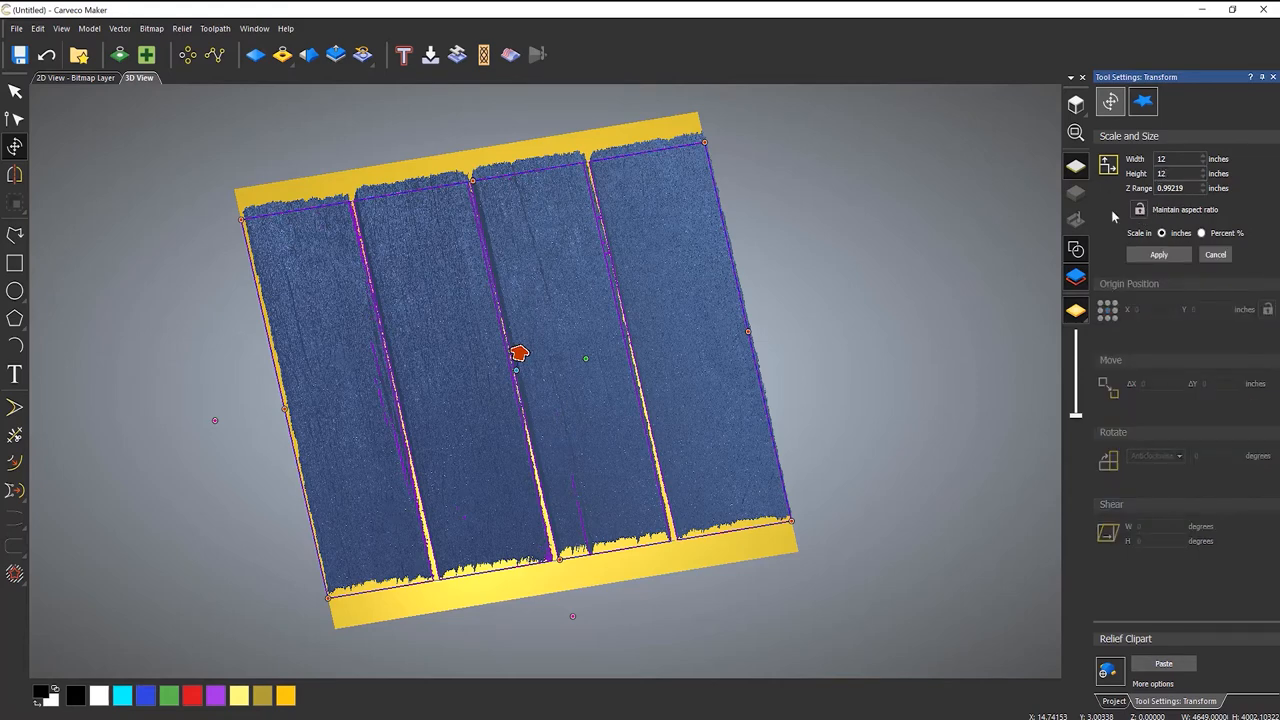
pyautogui.click(1158, 254)
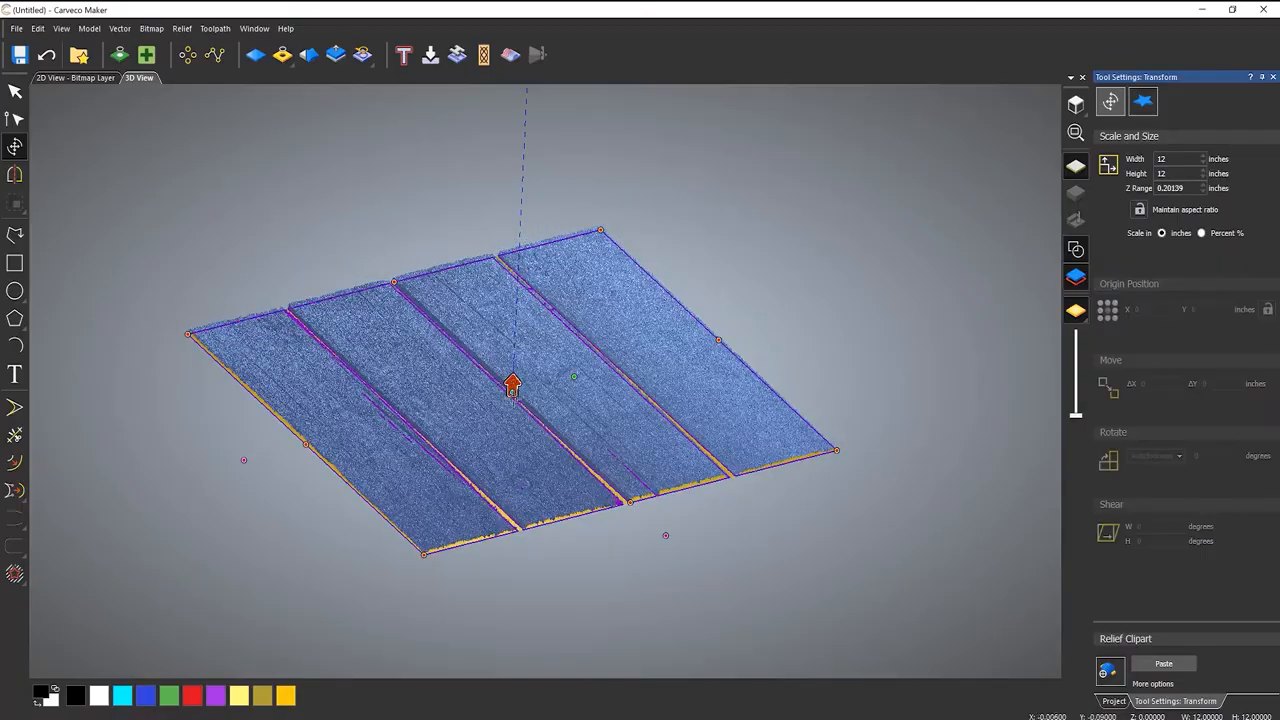
pyautogui.scroll(3)
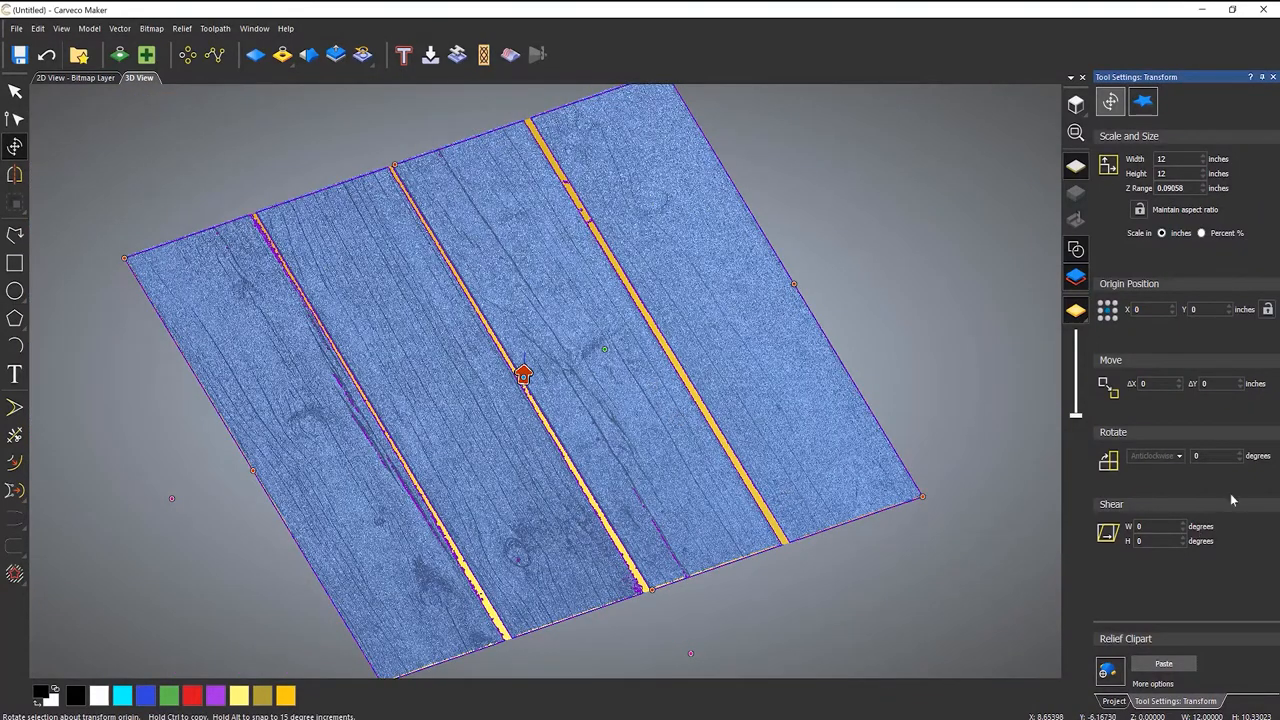
pyautogui.click(1210, 455)
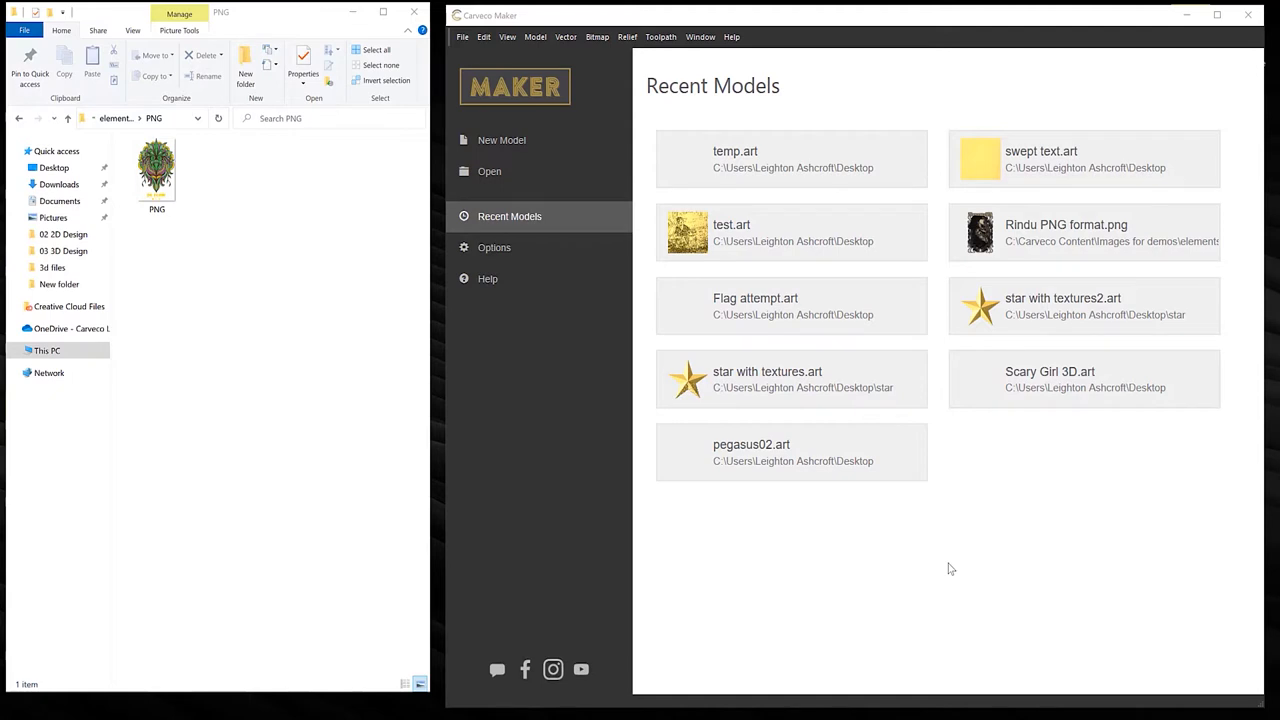
pyautogui.moveTo(461, 474)
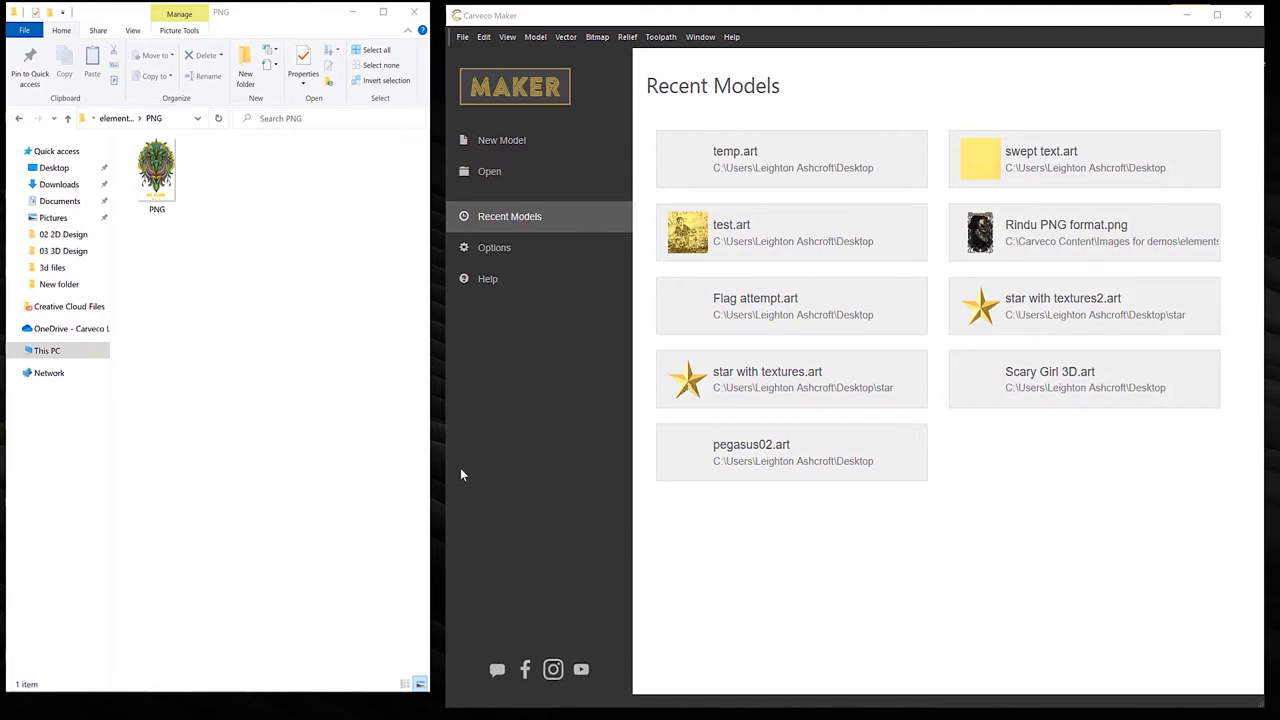
# - Select the PNG.png artwork file in the file browser
pyautogui.click(157, 170)
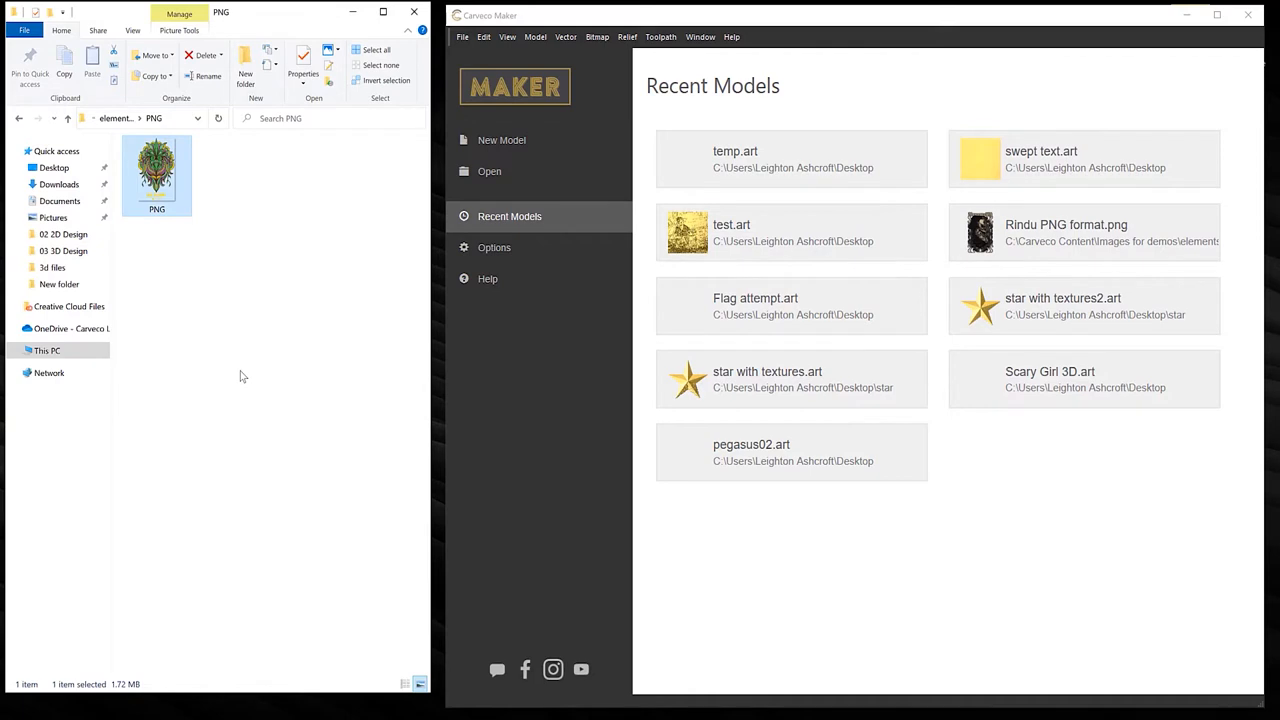
pyautogui.moveTo(173, 253)
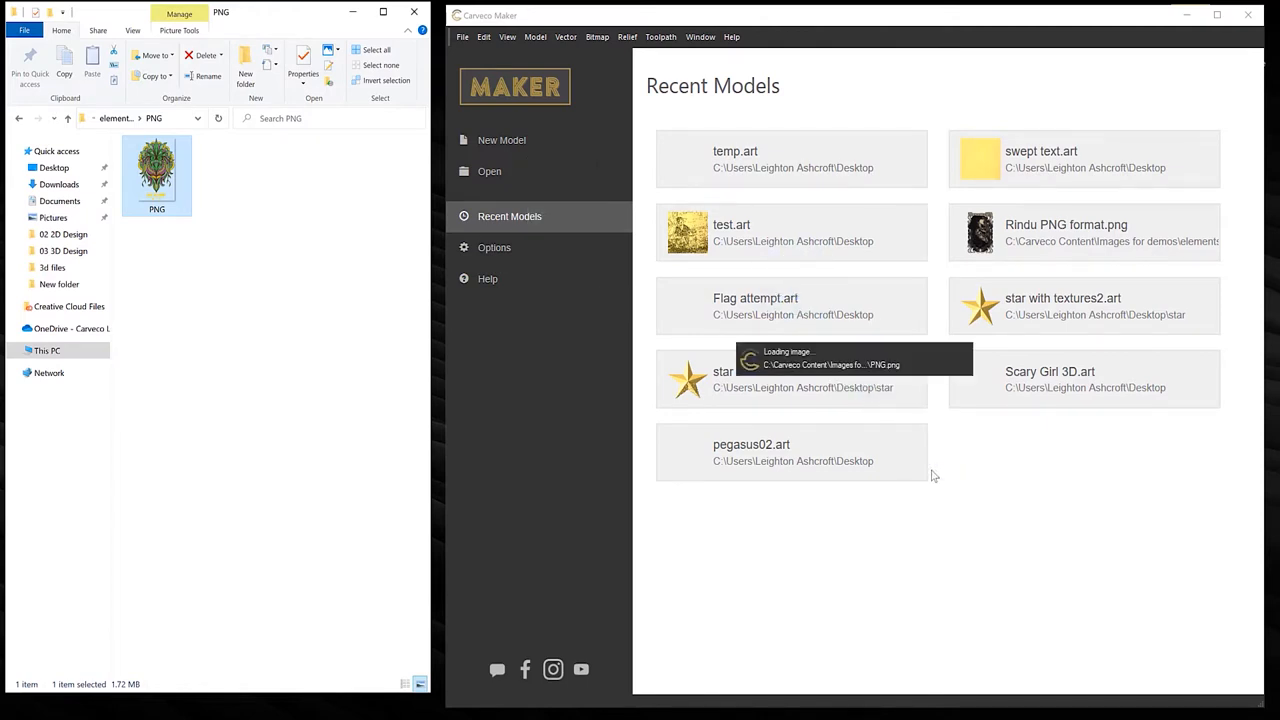
# - Create the DE FLOW model 300 mm tall with a 5 mm Z height from the PNG
pyautogui.click(502, 140)
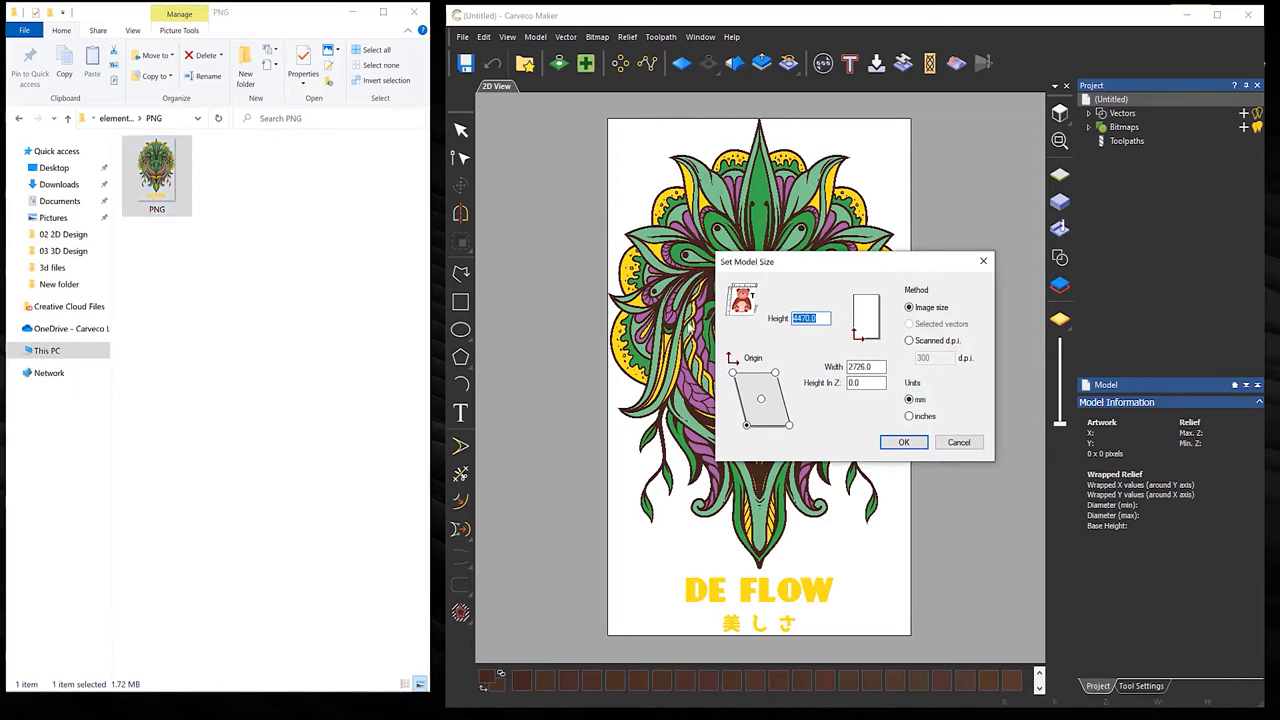
pyautogui.moveTo(823, 391)
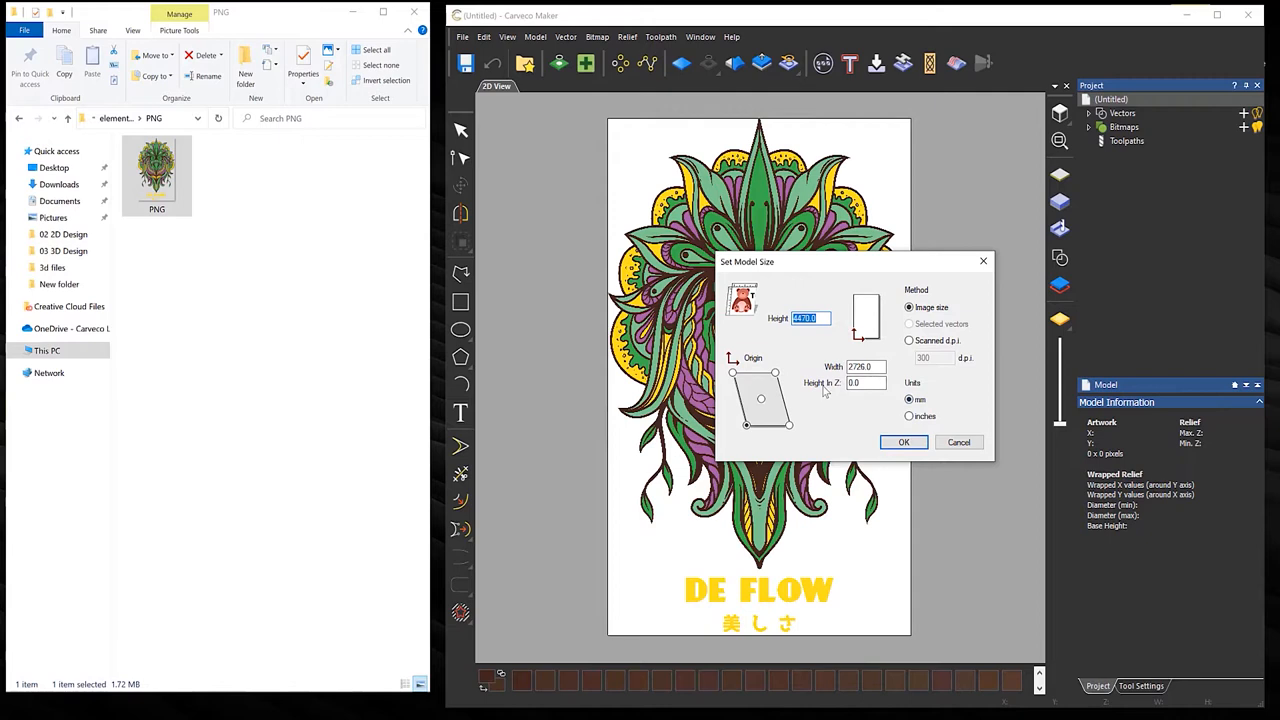
pyautogui.write('30')
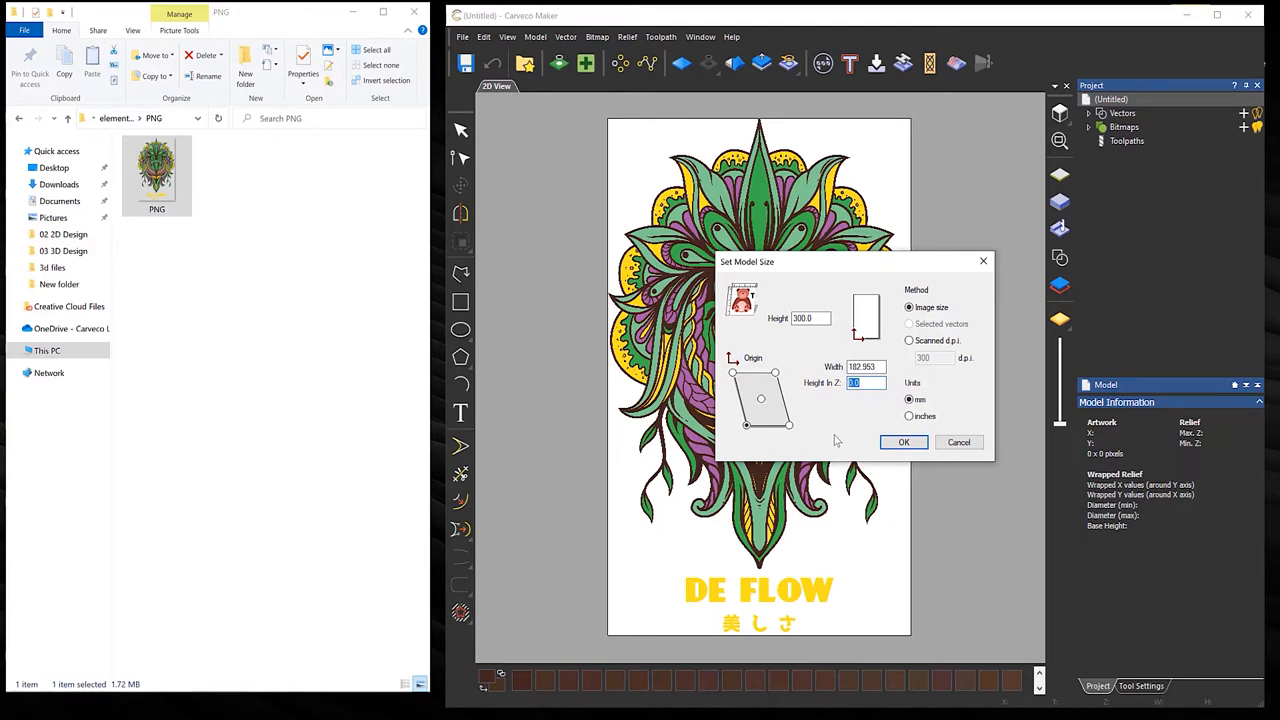
pyautogui.write('5')
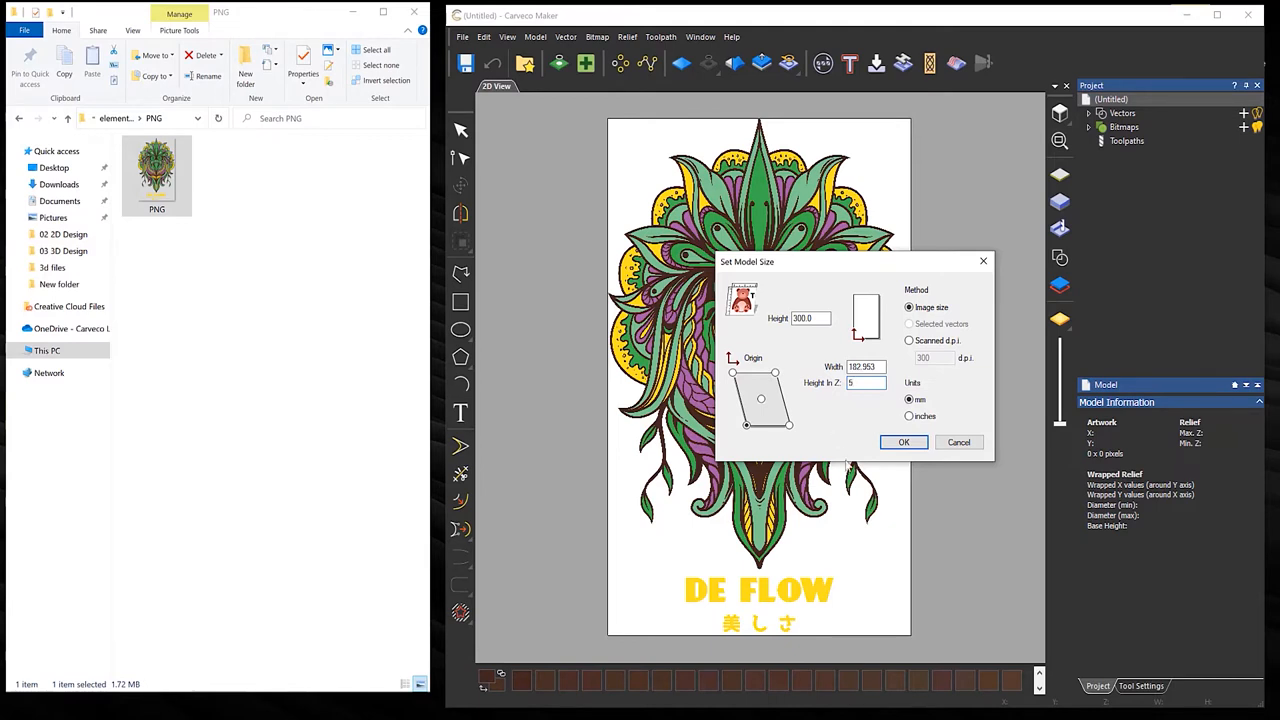
pyautogui.click(902, 442)
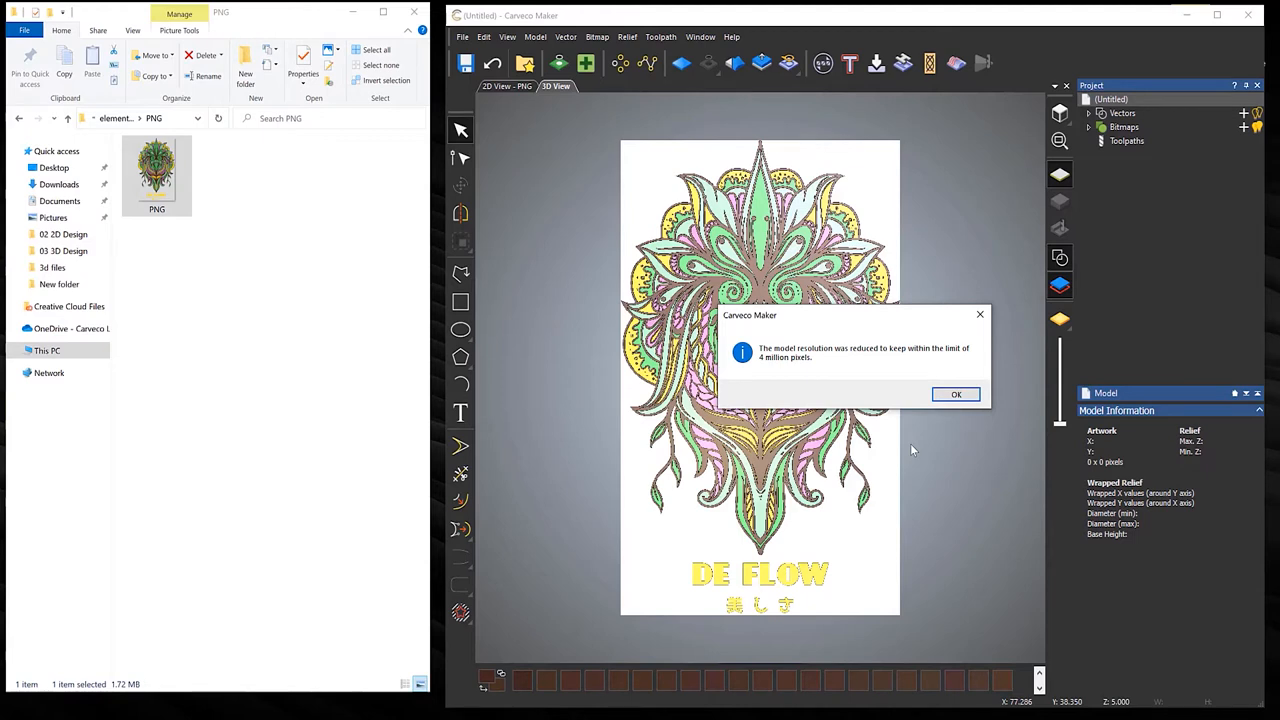
pyautogui.moveTo(929, 395)
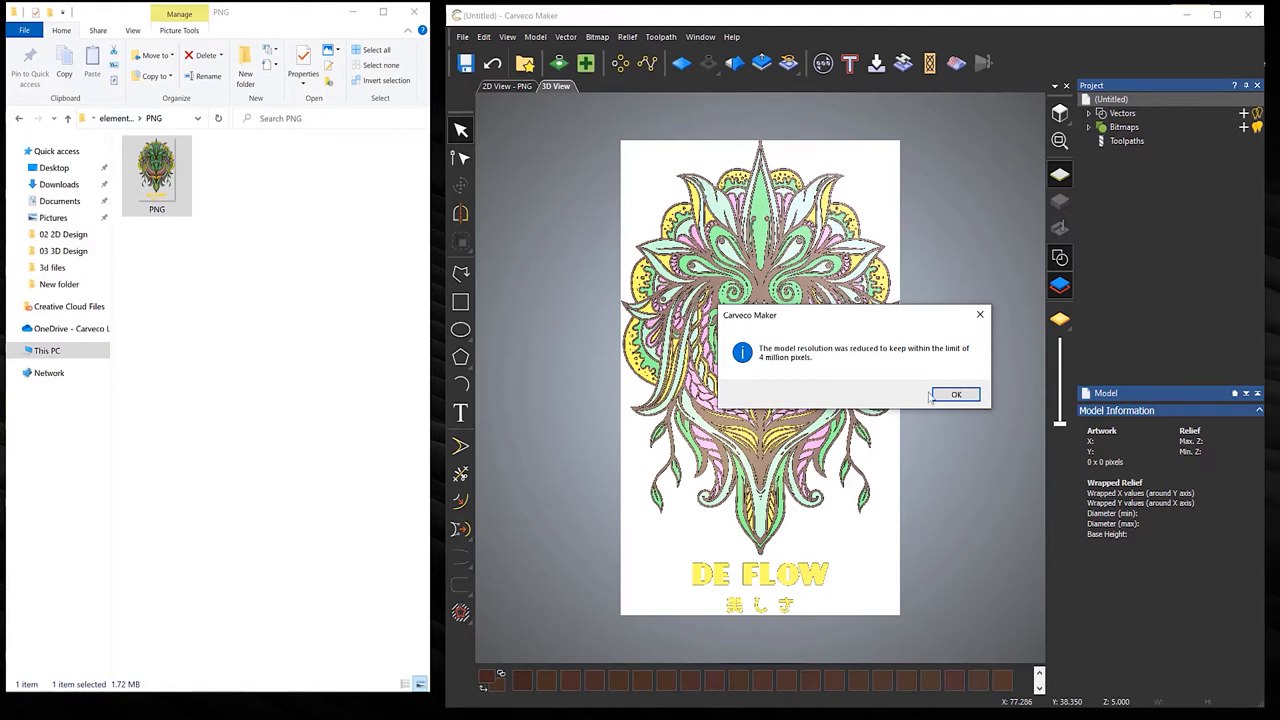
# - Dismiss the resolution notice, preview the relief in bitmap colours, then settle on plain shaded material
pyautogui.click(955, 394)
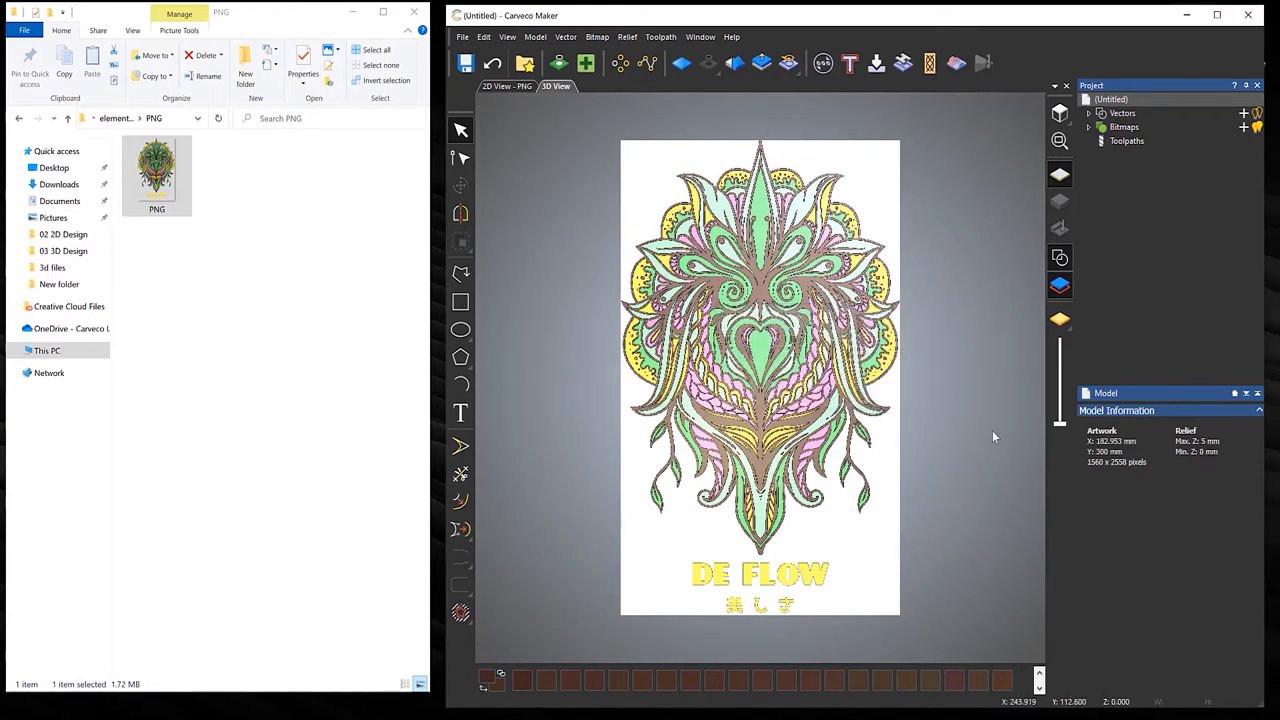
pyautogui.click(383, 12)
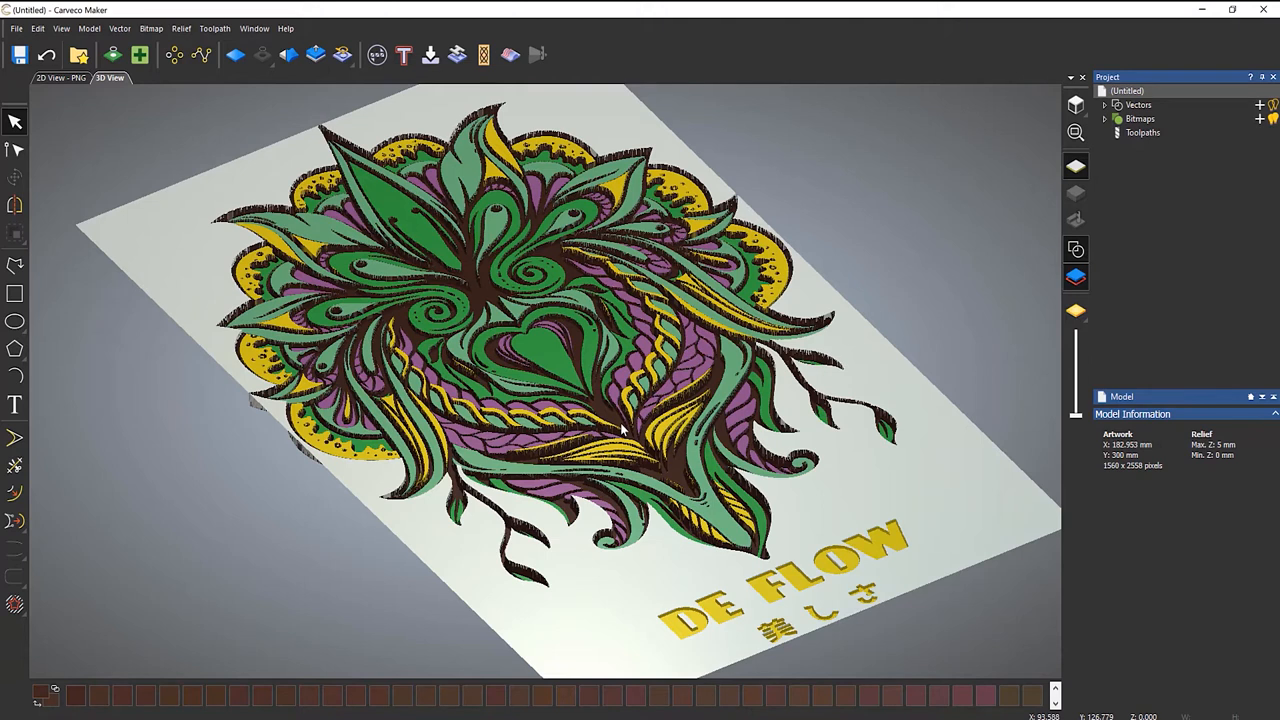
pyautogui.moveTo(1075, 311)
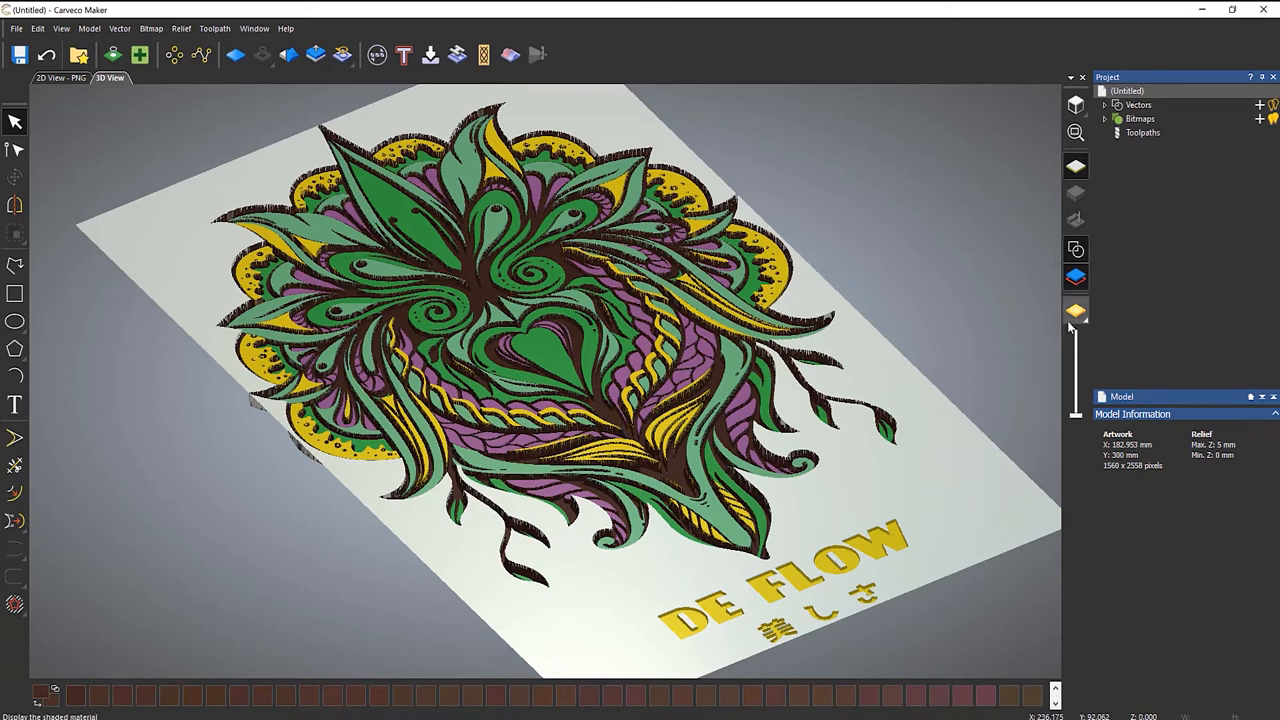
pyautogui.moveTo(1075, 311)
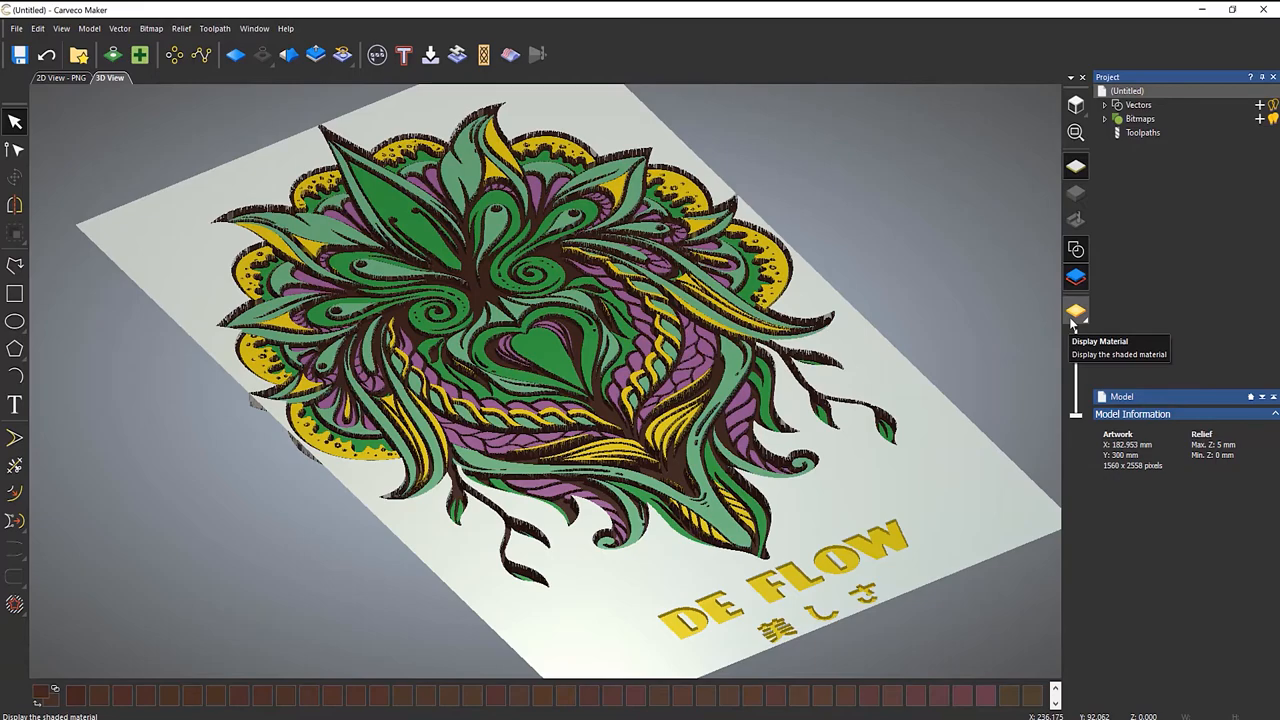
pyautogui.click(1076, 311)
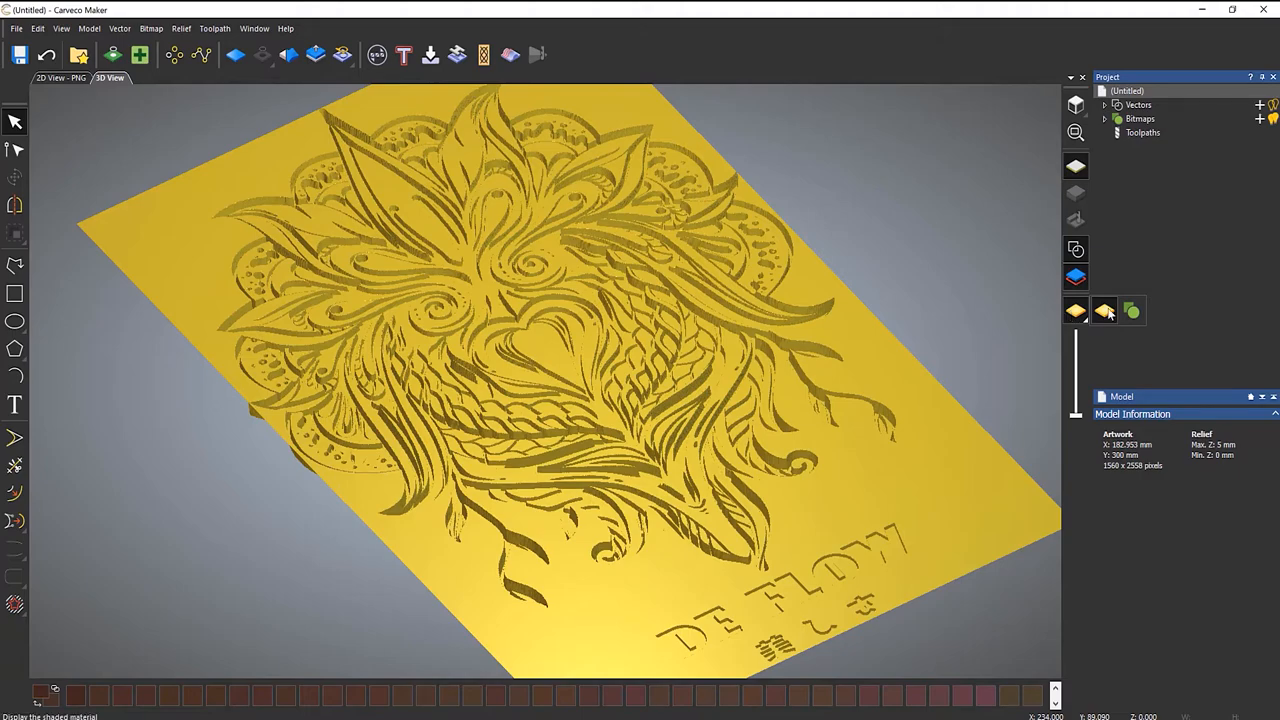
pyautogui.click(1133, 311)
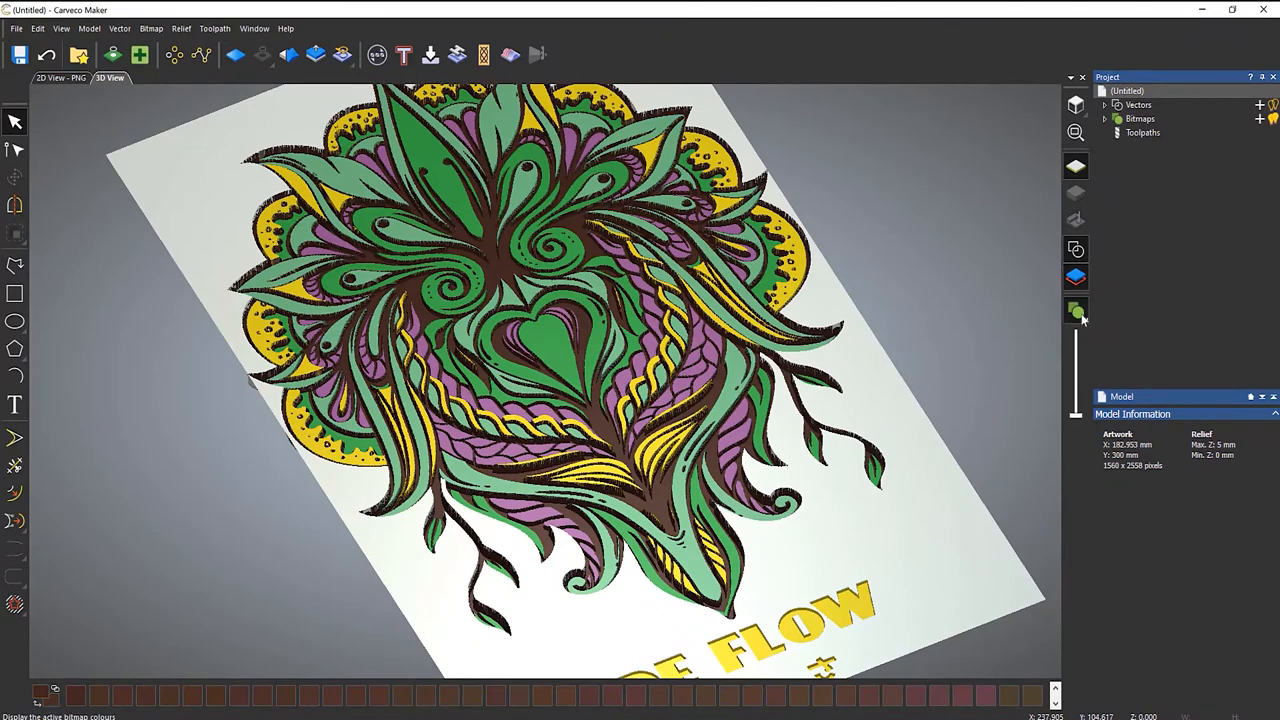
pyautogui.click(1076, 310)
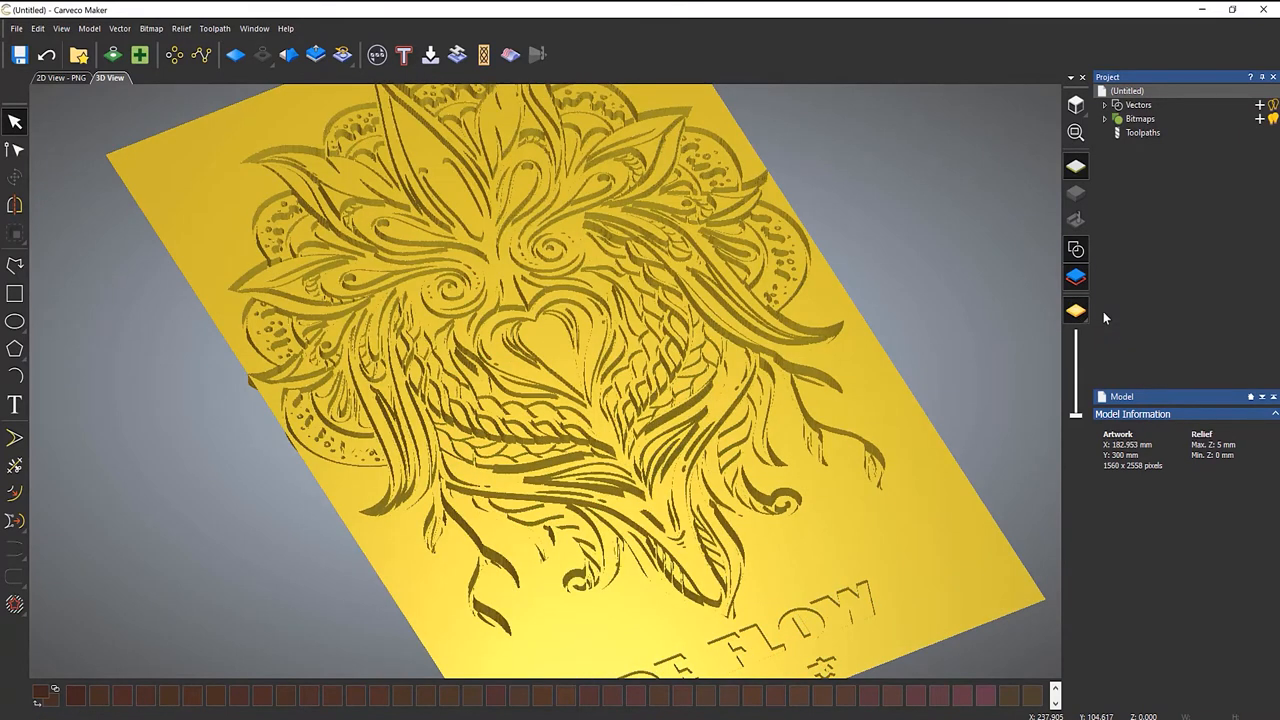
pyautogui.click(16, 27)
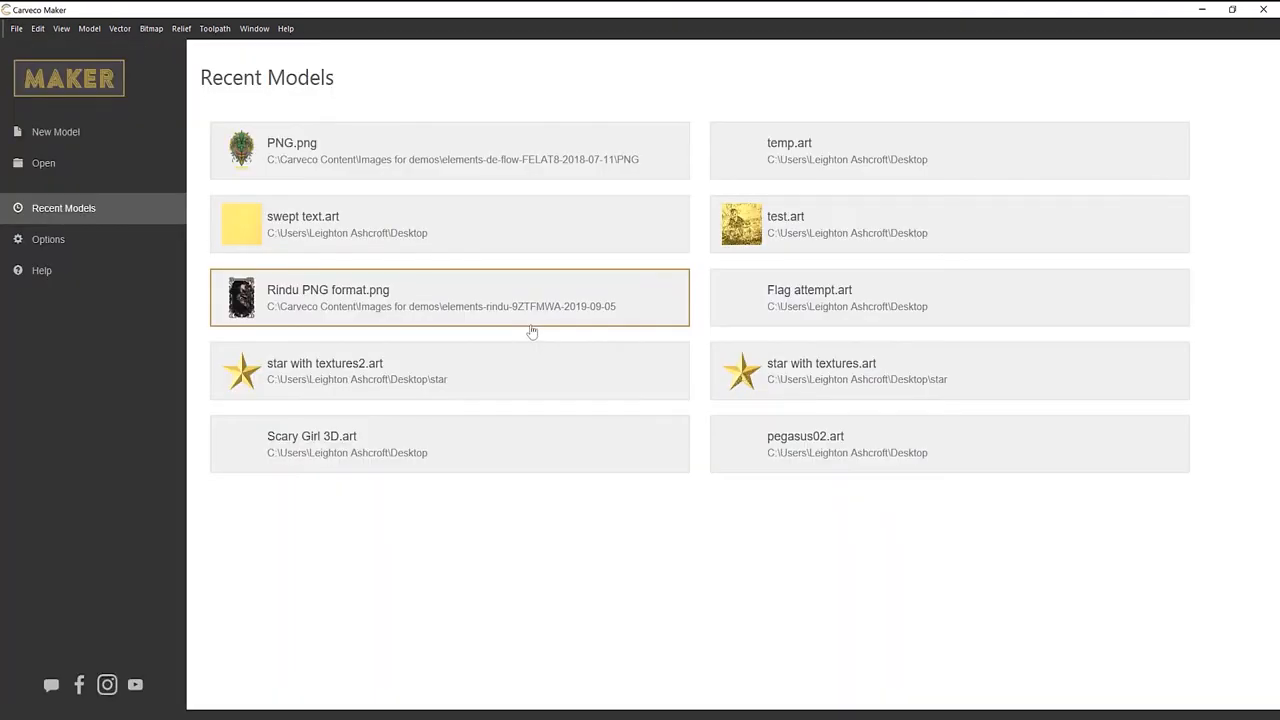
pyautogui.moveTo(43, 163)
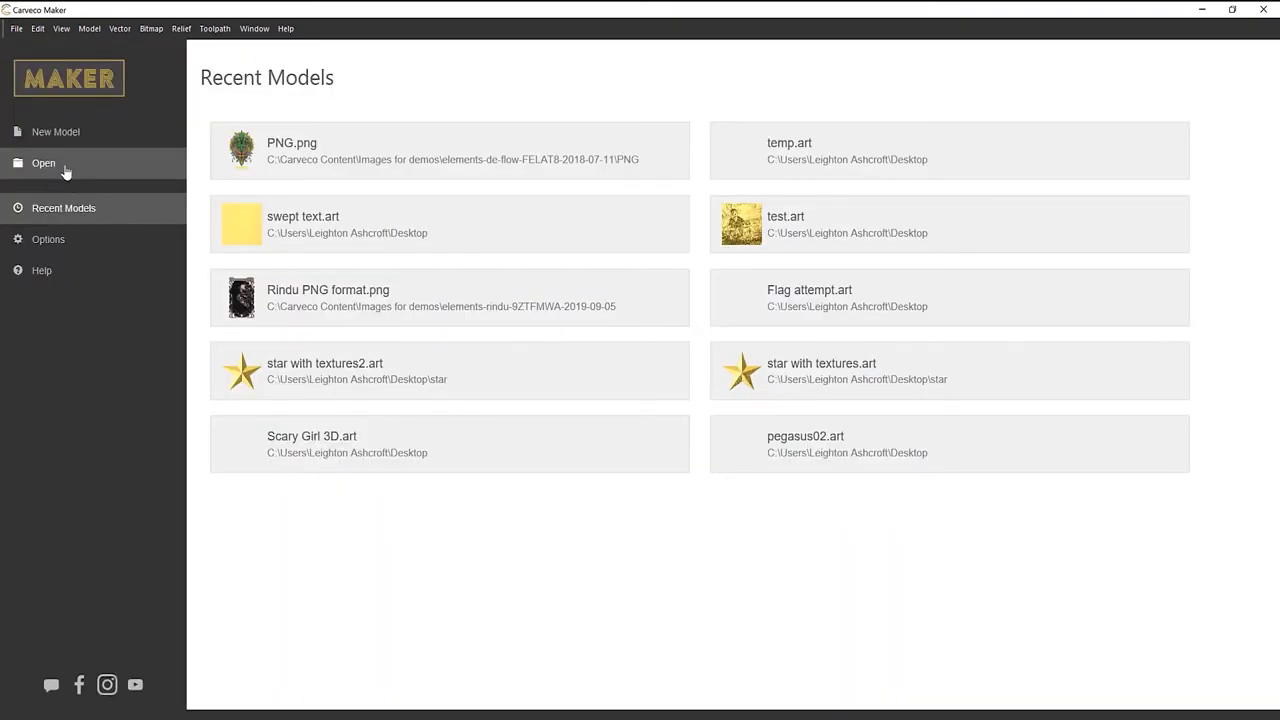
# - Reopen the DE FLOW PNG as a new model with Max. Z set to 5 mm
pyautogui.click(43, 163)
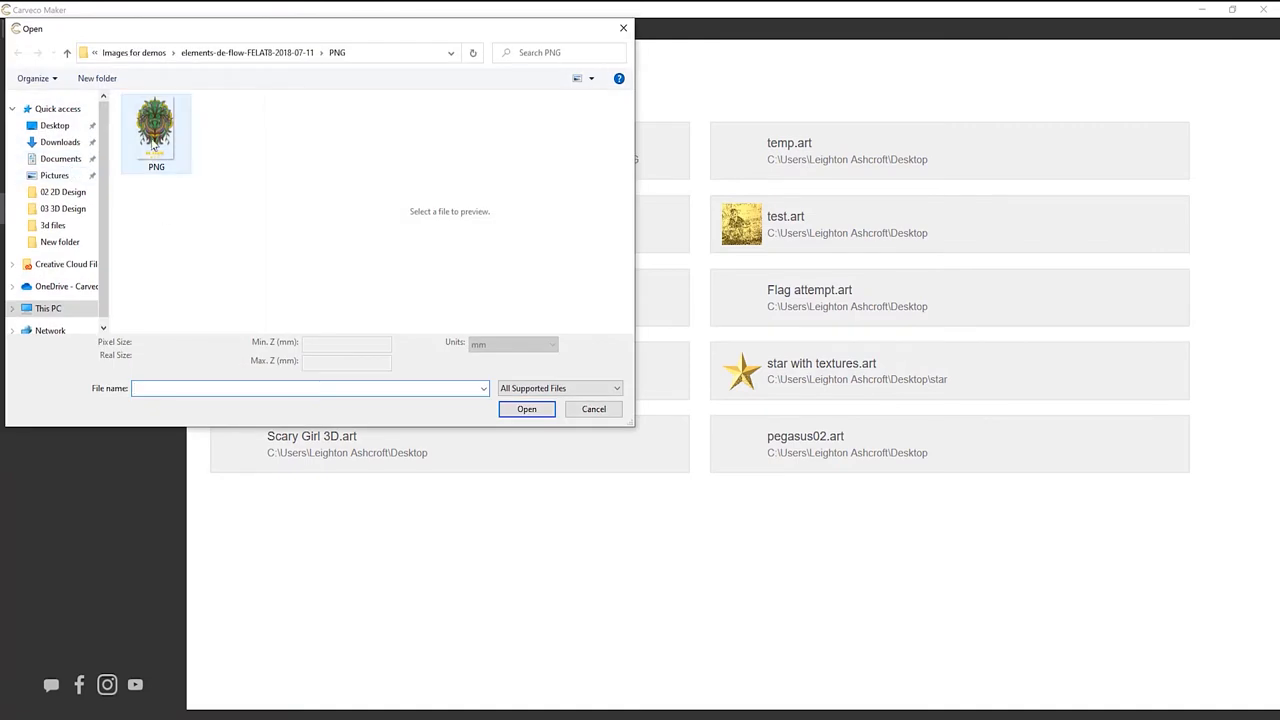
pyautogui.click(155, 130)
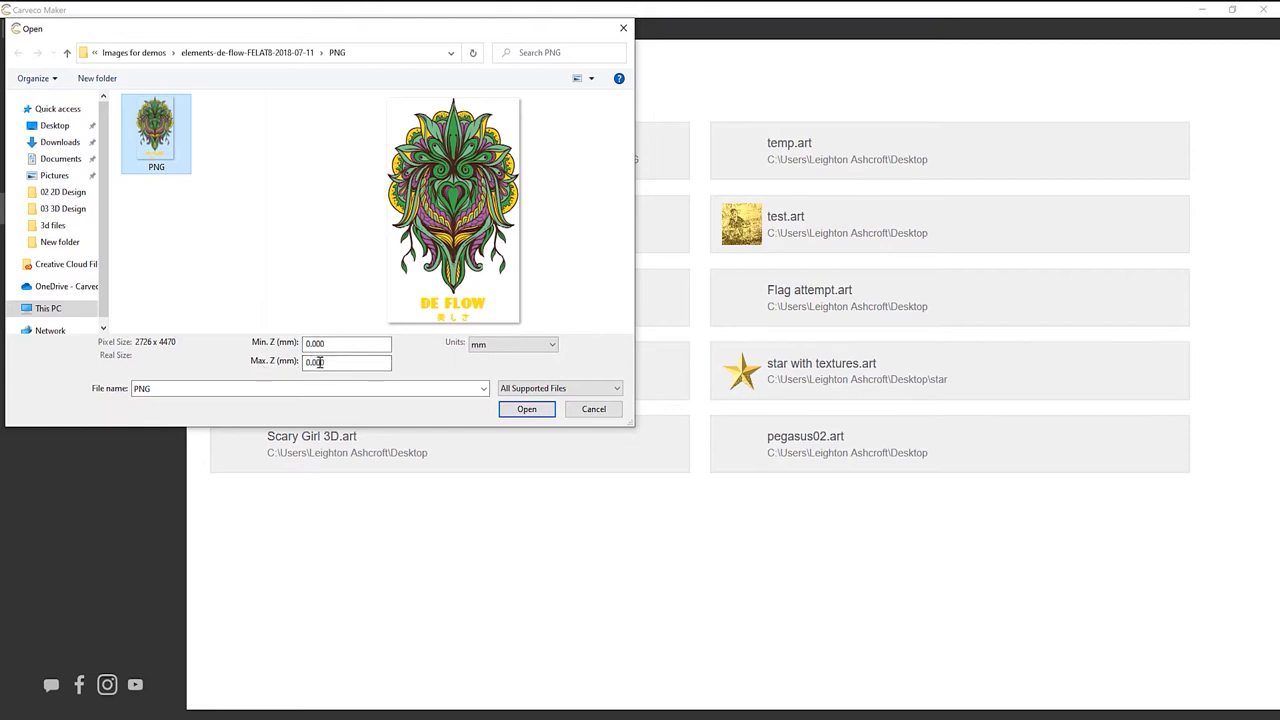
pyautogui.write('5')
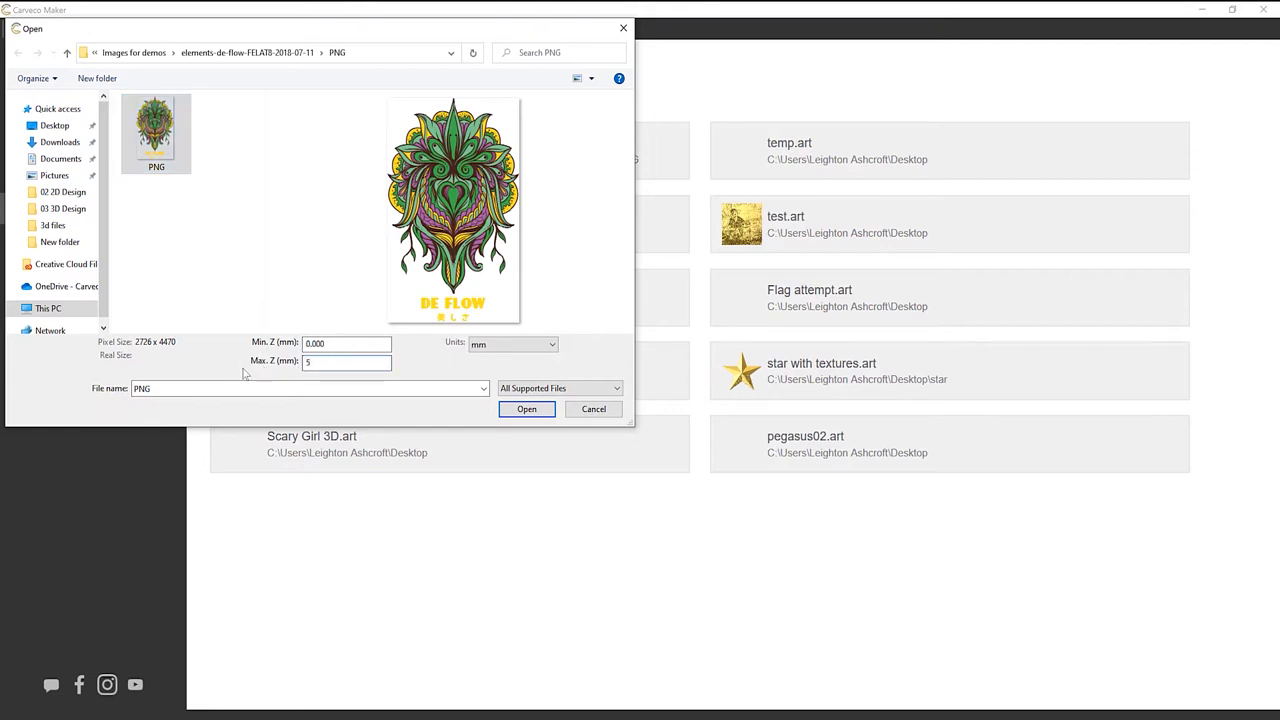
pyautogui.click(526, 409)
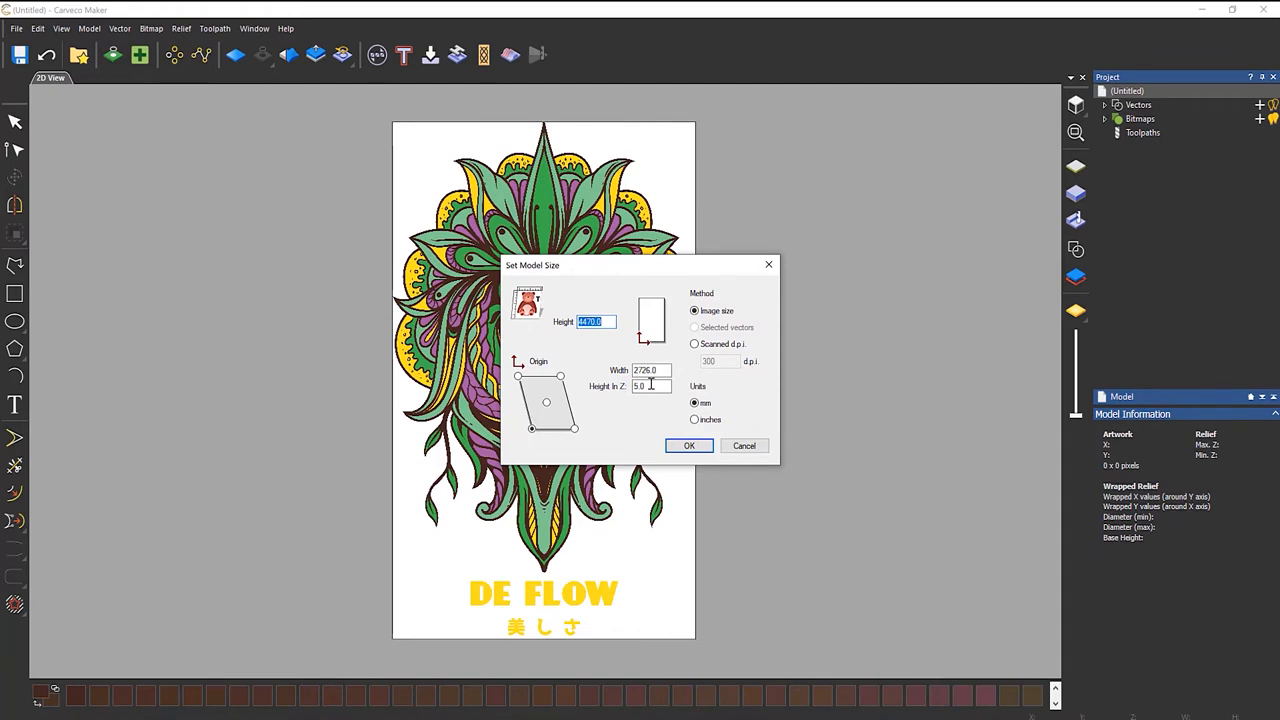
pyautogui.moveTo(620, 398)
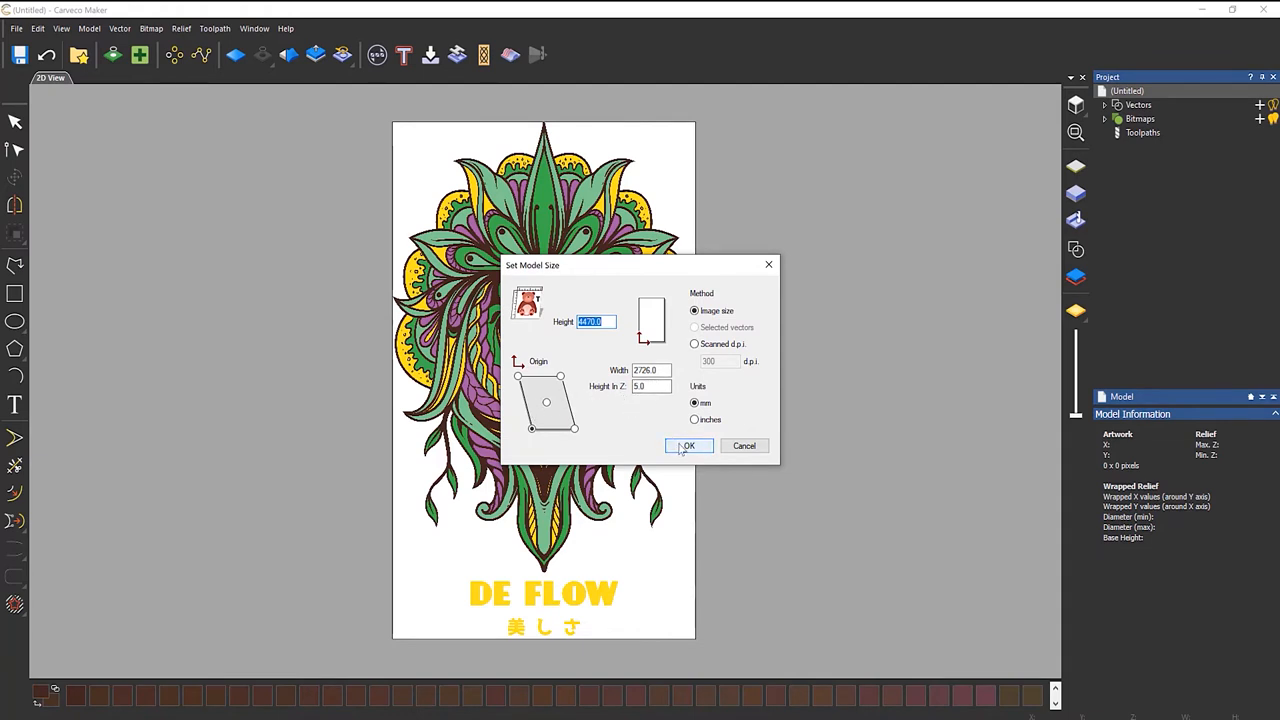
# - Accept the 4470 × 2726 model size at 5 mm height and dismiss the resolution notice
pyautogui.click(687, 445)
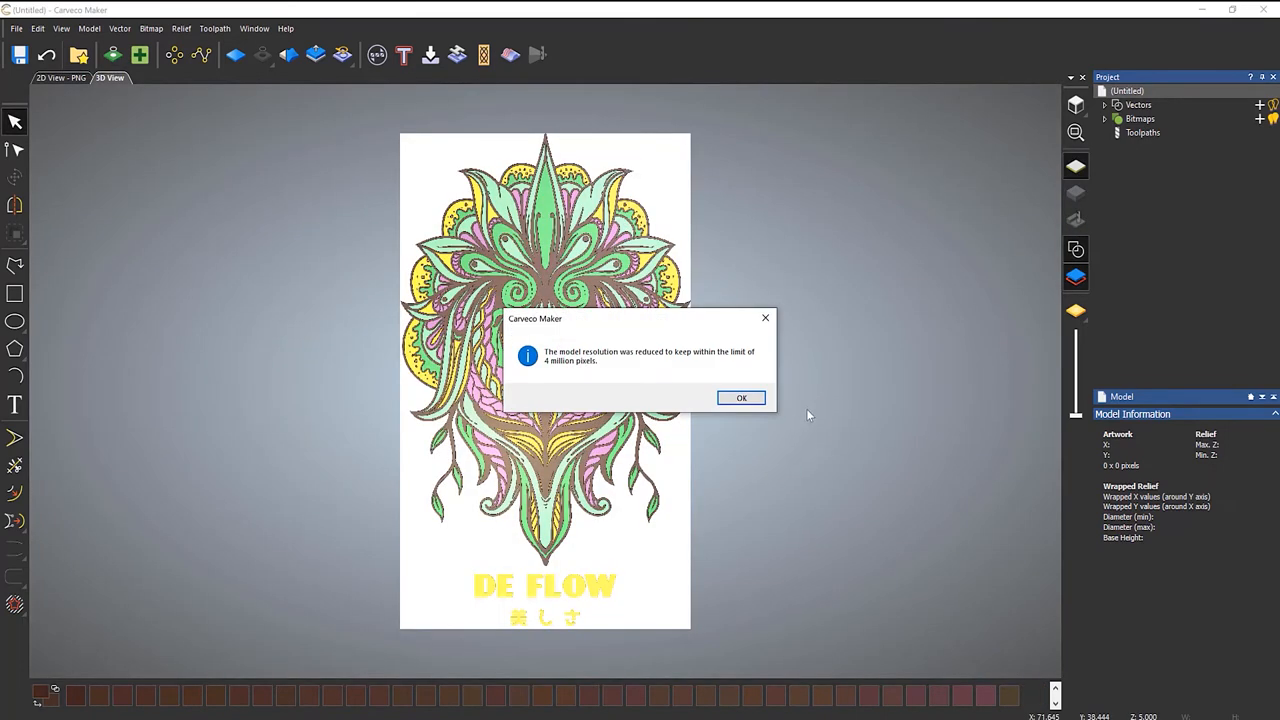
pyautogui.click(742, 397)
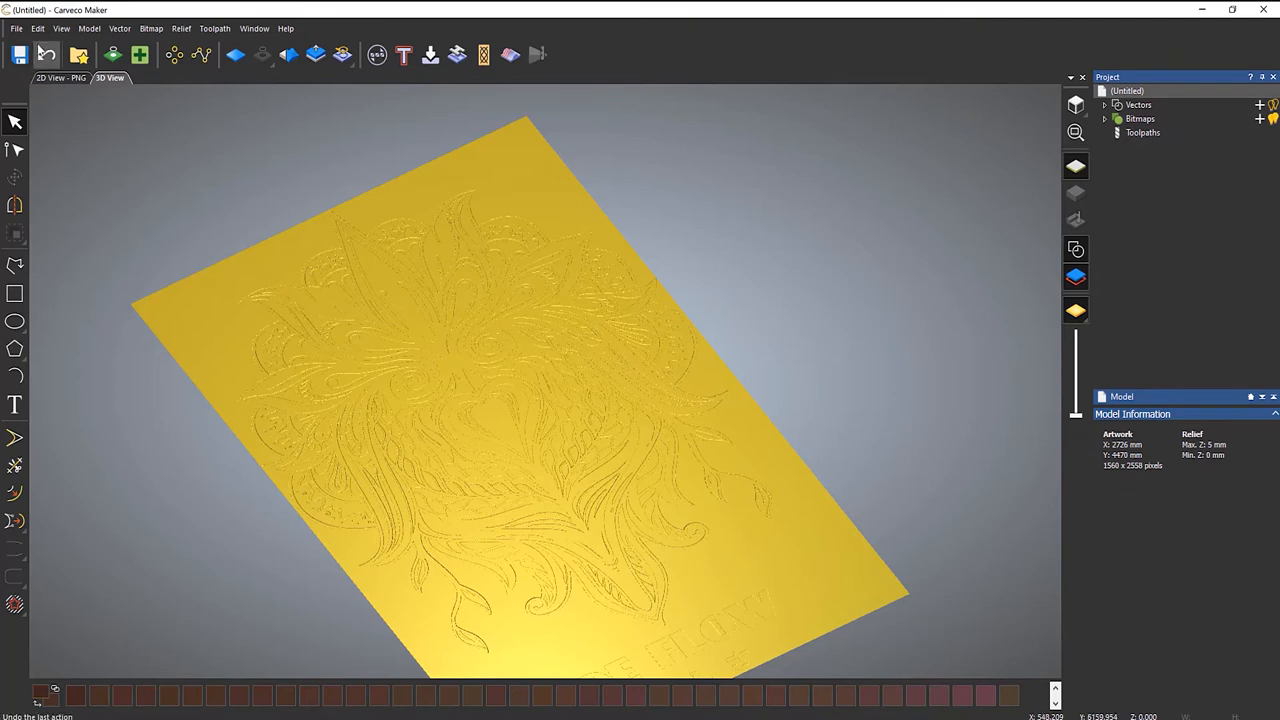
# - Create a new blank 300 × 300 mm model
pyautogui.click(16, 27)
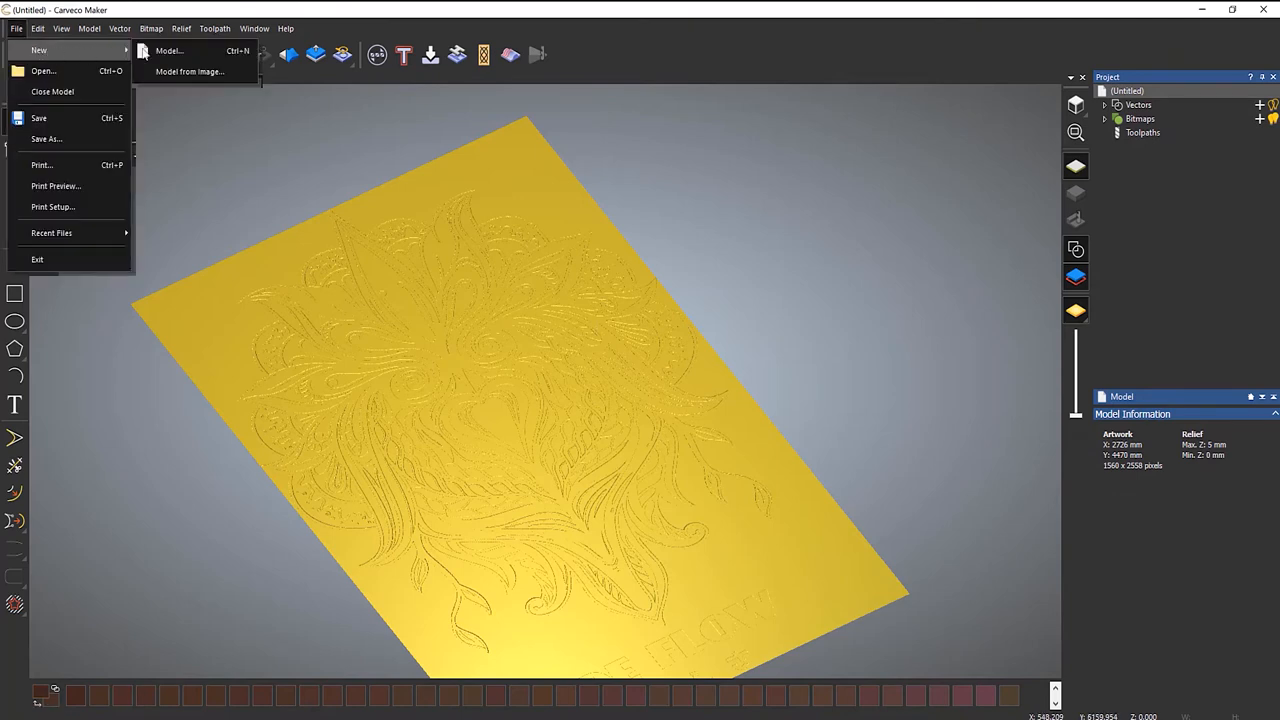
pyautogui.click(169, 50)
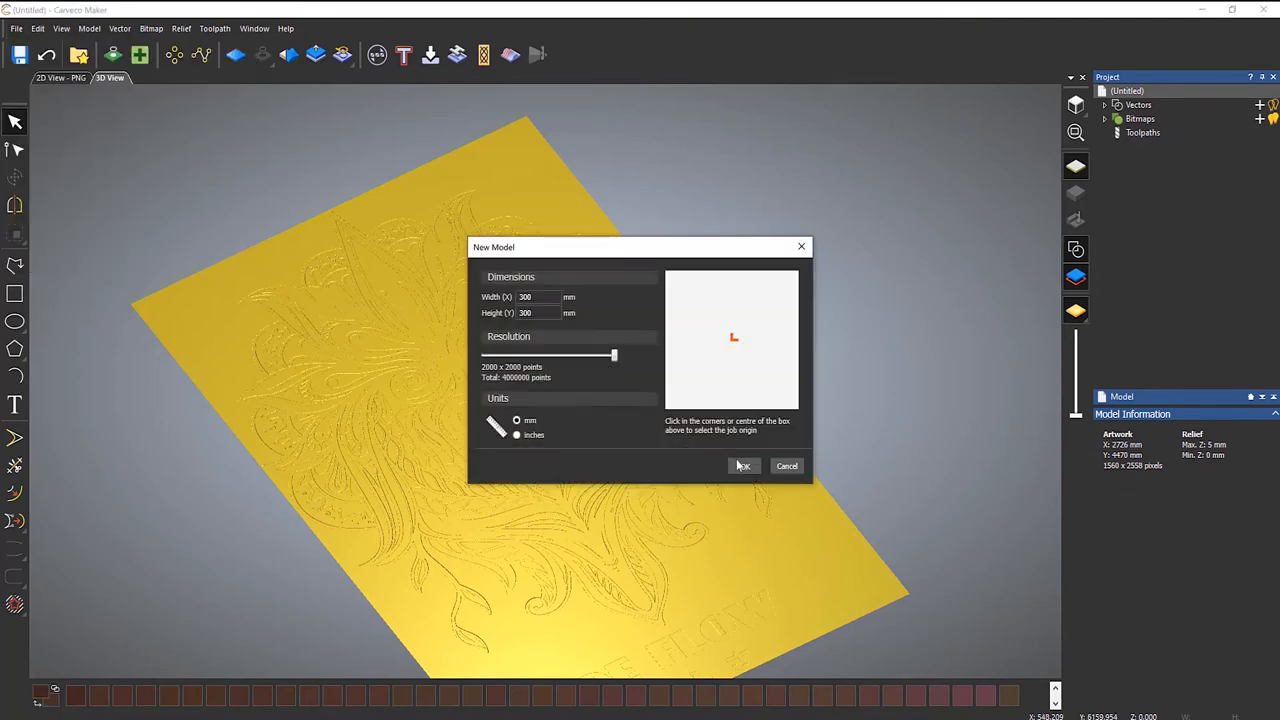
pyautogui.click(743, 465)
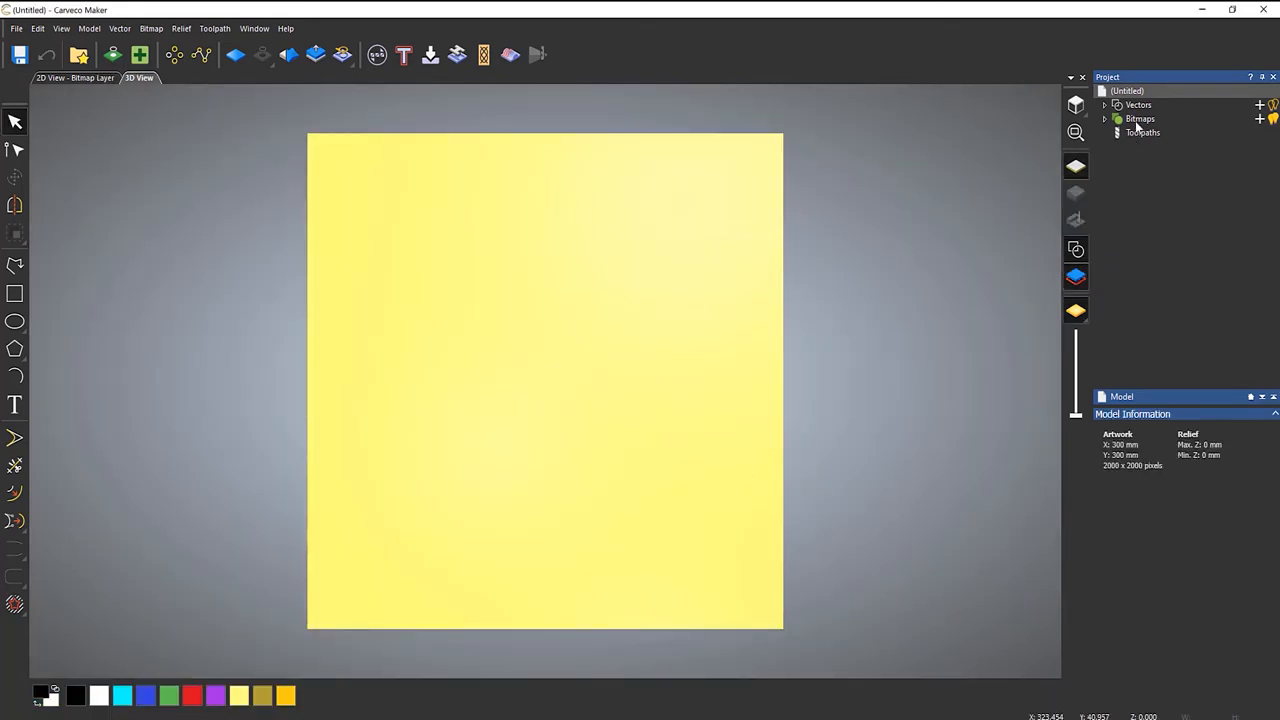
# - Import the DE FLOW PNG into the Bitmaps tree as a scaled bitmap layer
pyautogui.click(1140, 118)
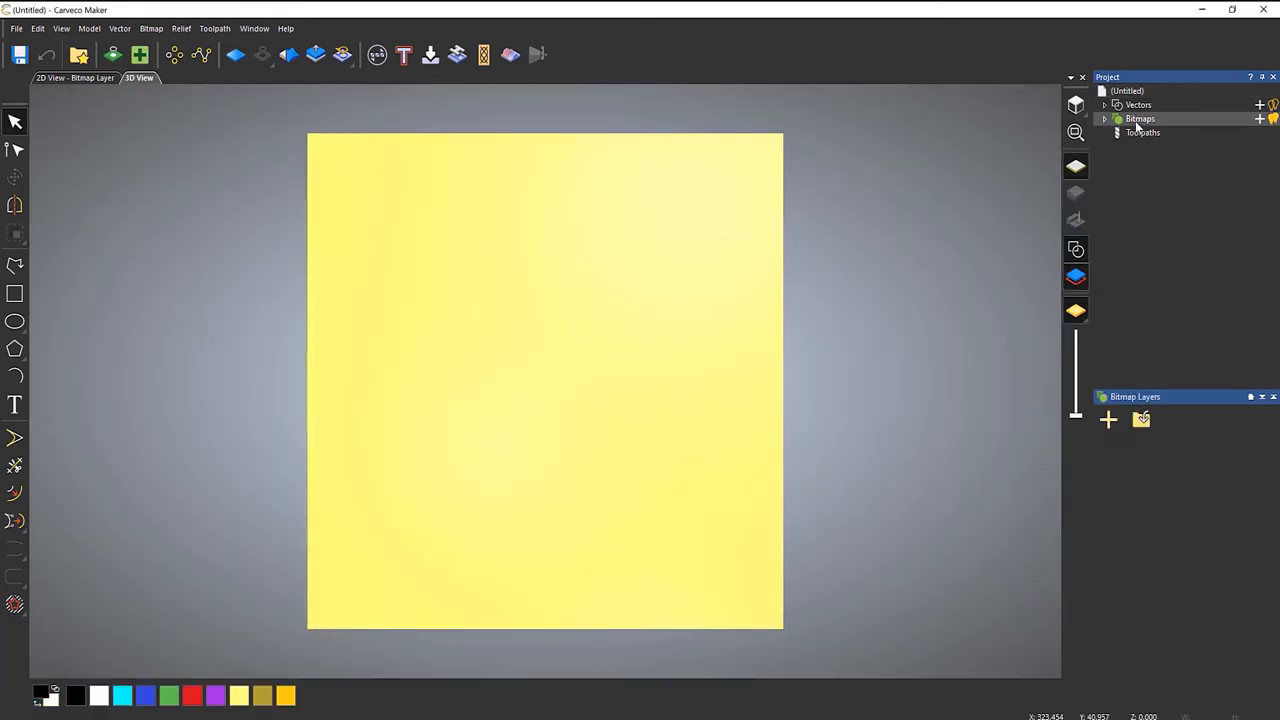
pyautogui.click(1259, 118)
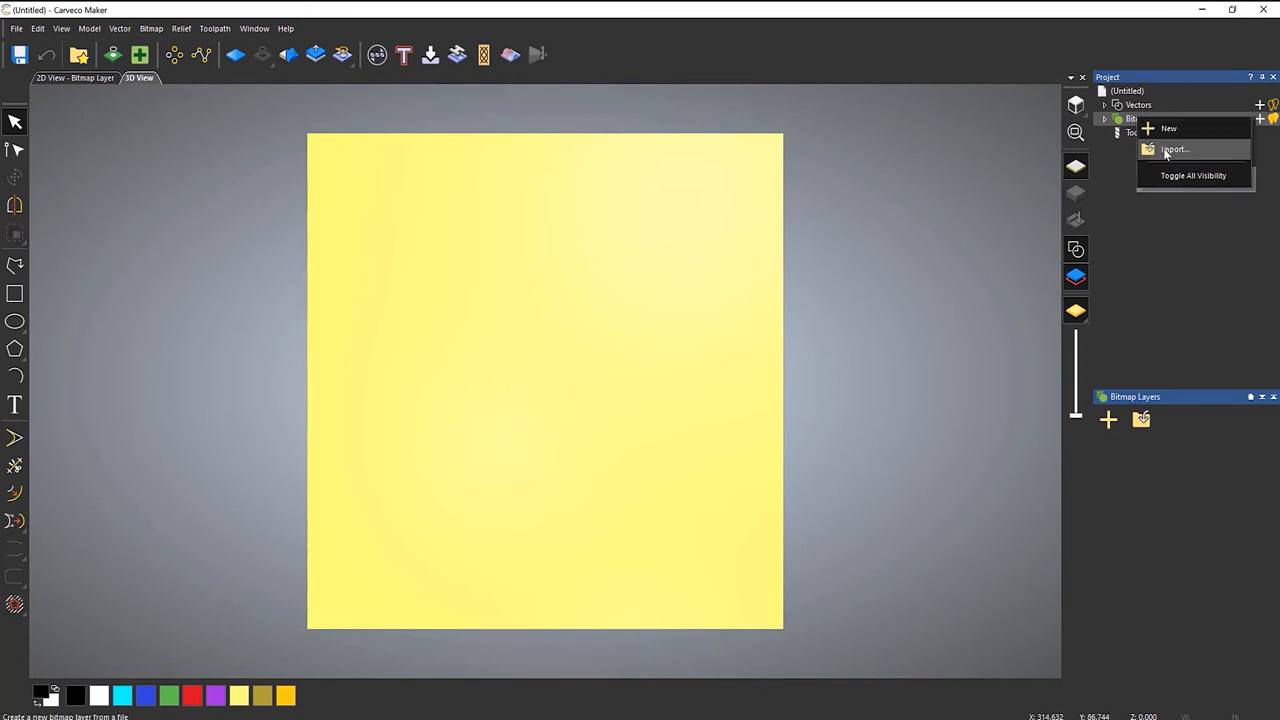
pyautogui.click(1174, 149)
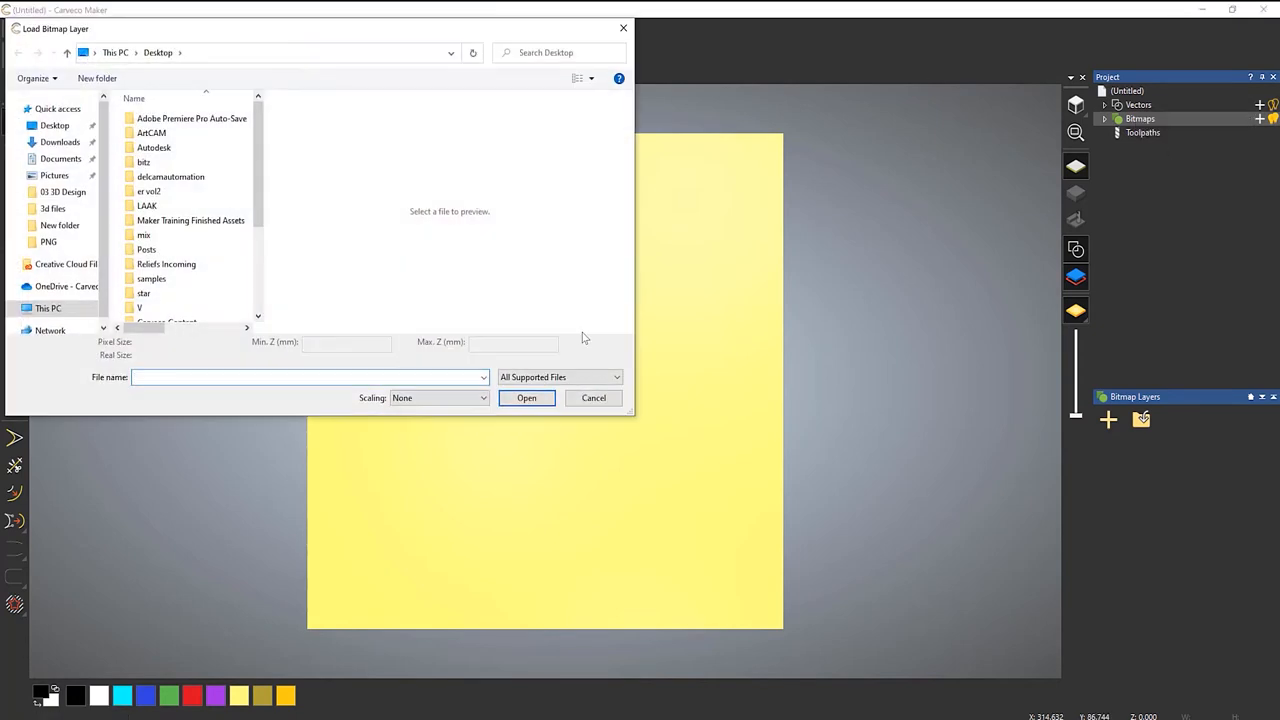
pyautogui.scroll(-3)
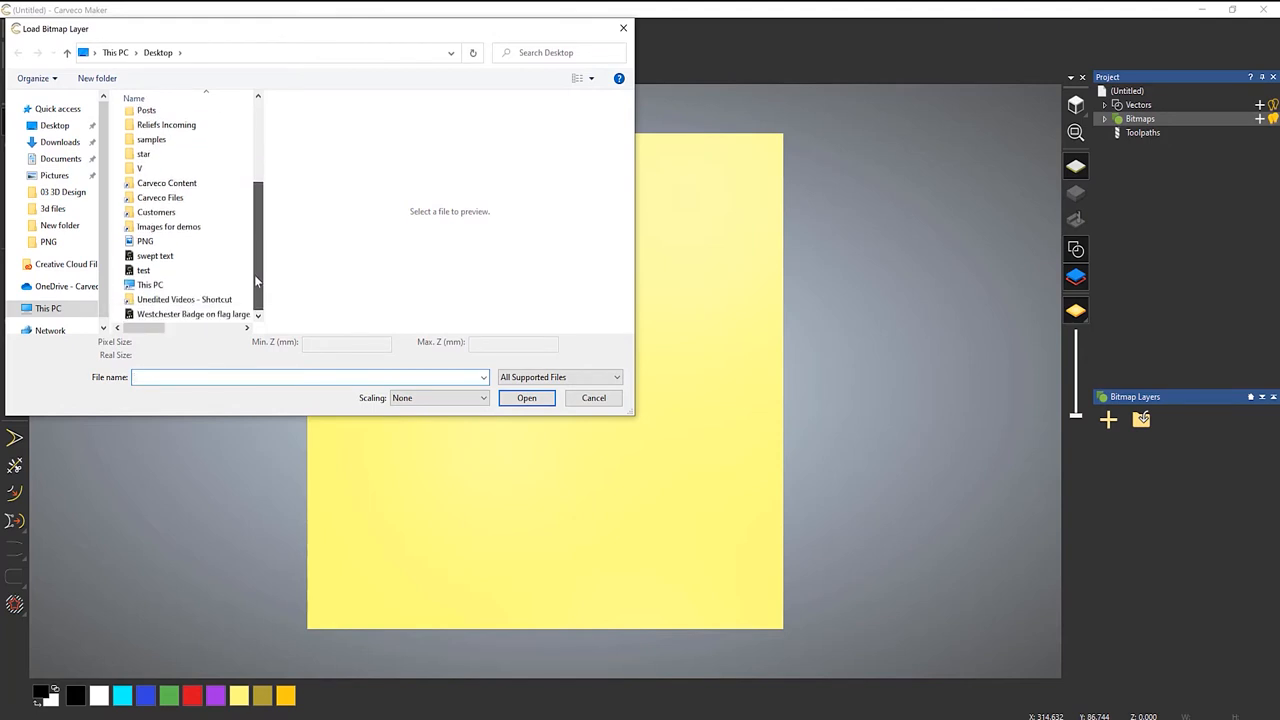
pyautogui.click(146, 241)
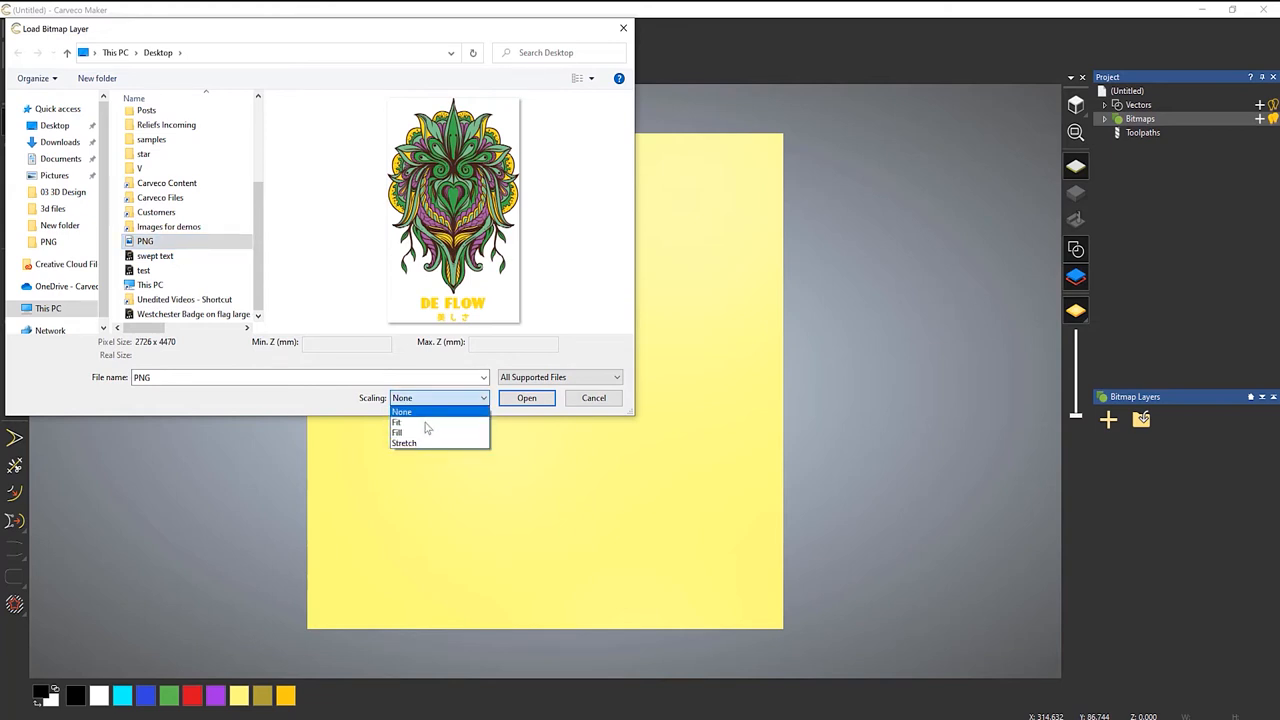
pyautogui.click(397, 422)
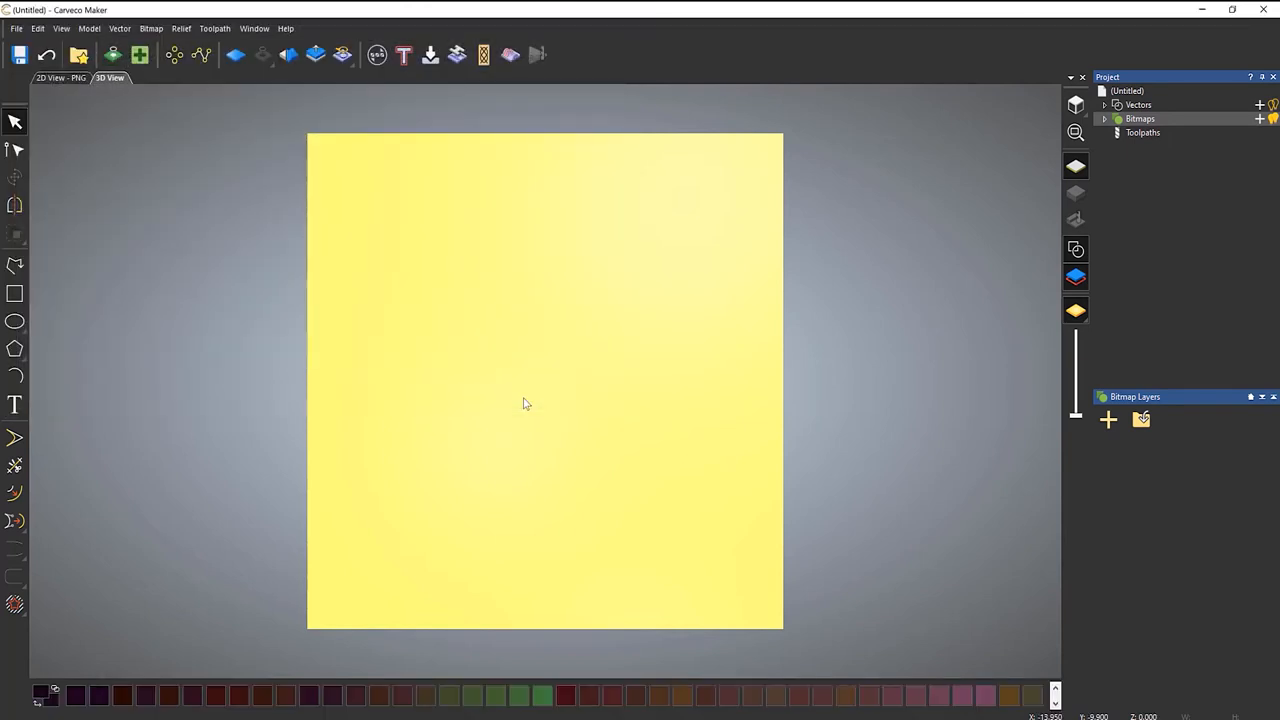
pyautogui.moveTo(1075, 311)
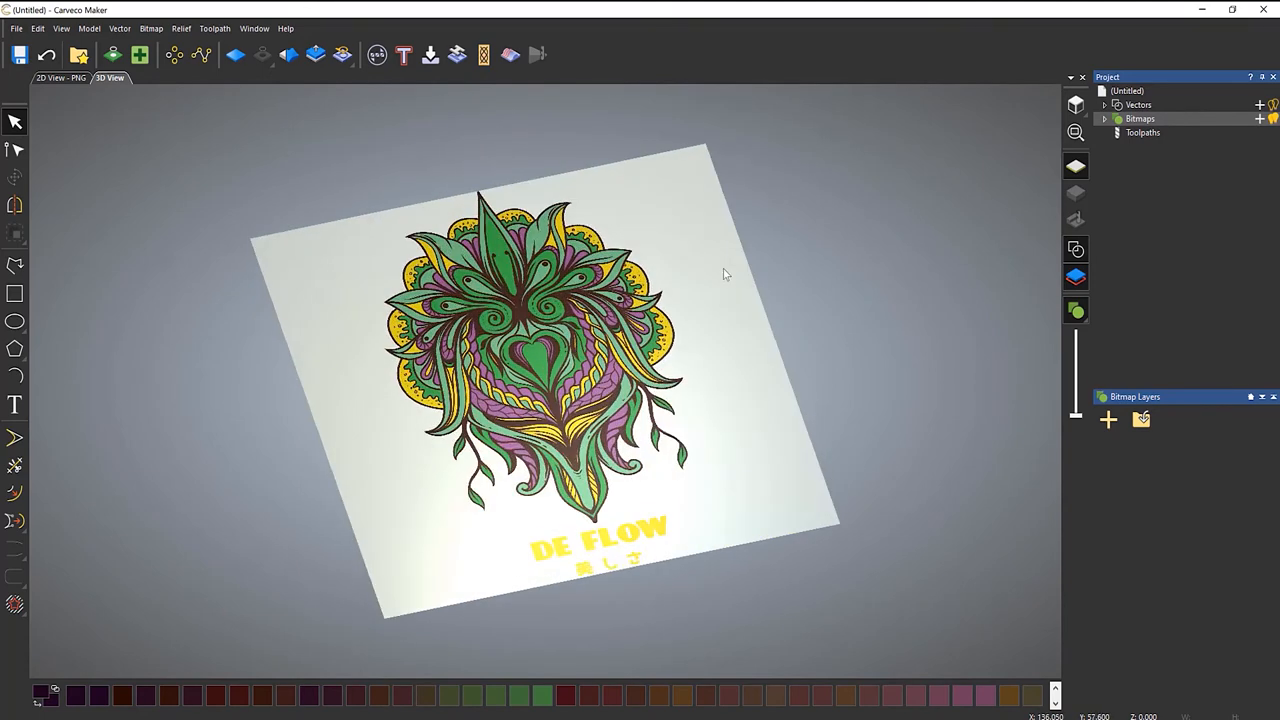
# - Hide the bitmap colours from the 3D view and expand Bitmaps to show the PNG layer
pyautogui.click(52, 78)
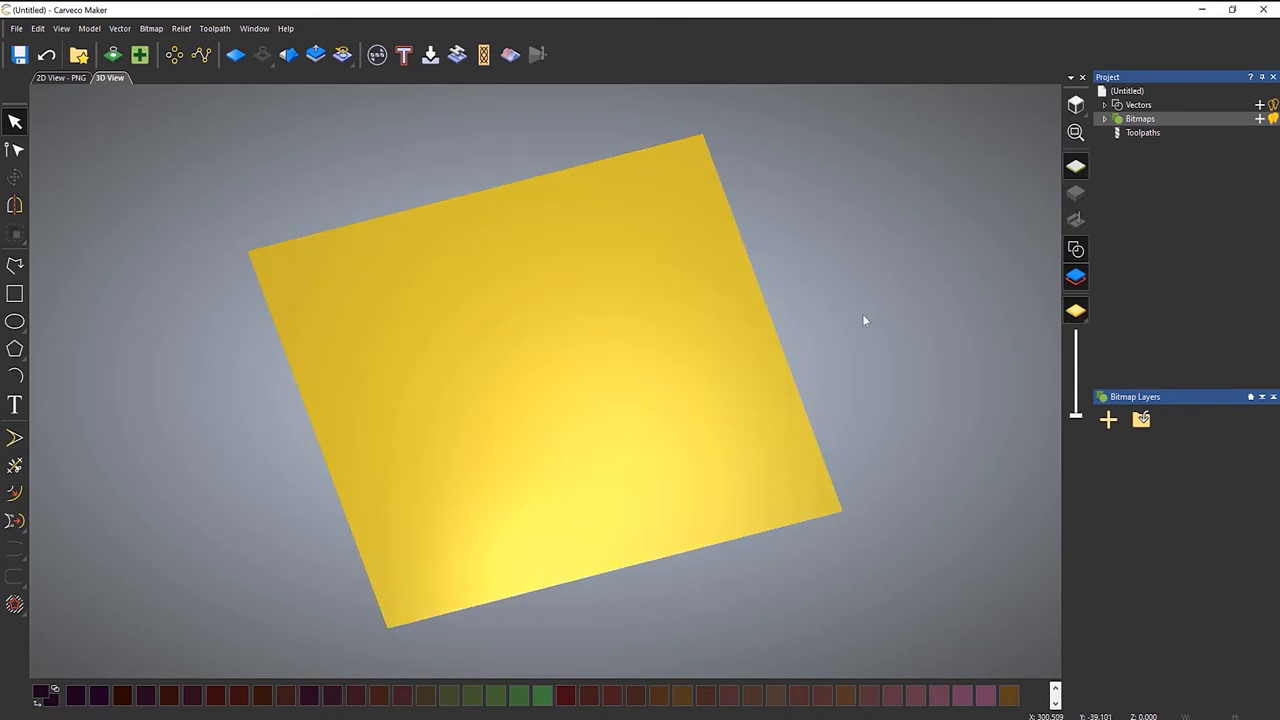
pyautogui.moveTo(1038, 327)
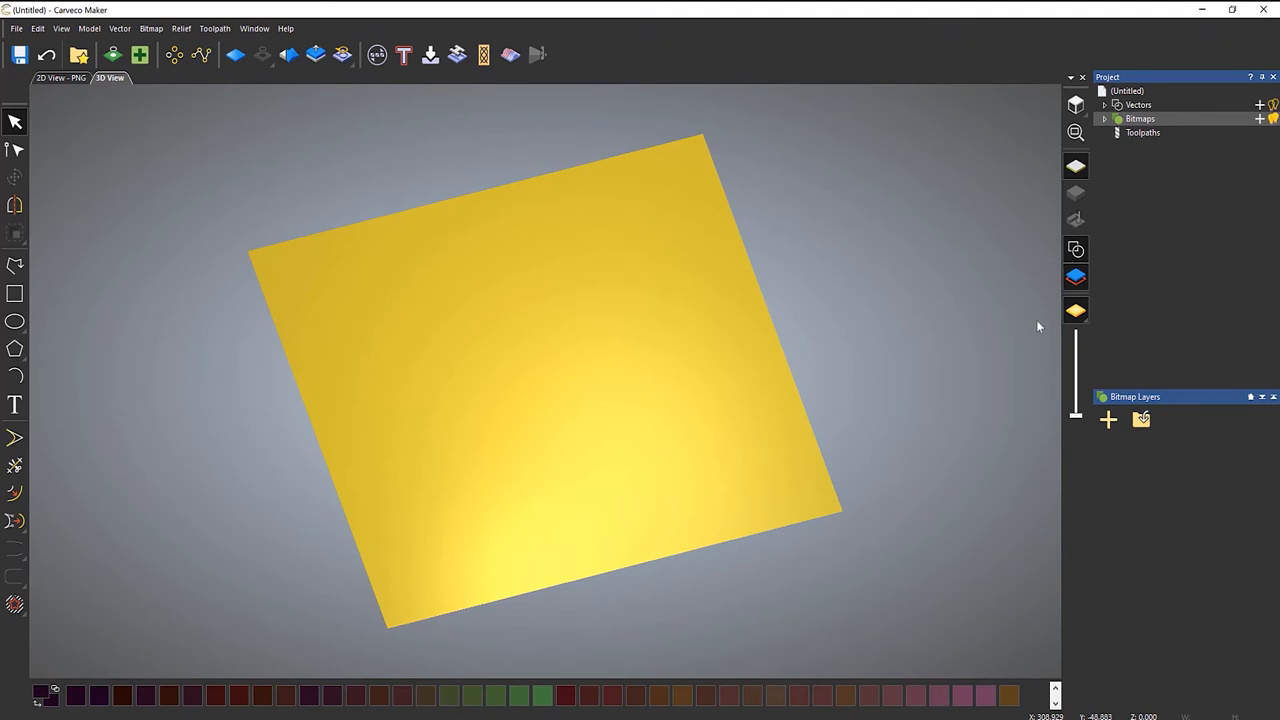
pyautogui.click(1105, 118)
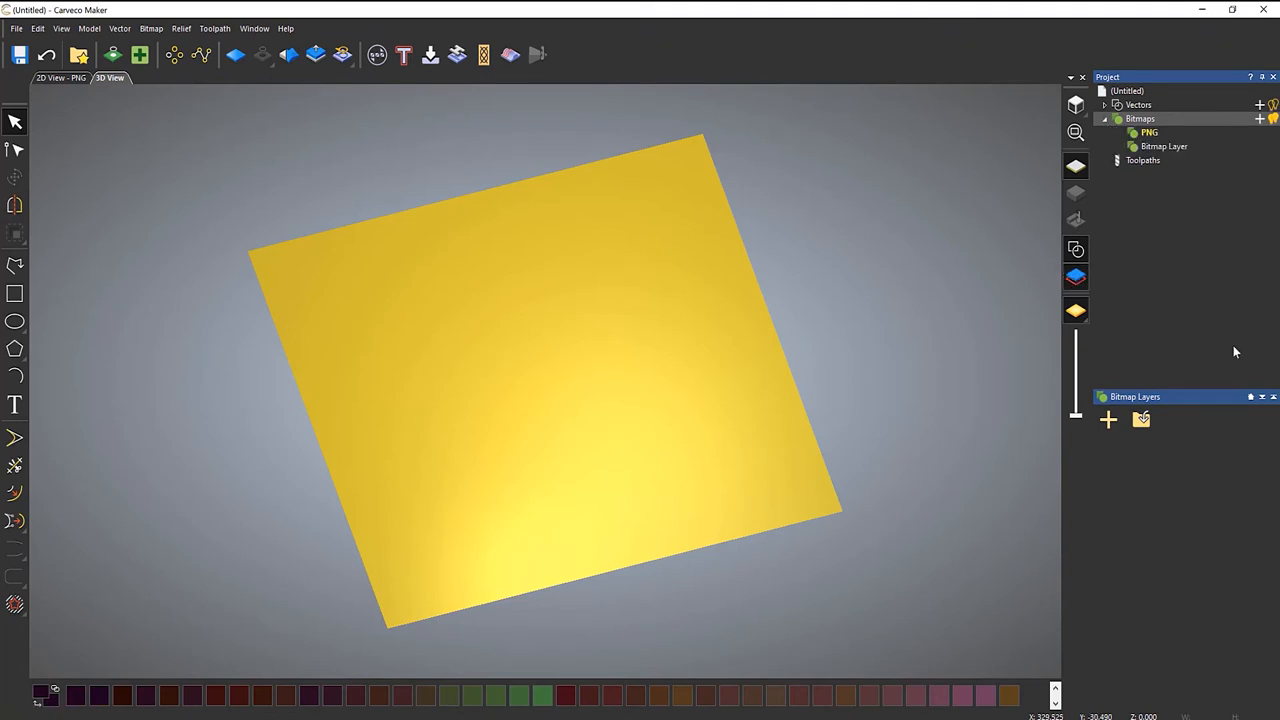
pyautogui.moveTo(1202, 301)
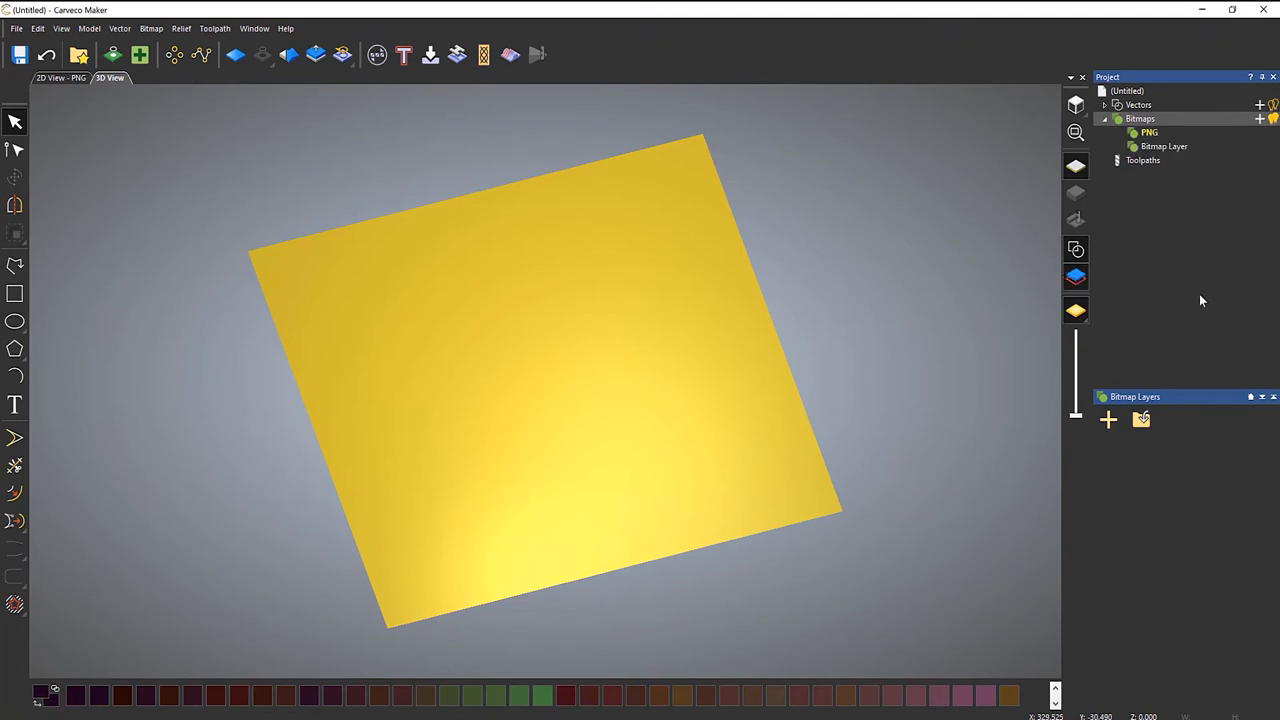
# - Create a relief from the PNG layer and pull its scale height down to a shallow carving
pyautogui.rightClick(1149, 132)
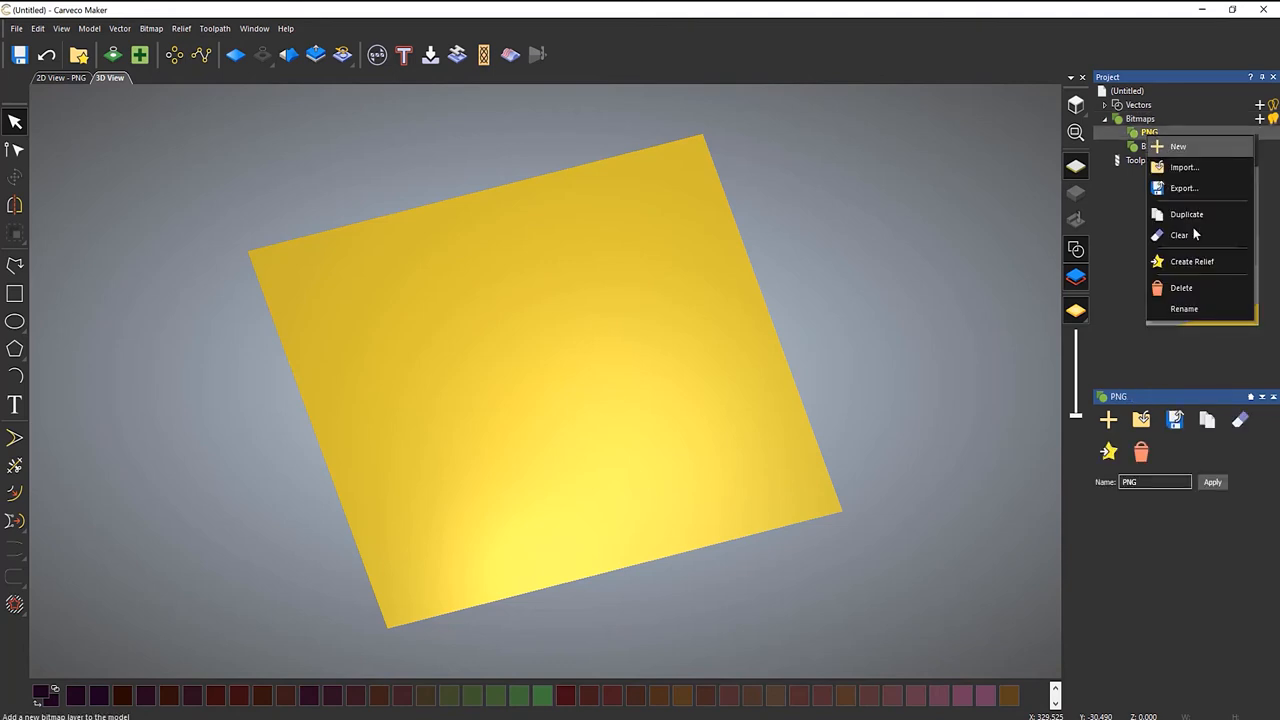
pyautogui.moveTo(1191, 261)
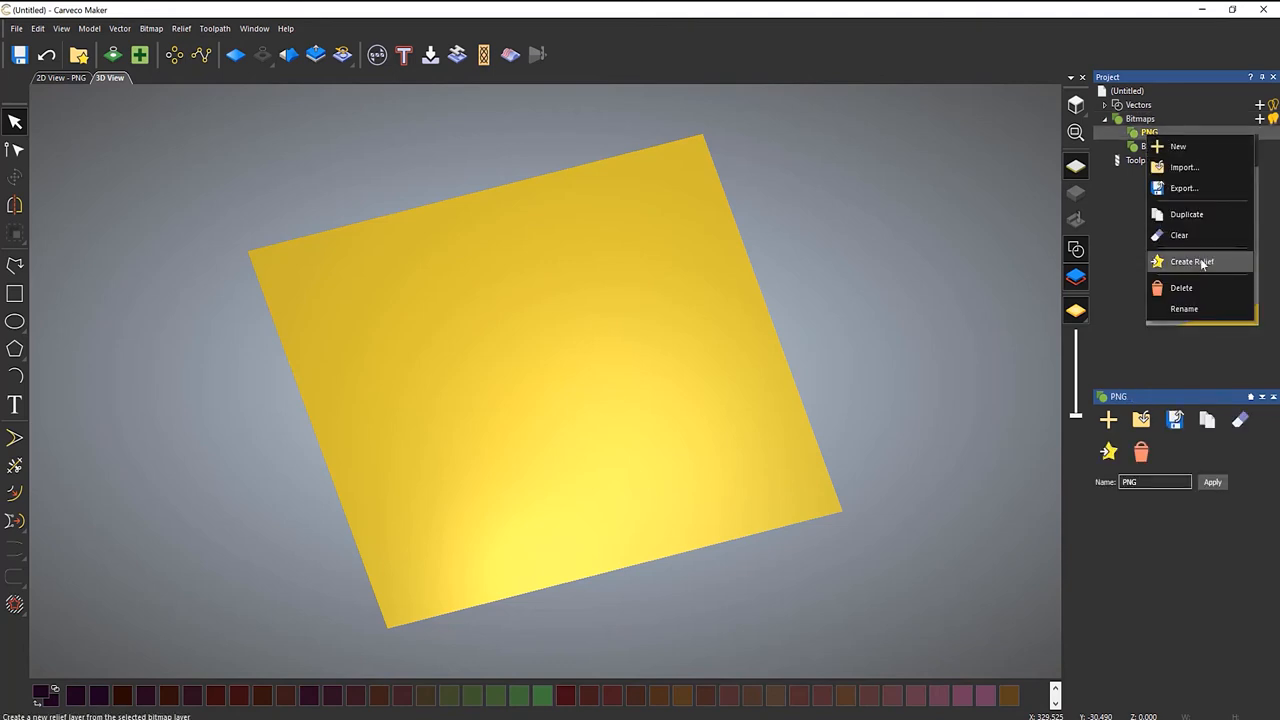
pyautogui.click(1191, 261)
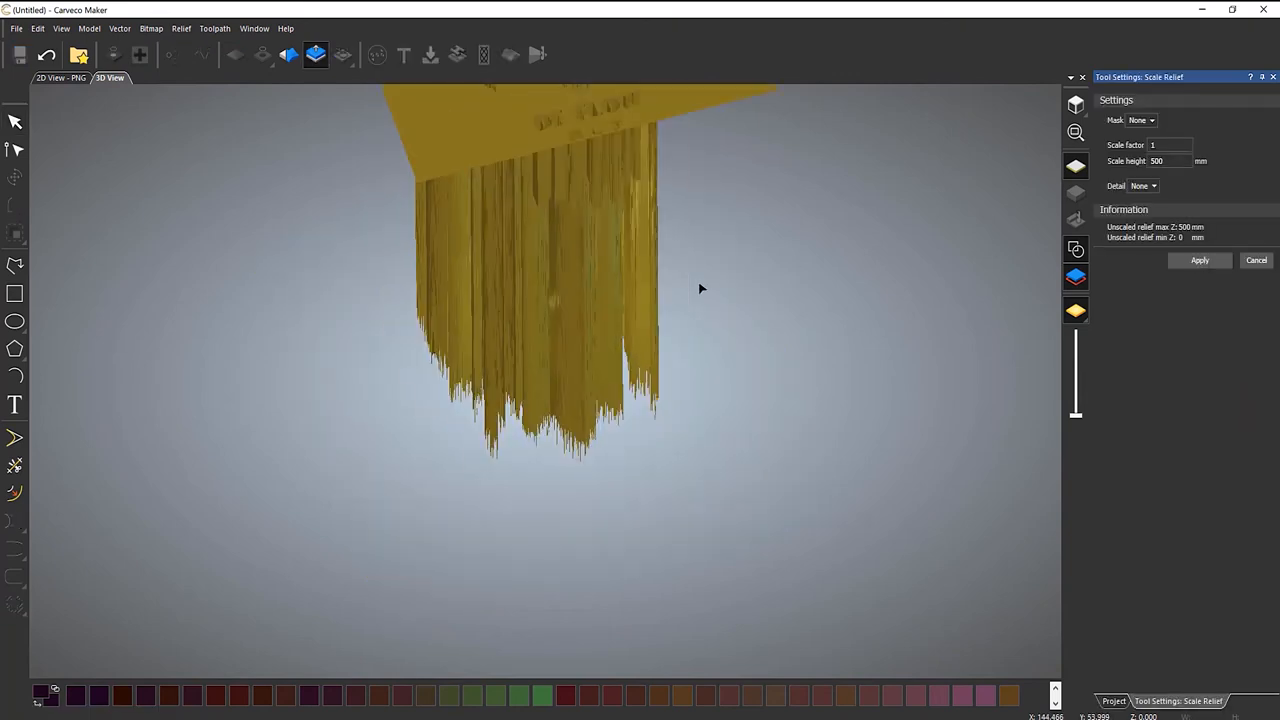
pyautogui.moveTo(700, 289); pyautogui.dragTo(512, 330)
pyautogui.write('27.158')
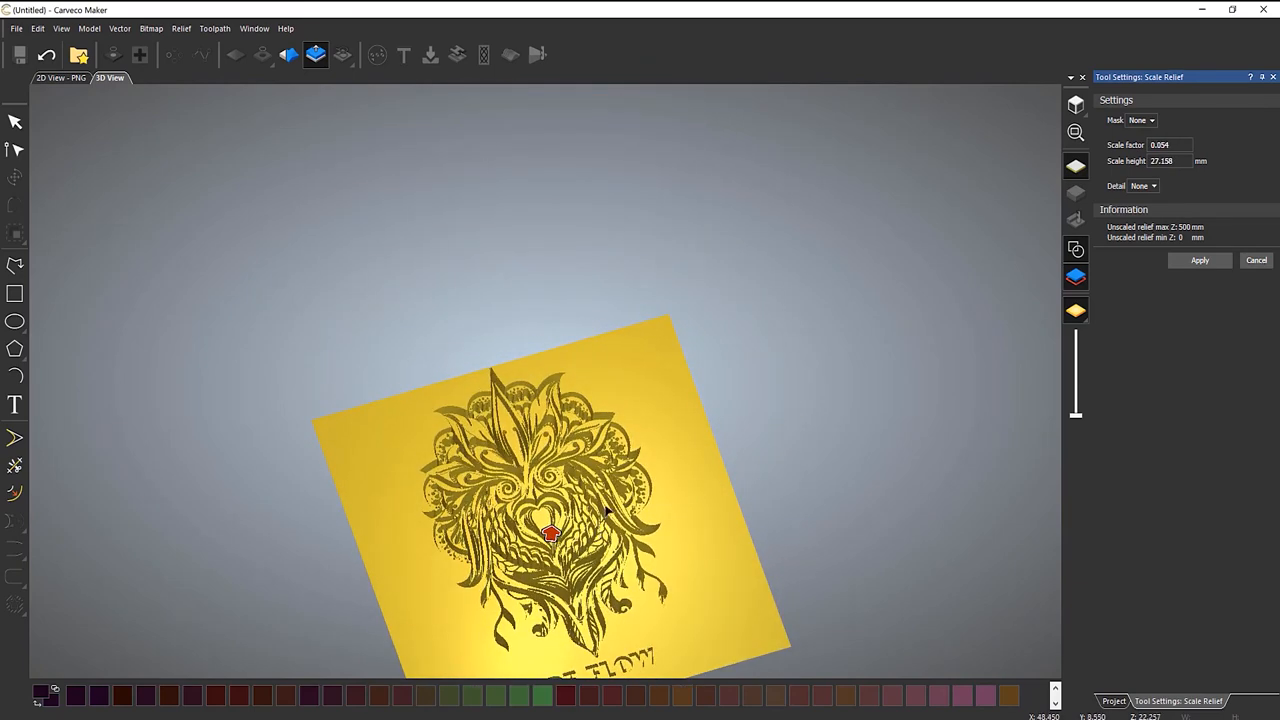
pyautogui.scroll(3)
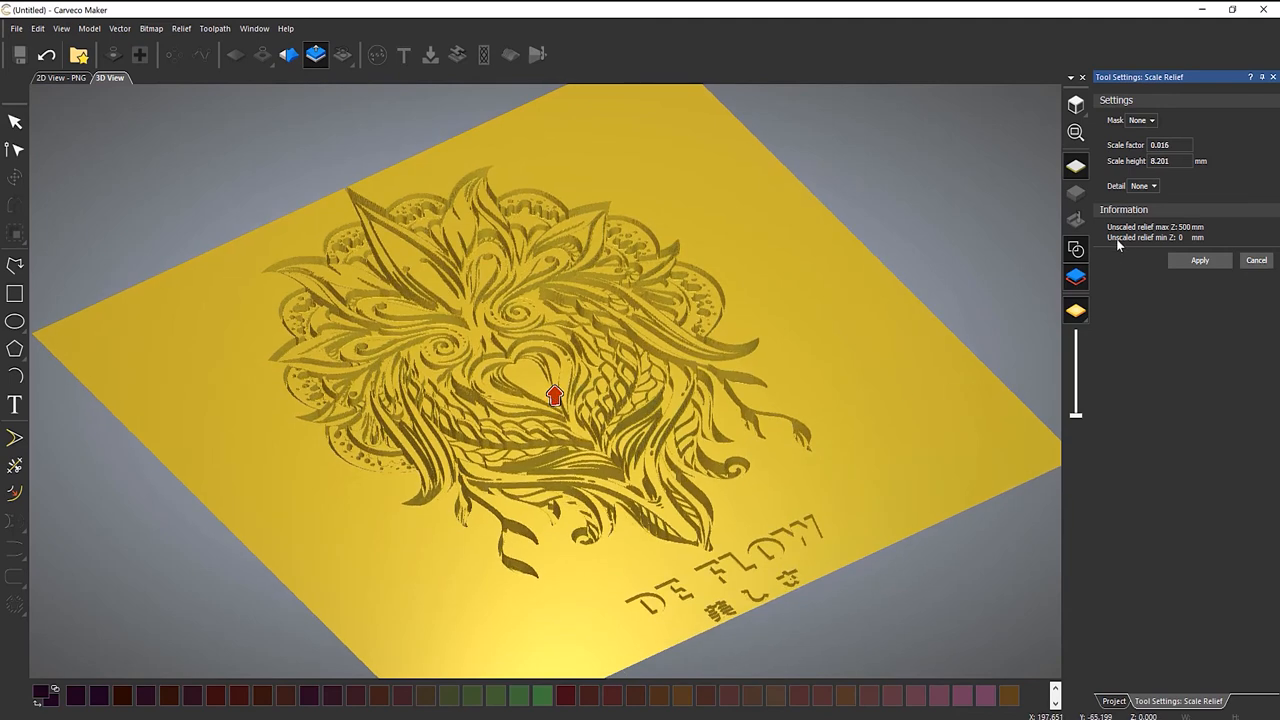
pyautogui.tripleClick(1168, 161)
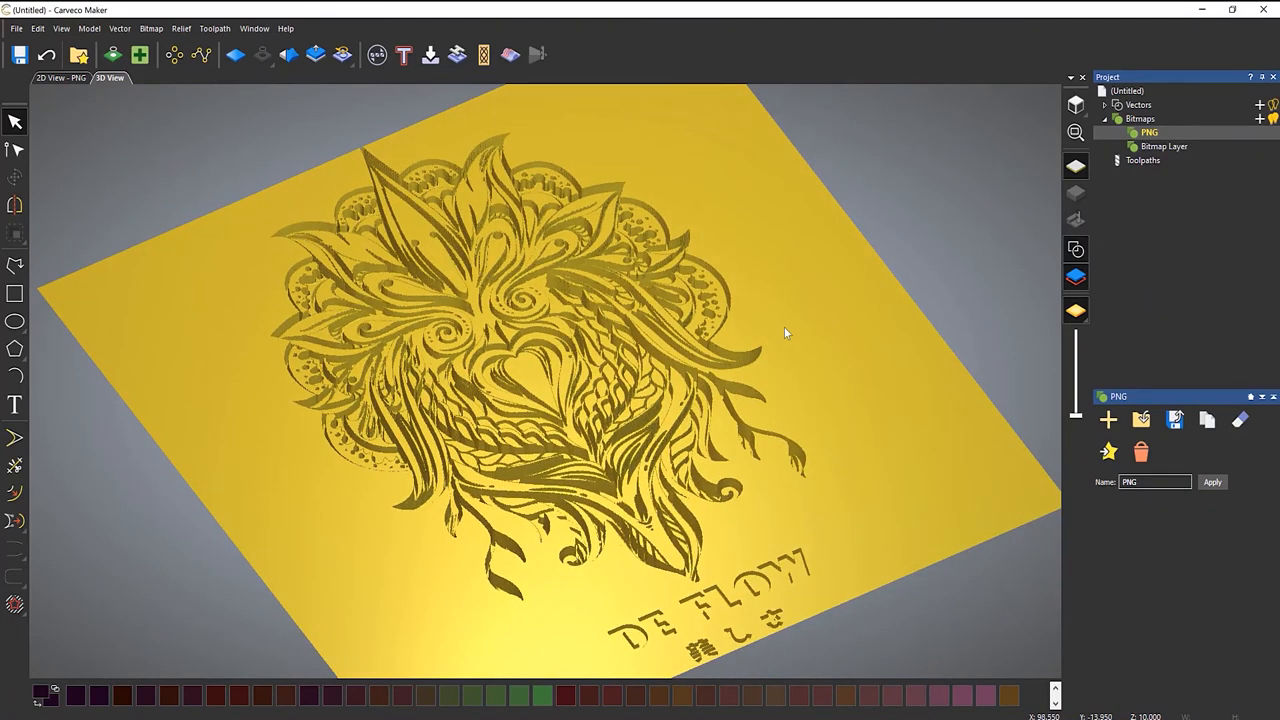
pyautogui.moveTo(1153, 176)
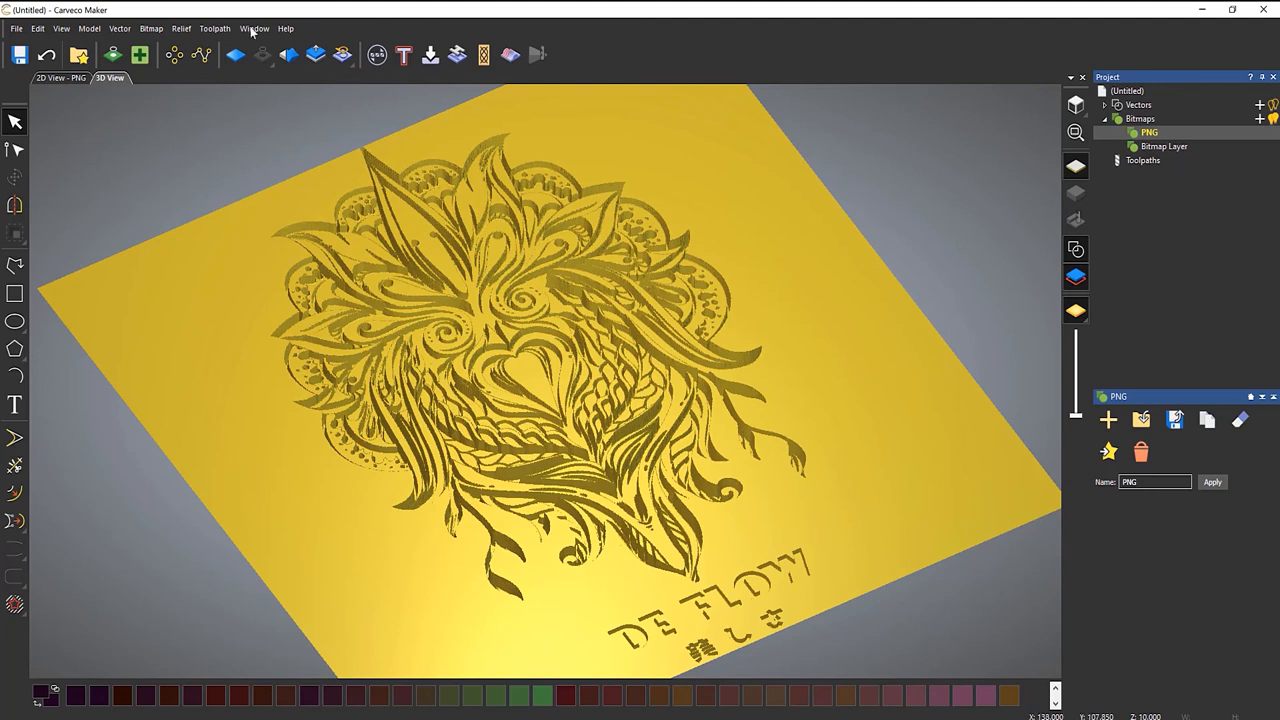
pyautogui.moveTo(181, 28)
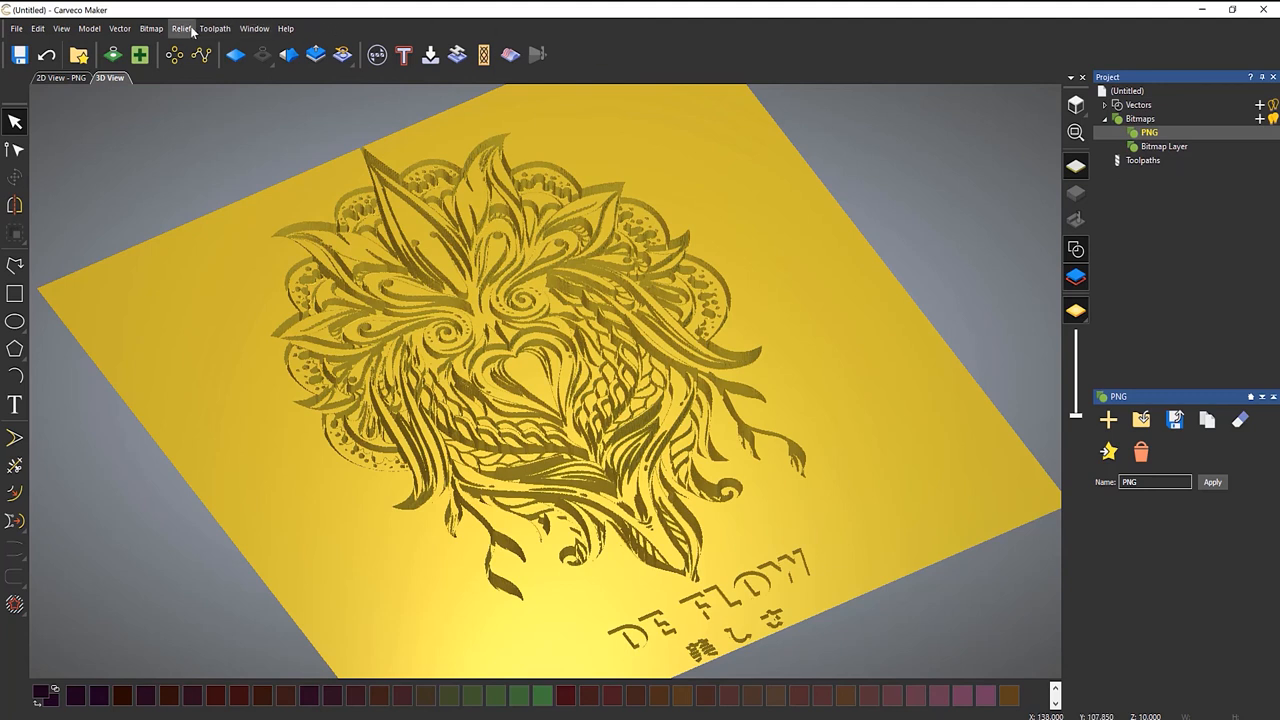